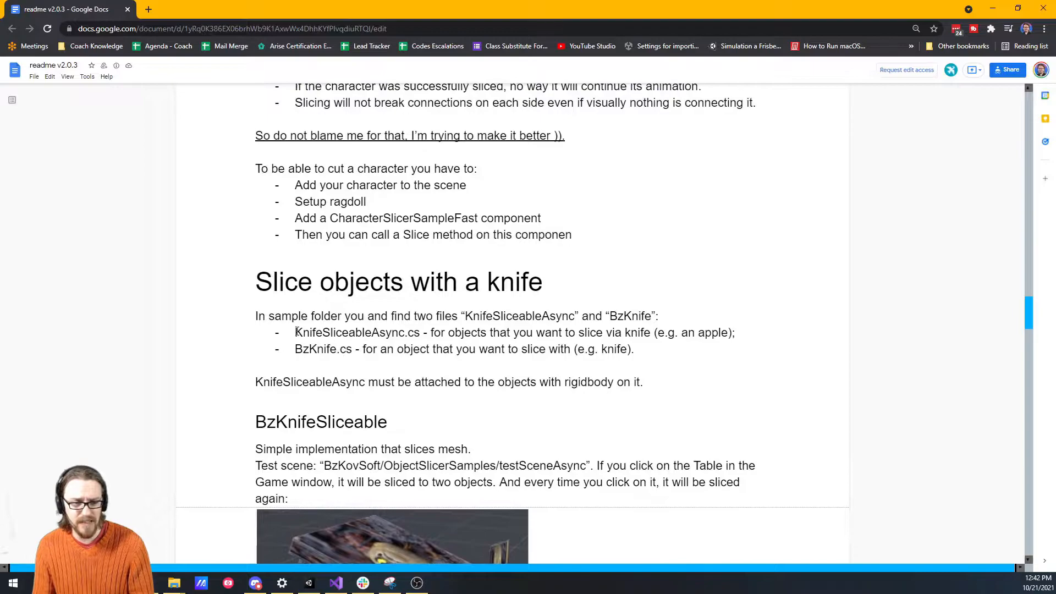
- Play testSceneAsync and inspect the Table's Rigidbody and the Knife's Slicer object
double_click(348, 332)
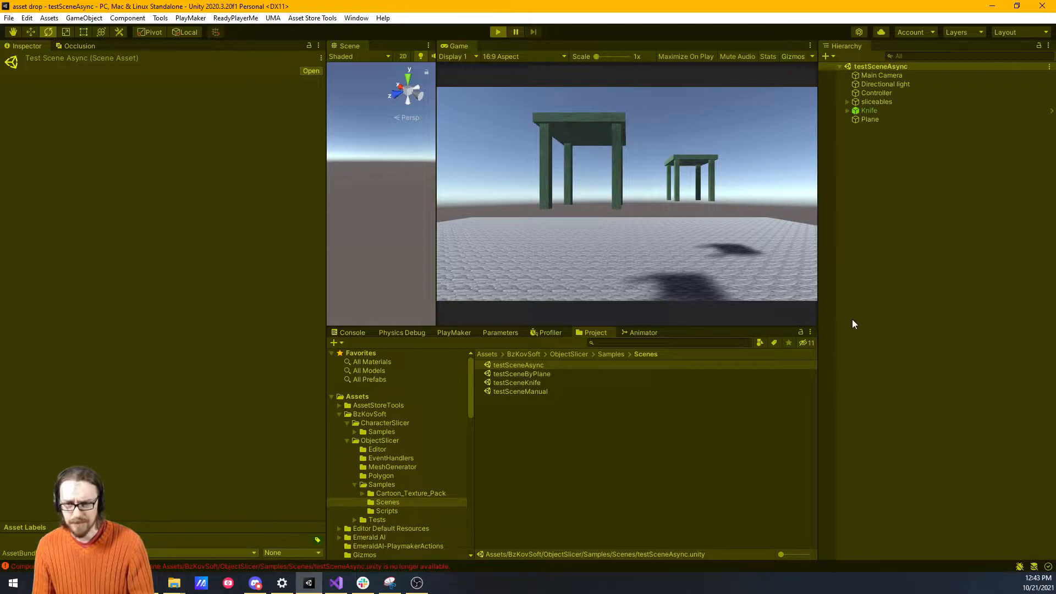
mouse_move(675, 223)
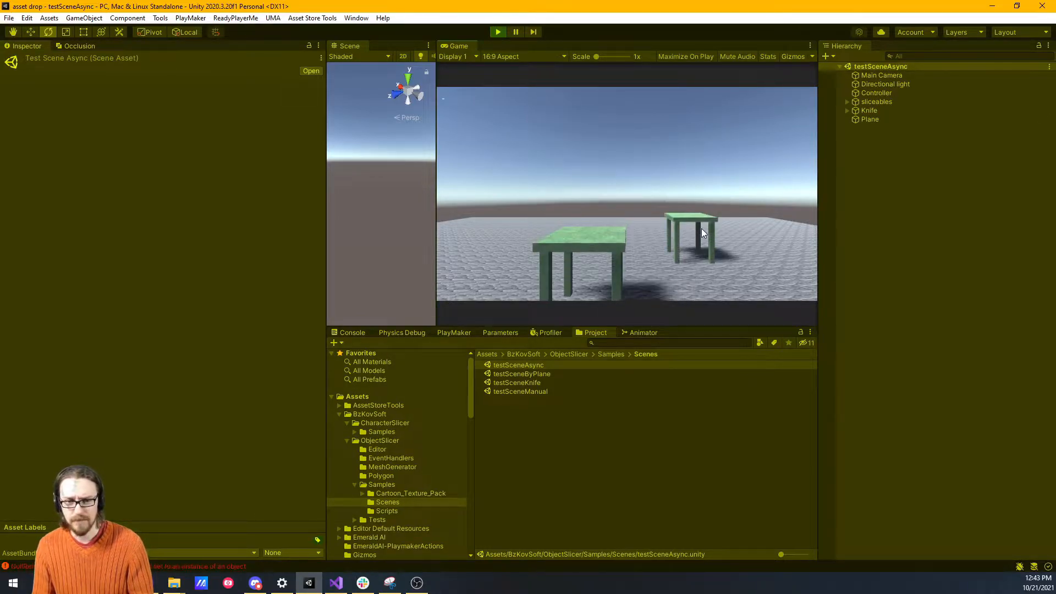
click(878, 110)
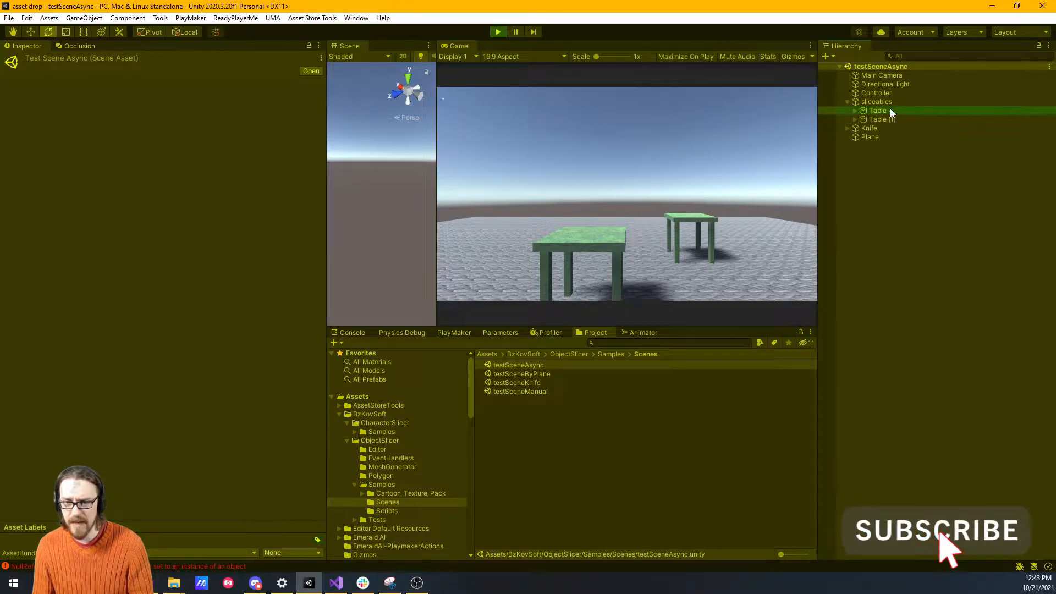
click(878, 110)
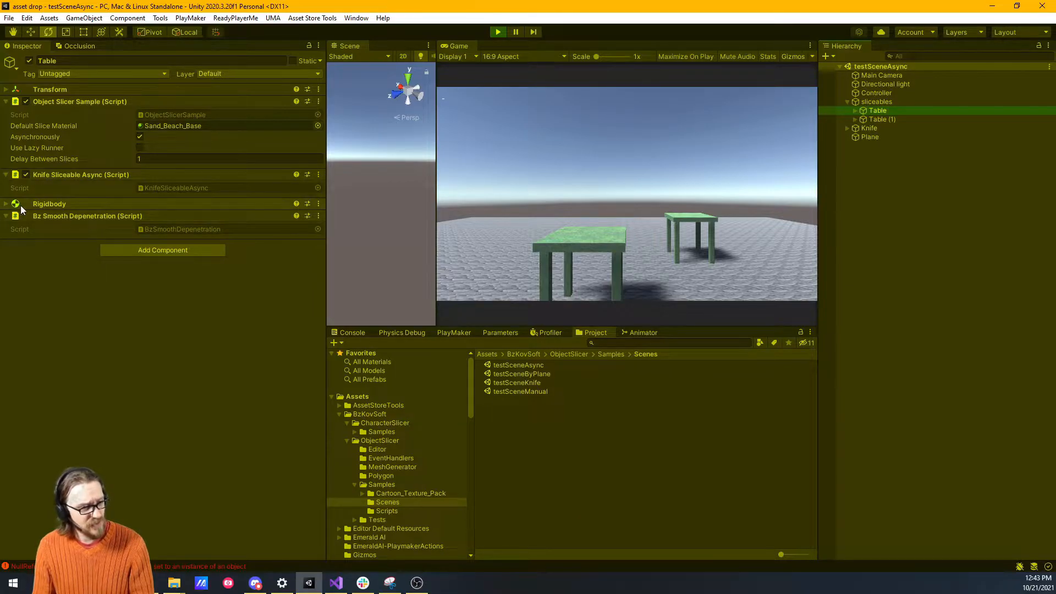
click(6, 204)
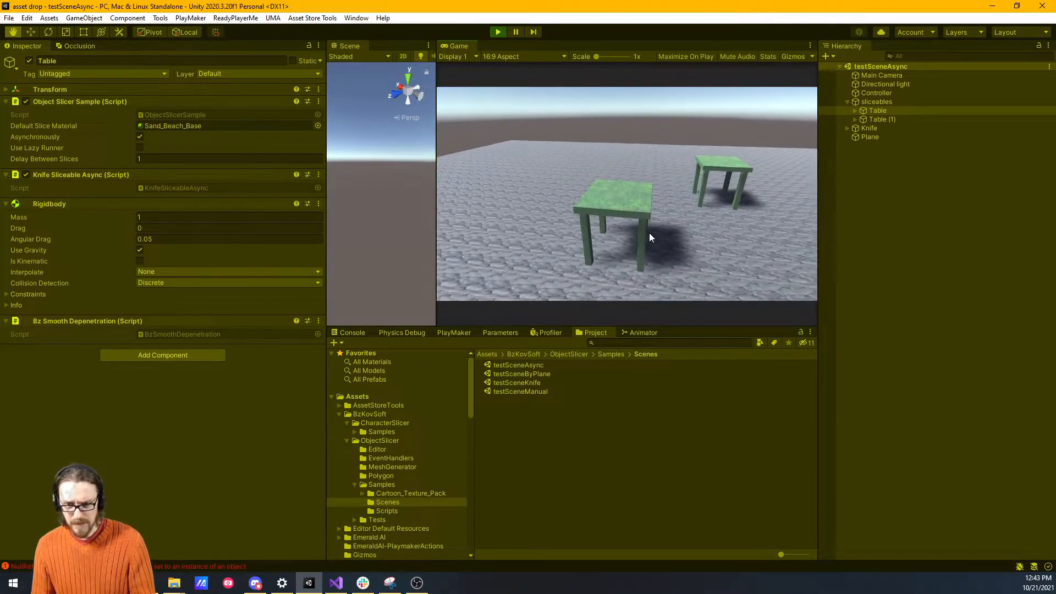
click(868, 128)
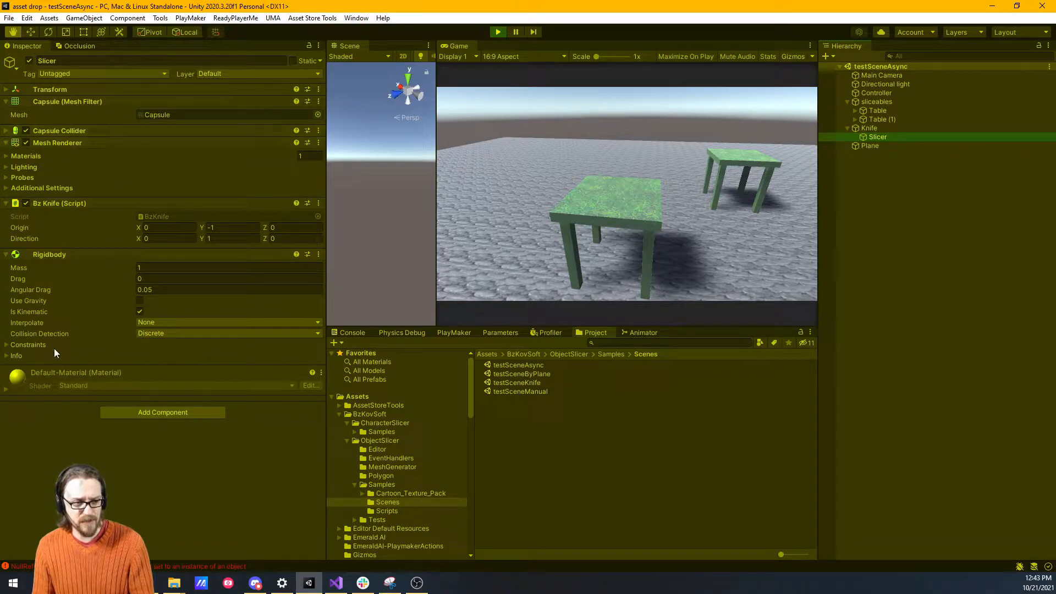
mouse_move(72, 120)
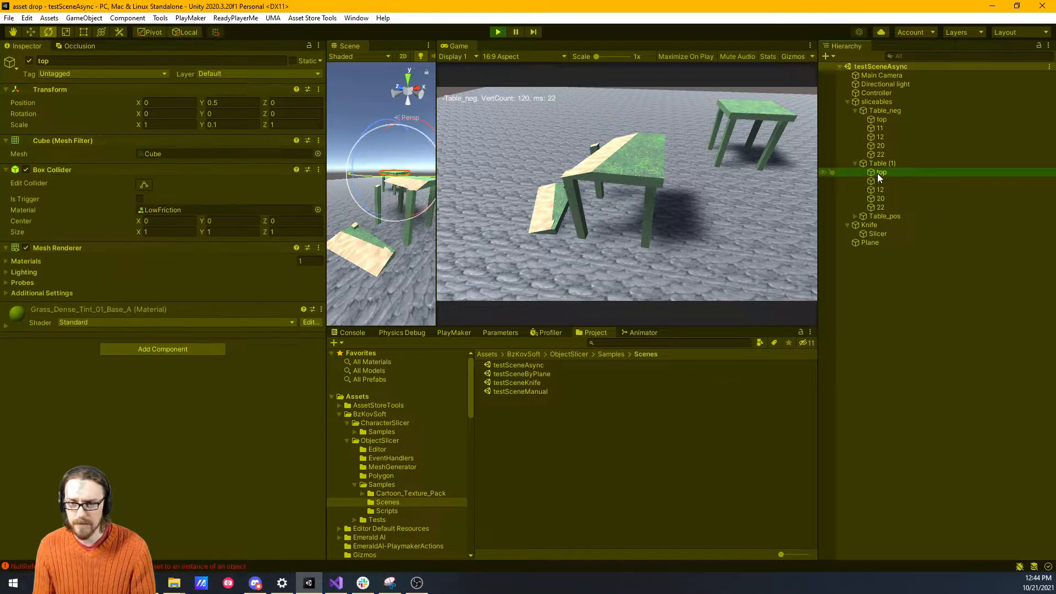
- Inspect the Table_neg and Table_pos halves and their child parts, then stop play mode
click(880, 189)
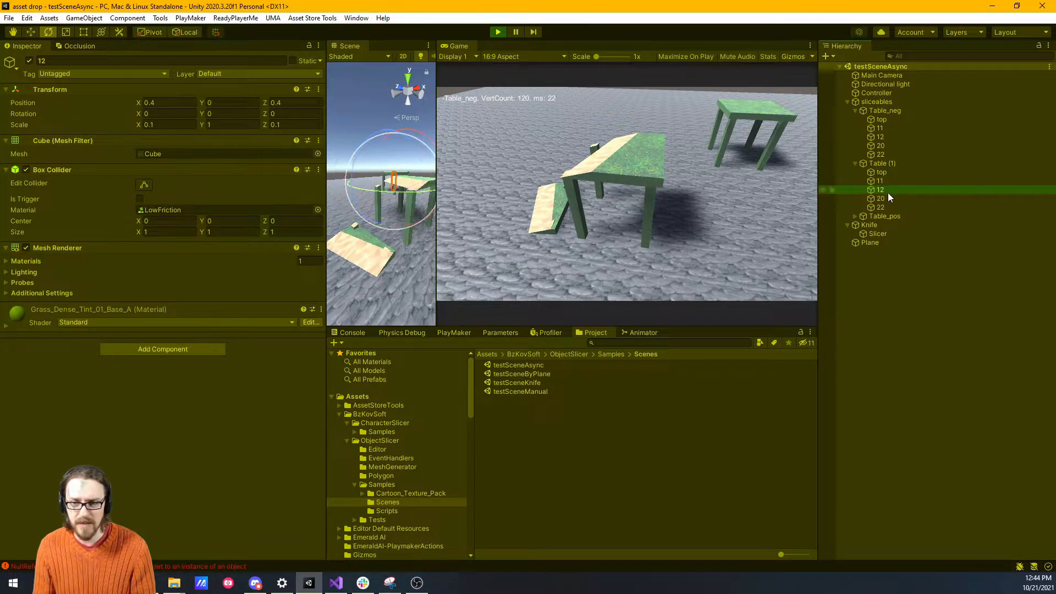
click(880, 206)
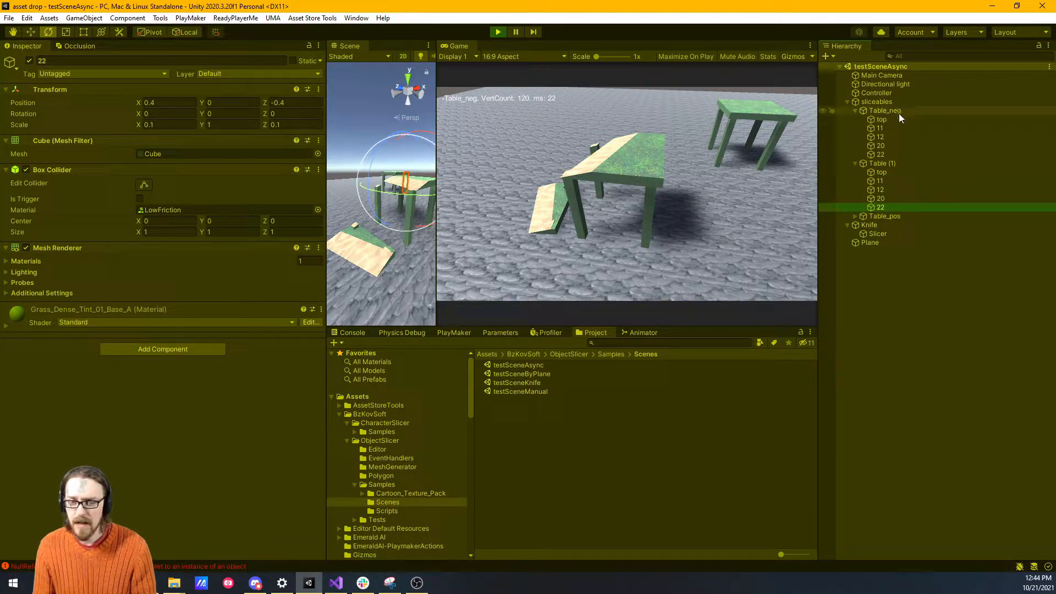
click(879, 128)
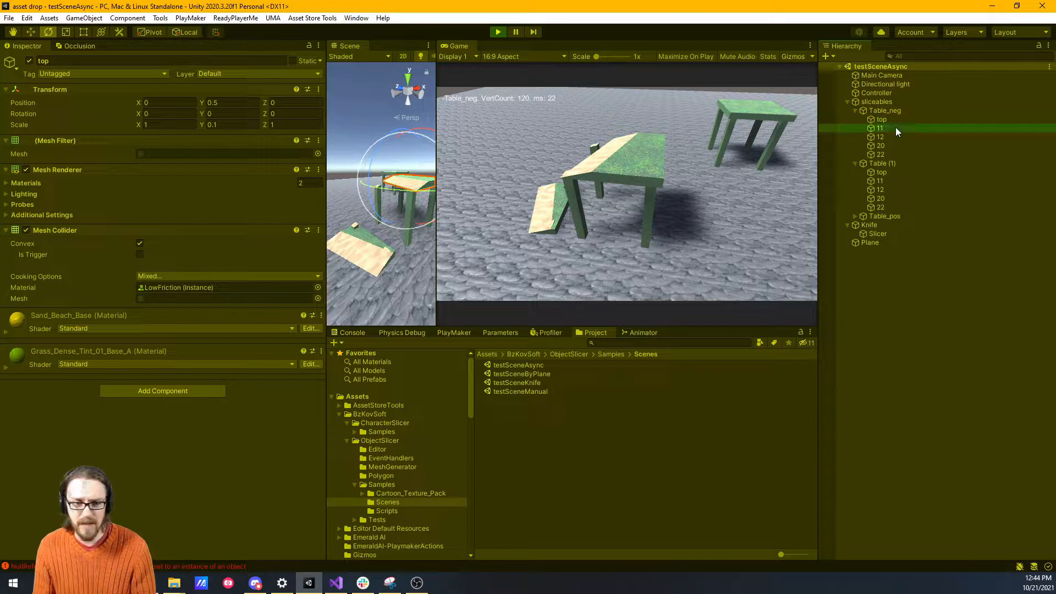
click(880, 146)
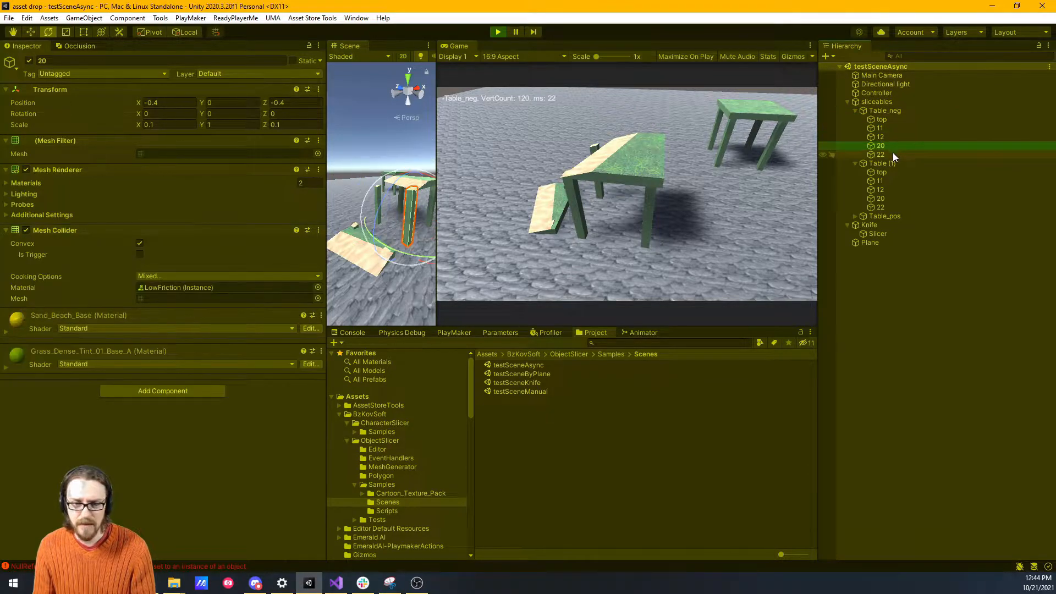
click(880, 224)
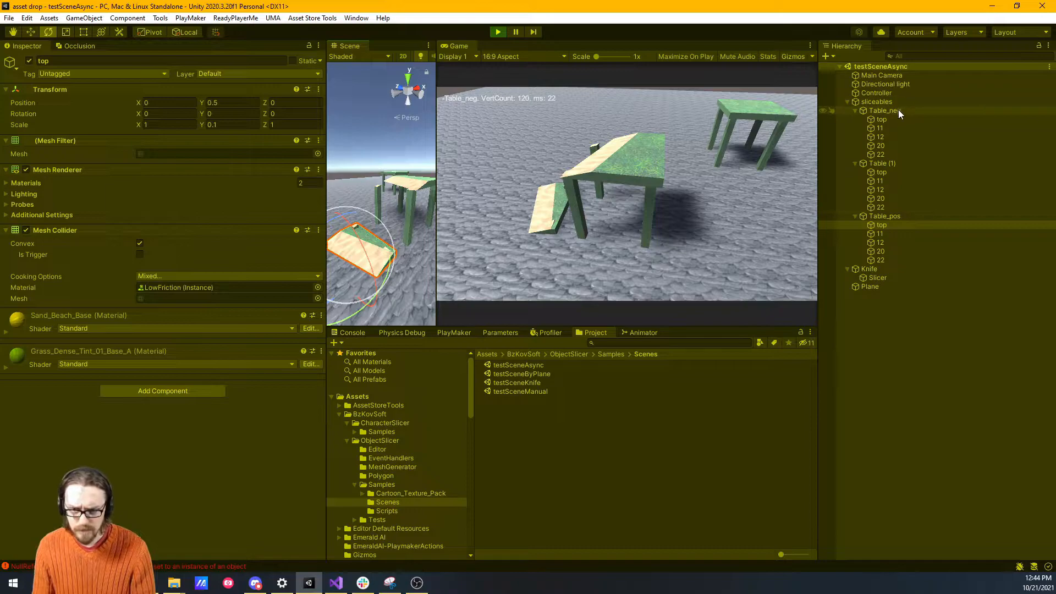
click(884, 110)
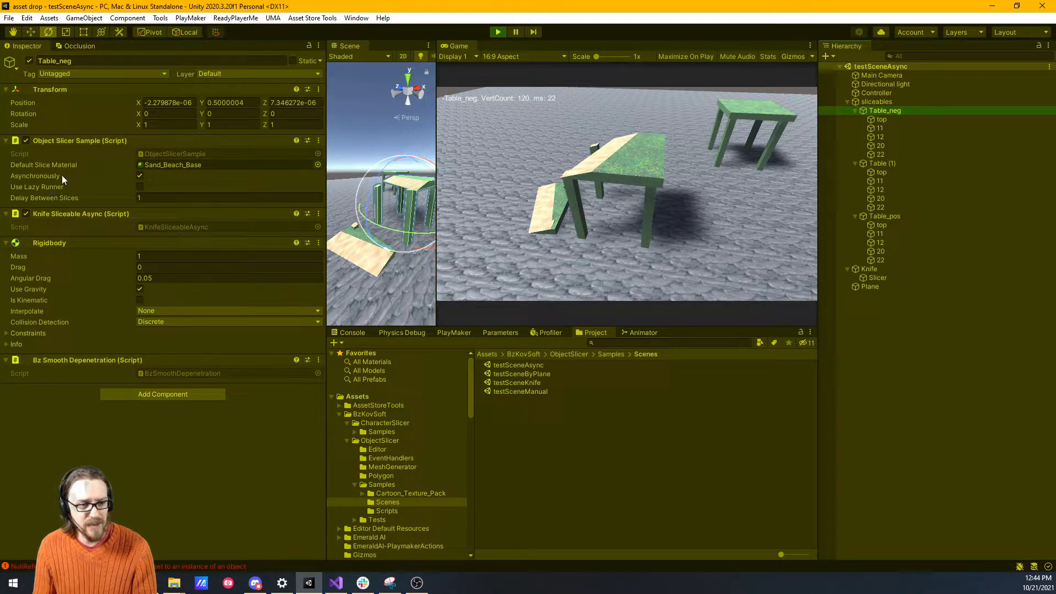
mouse_move(120, 170)
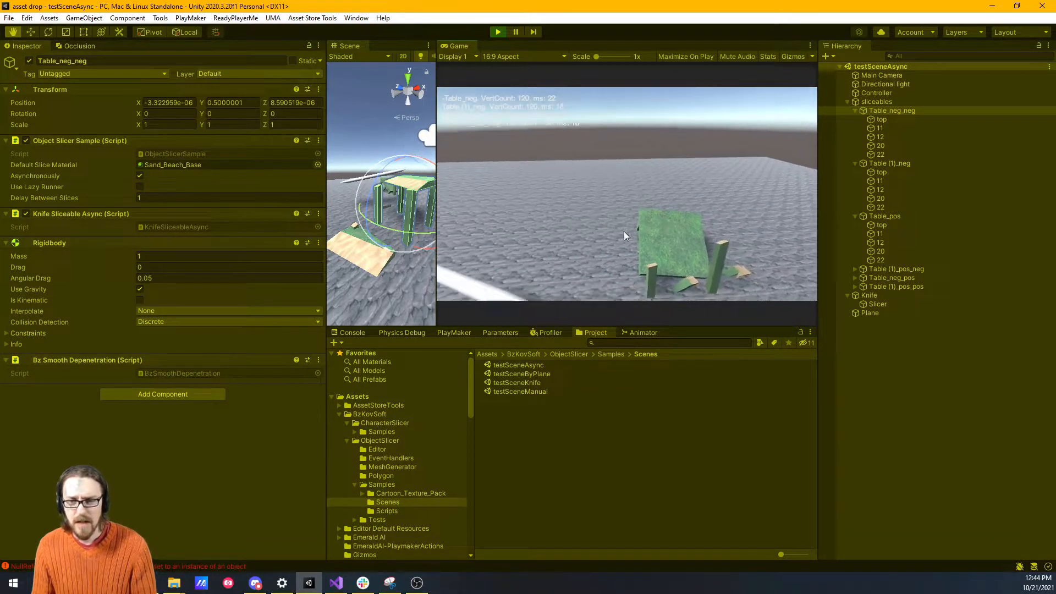
click(498, 32)
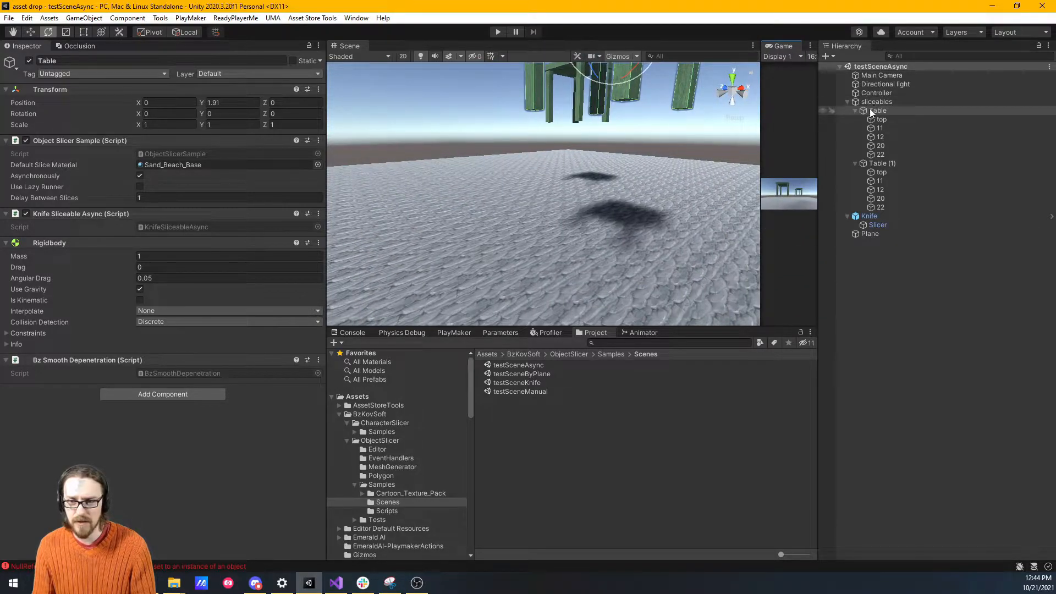
- Disable the sliceables group and Knife object, and add a 3D Sphere to the scene
click(876, 101)
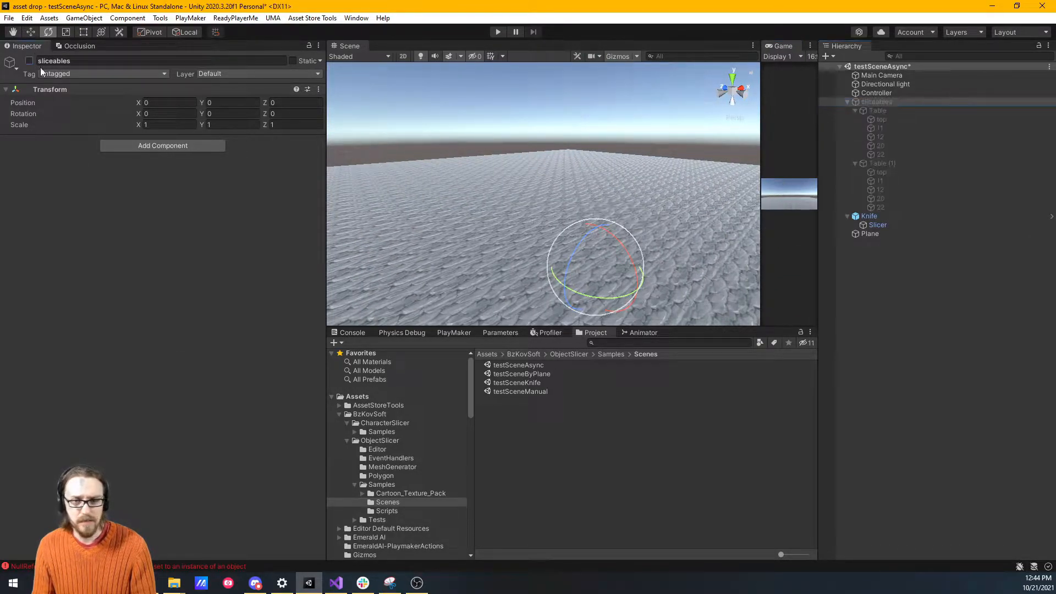
click(870, 216)
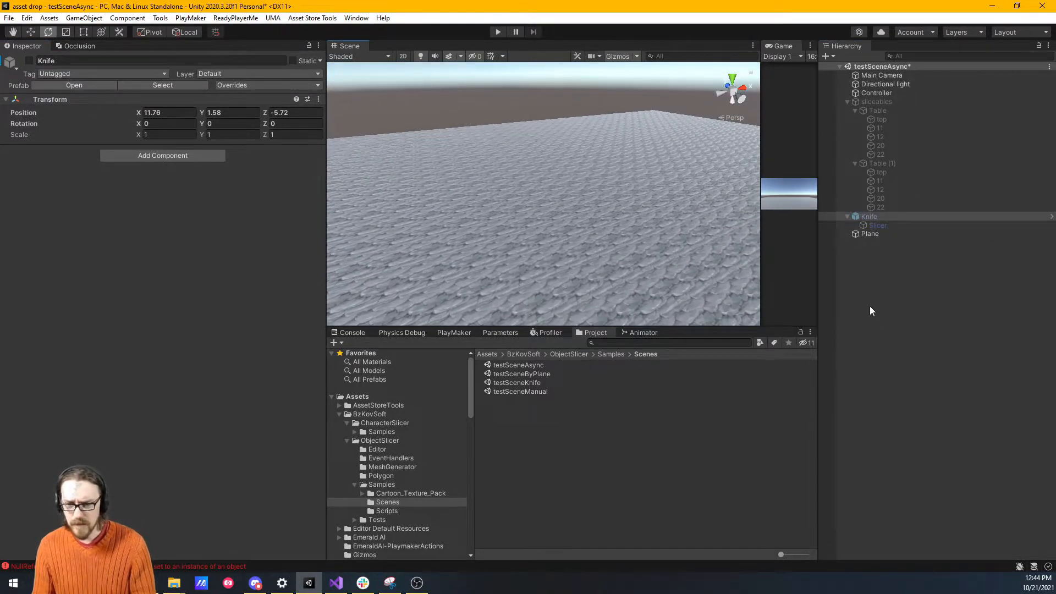
right_click(870, 216)
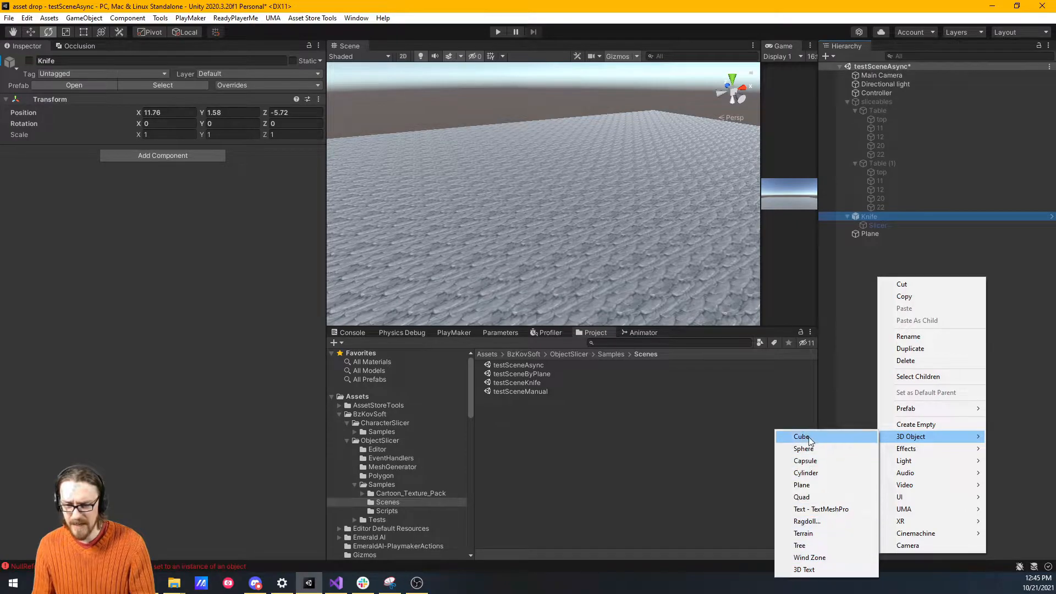
click(803, 448)
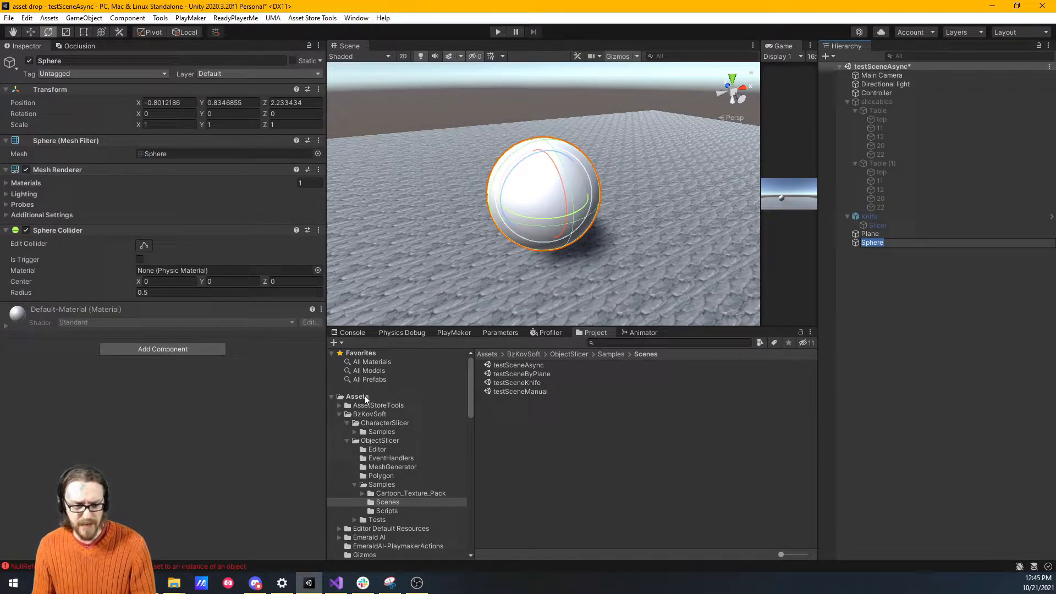
click(356, 396)
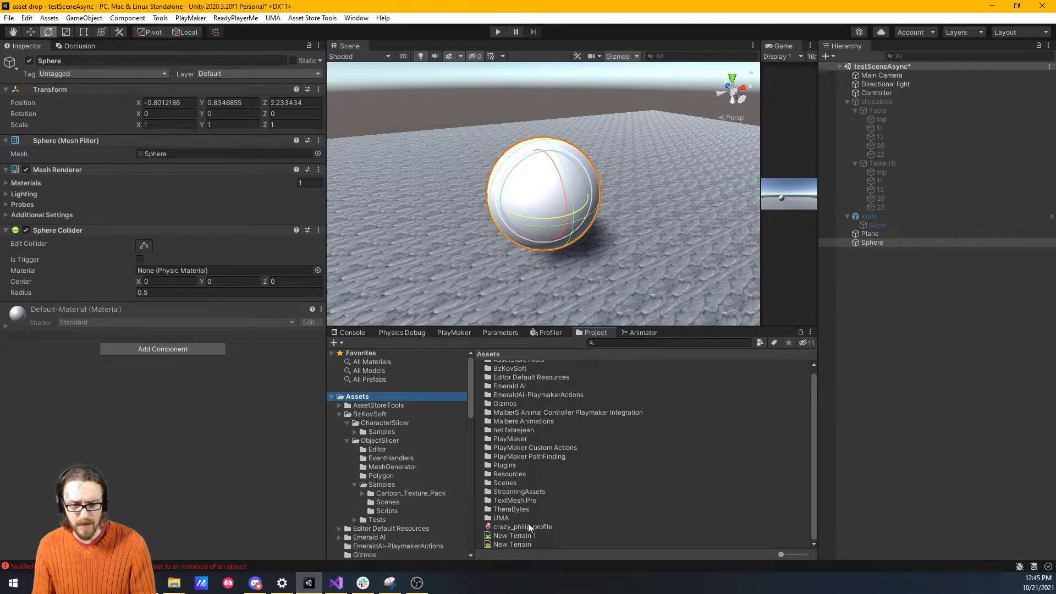
click(523, 527)
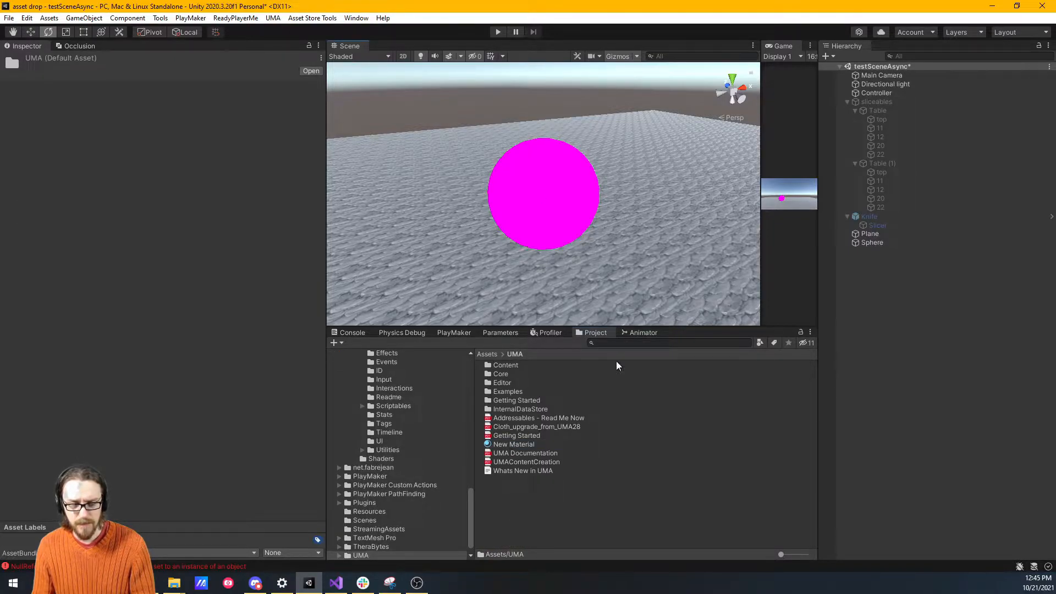
- Make New Material a transparent Standard shader with Main Maps tiling 6.54 by 2.28
click(514, 444)
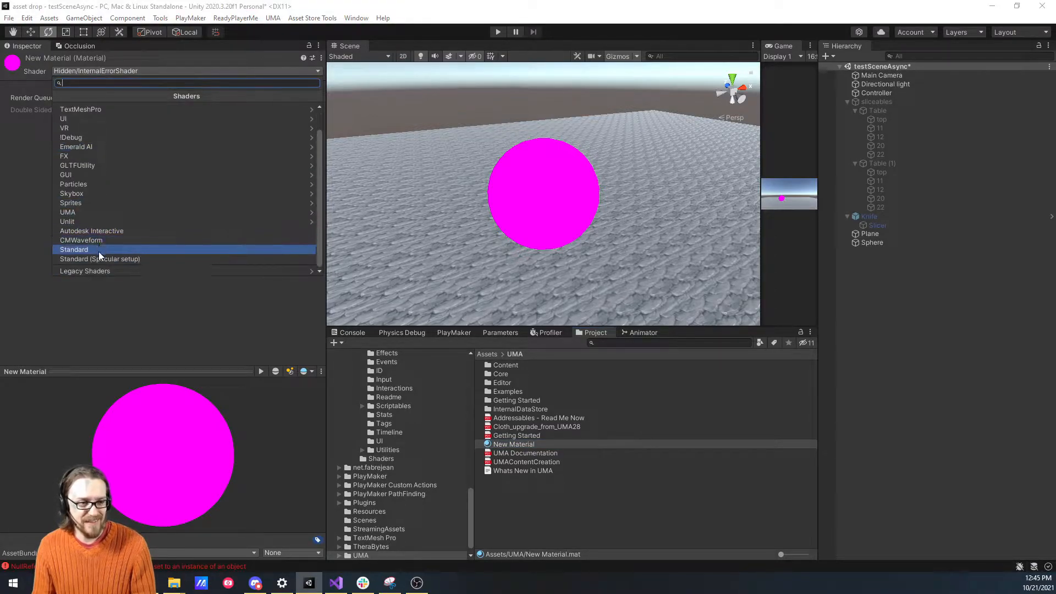
click(74, 249)
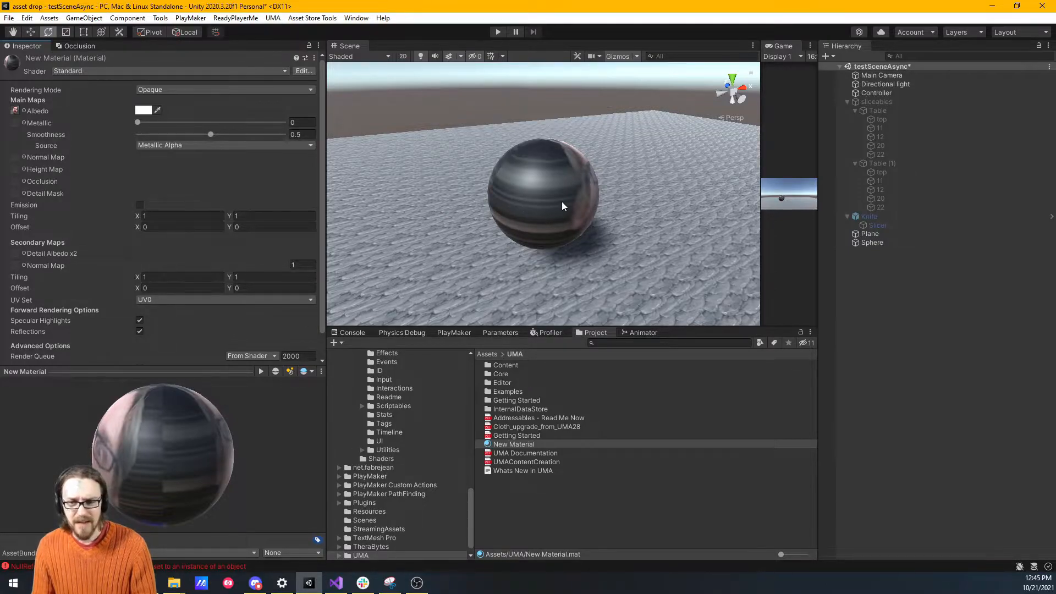
mouse_move(230, 226)
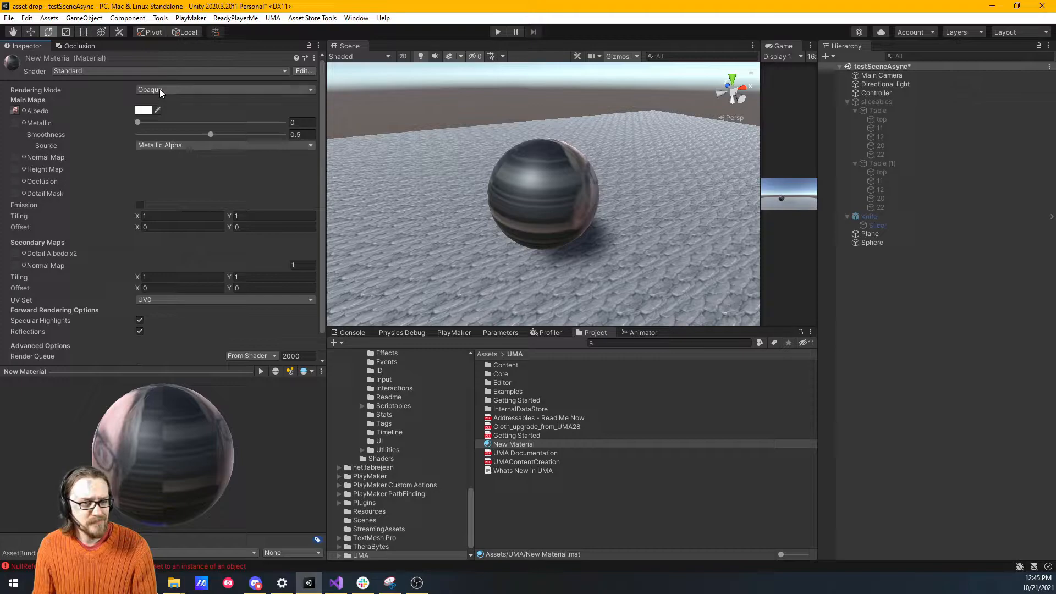
click(225, 89)
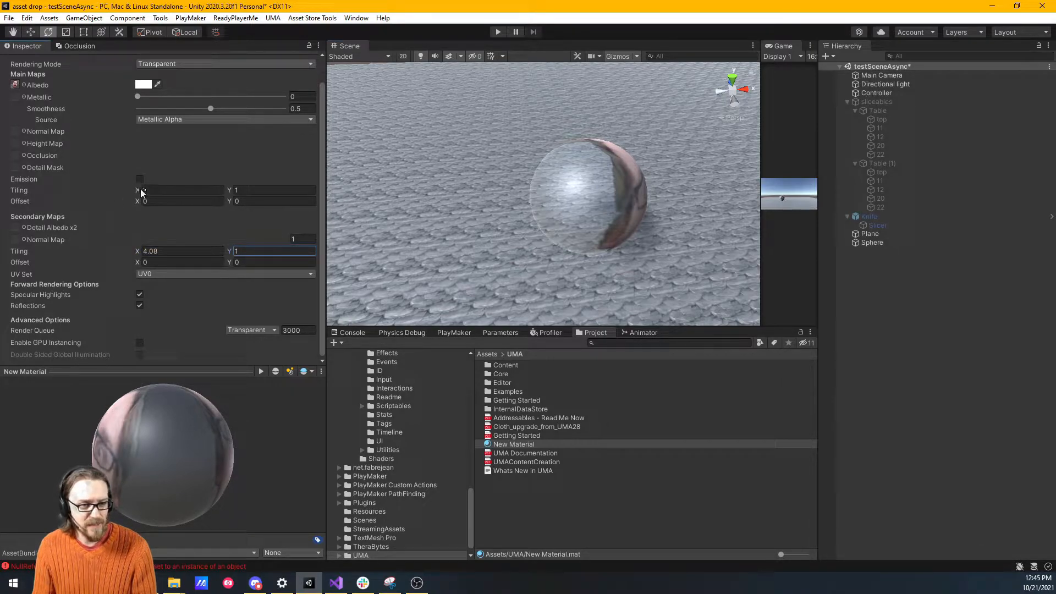
text(3.71)
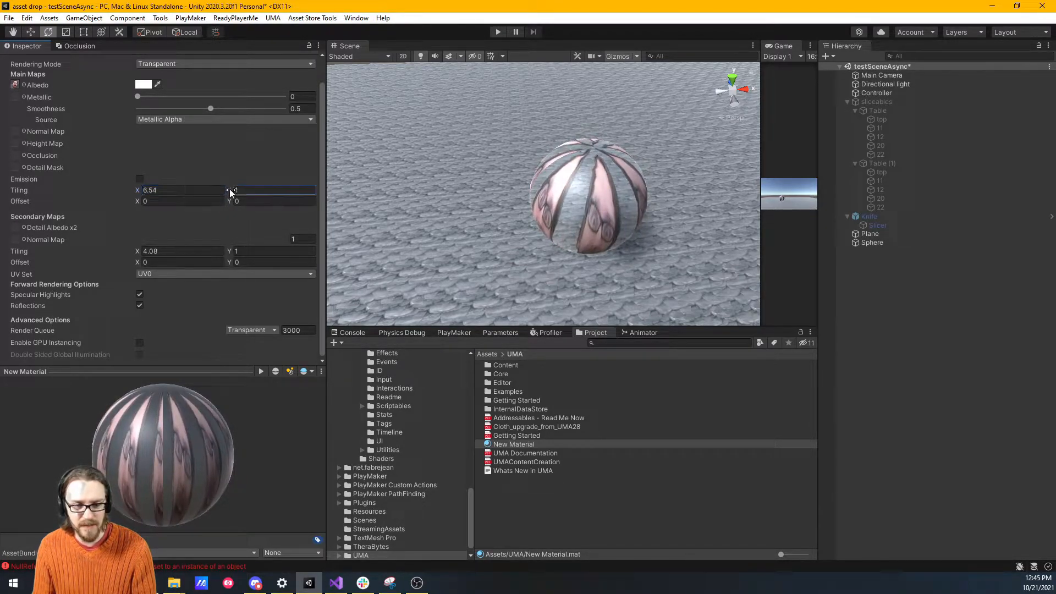
text(2.28)
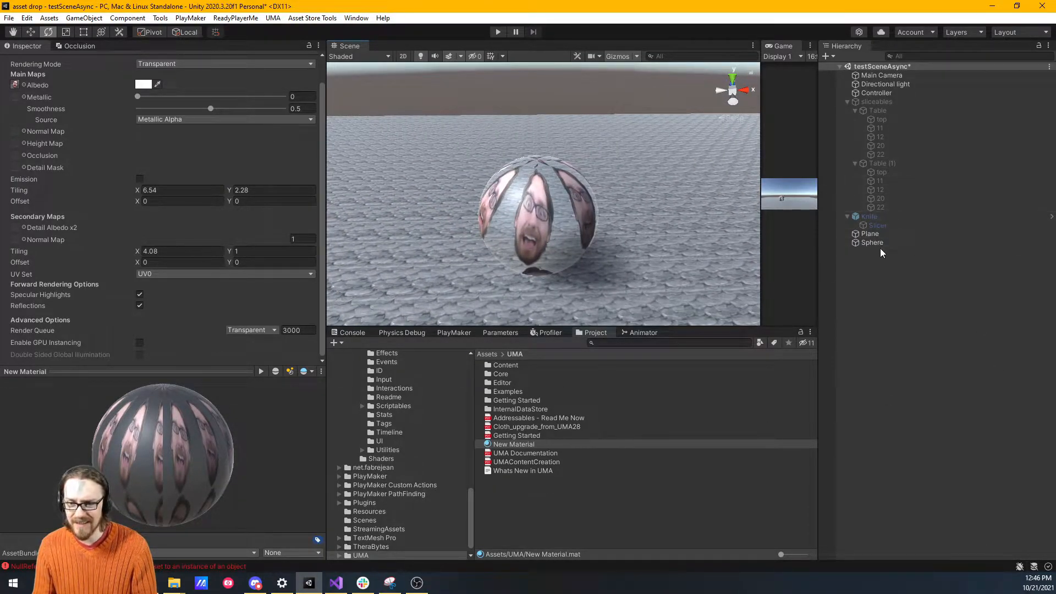
- Add a Rigidbody to SphereToSlice and raise its Position Y to about 1.262
click(871, 242)
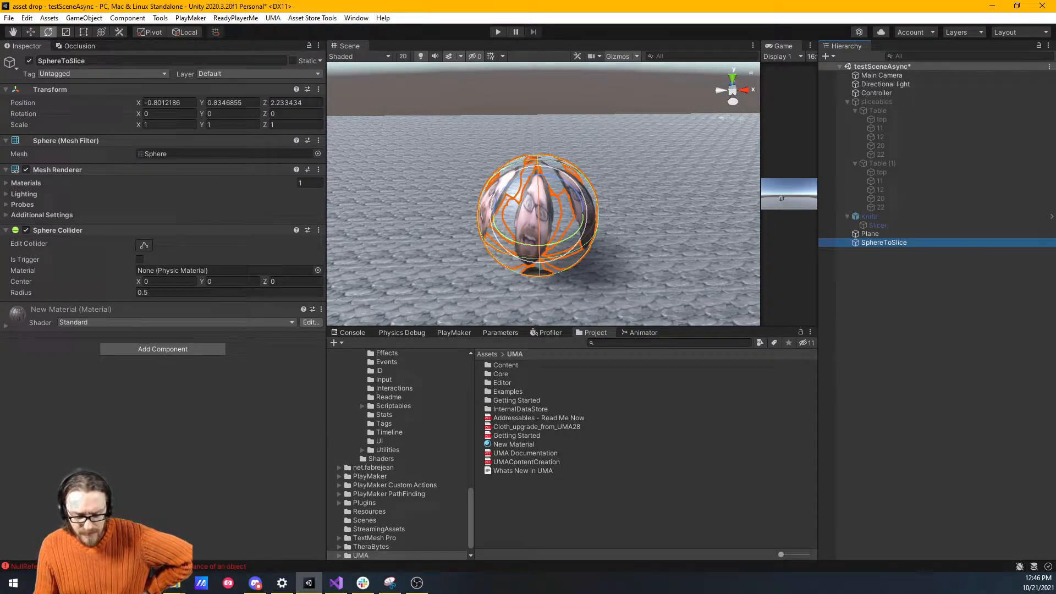
click(878, 110)
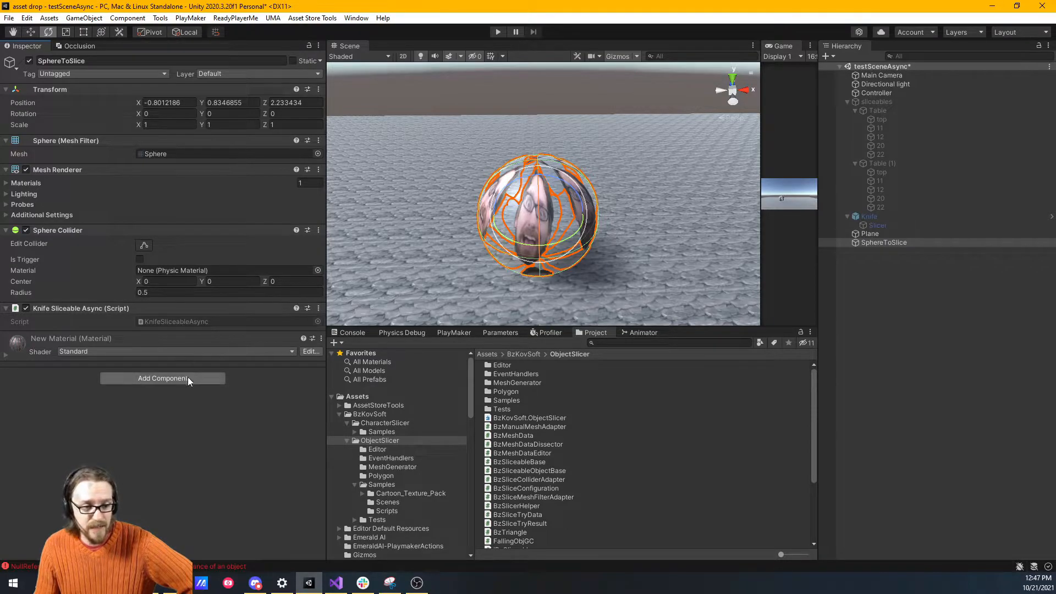
click(162, 378)
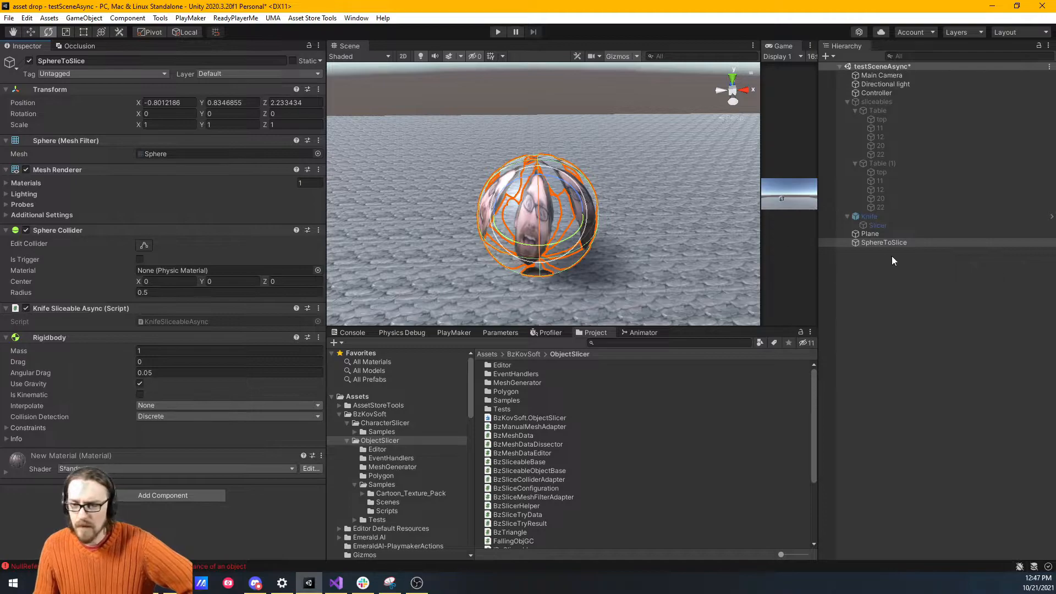
click(882, 242)
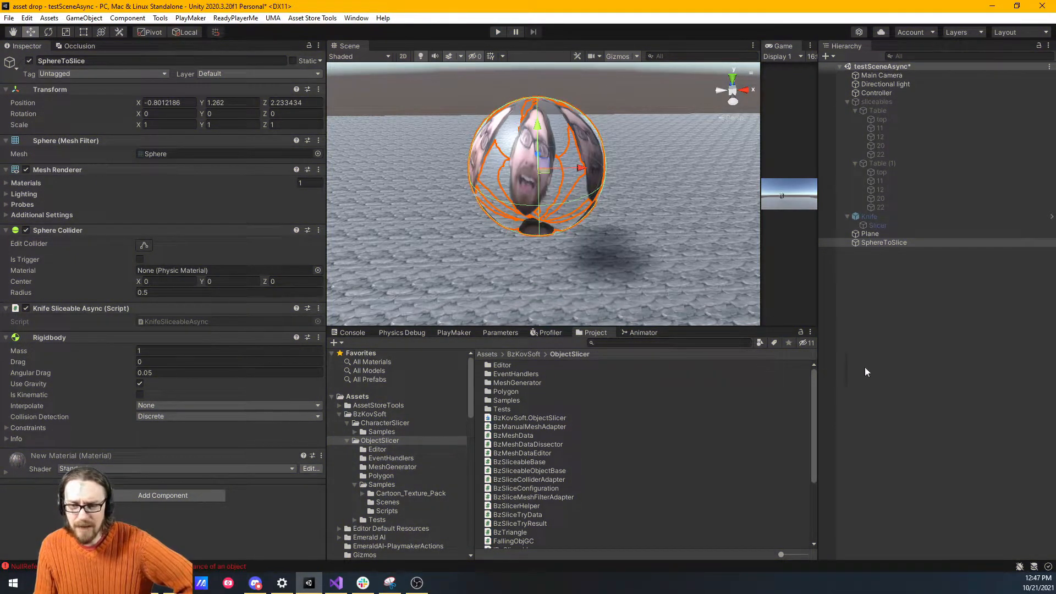
- Re-enable the Knife object with its Slicer child and dock the Game view beside Scene
click(869, 216)
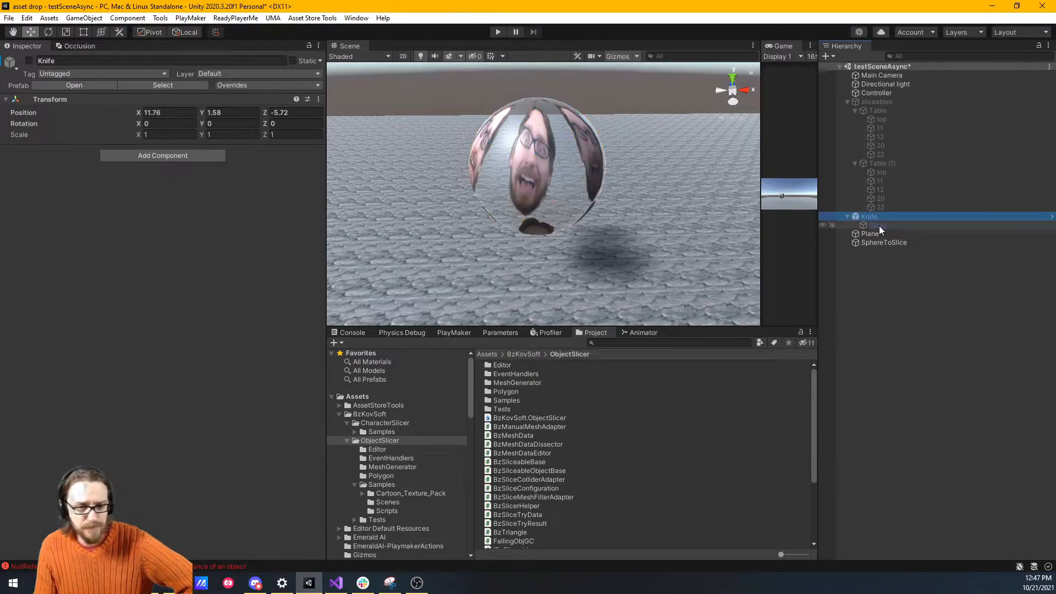
click(876, 225)
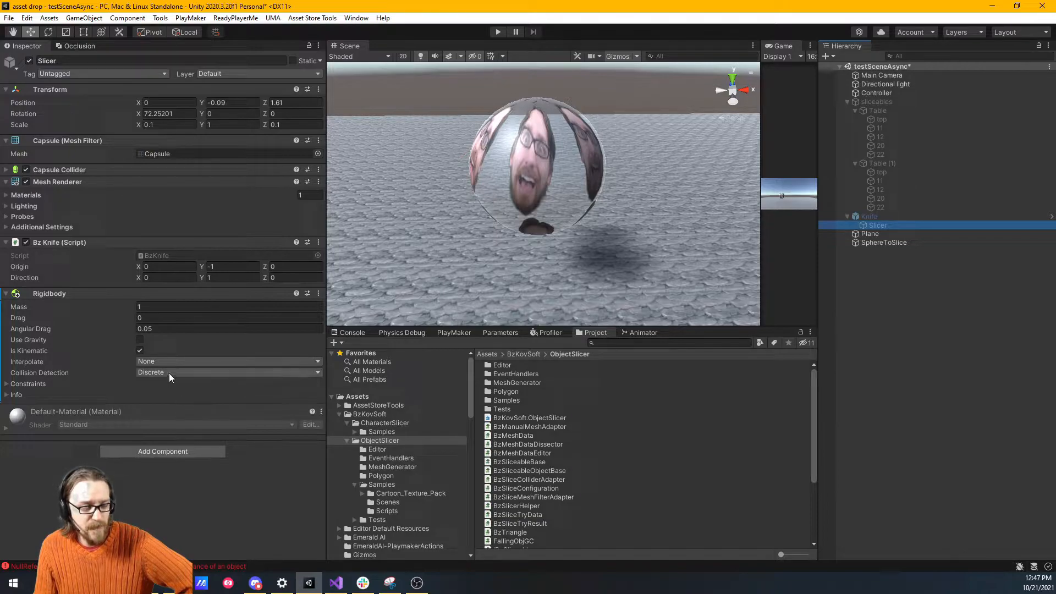
mouse_move(698, 164)
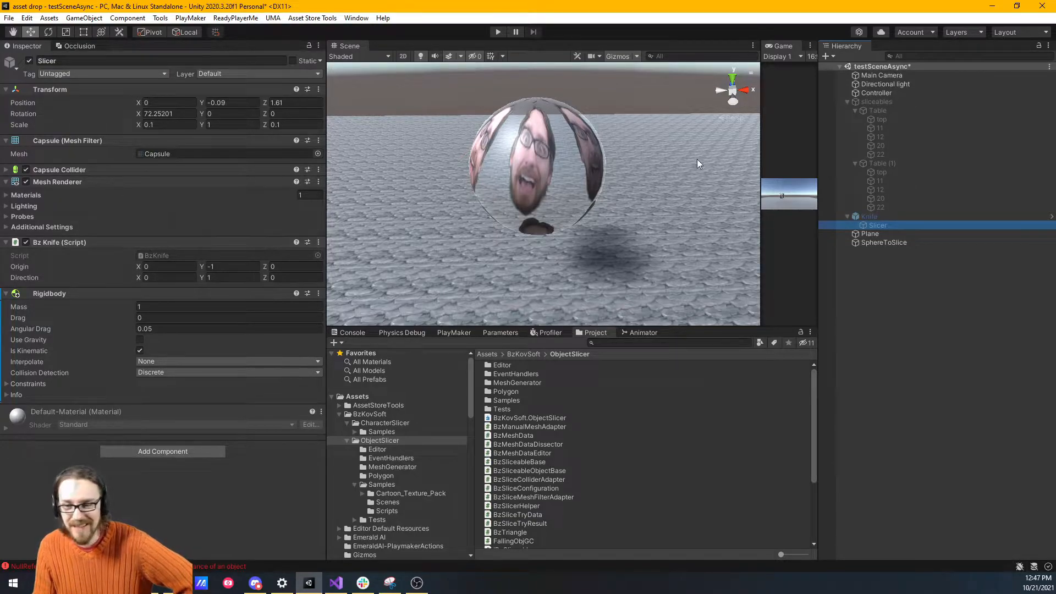
click(870, 216)
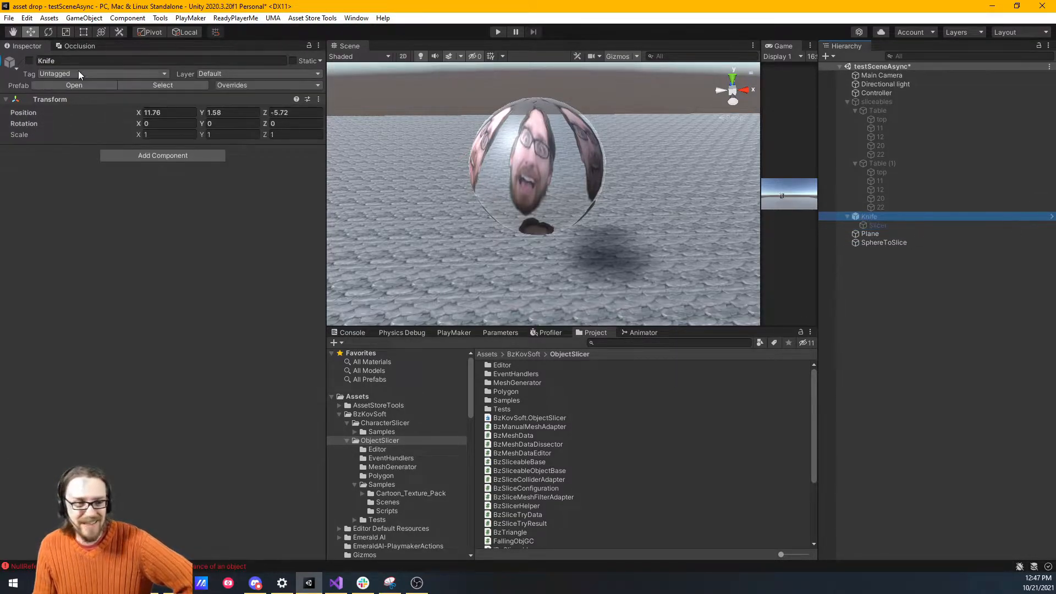
click(29, 61)
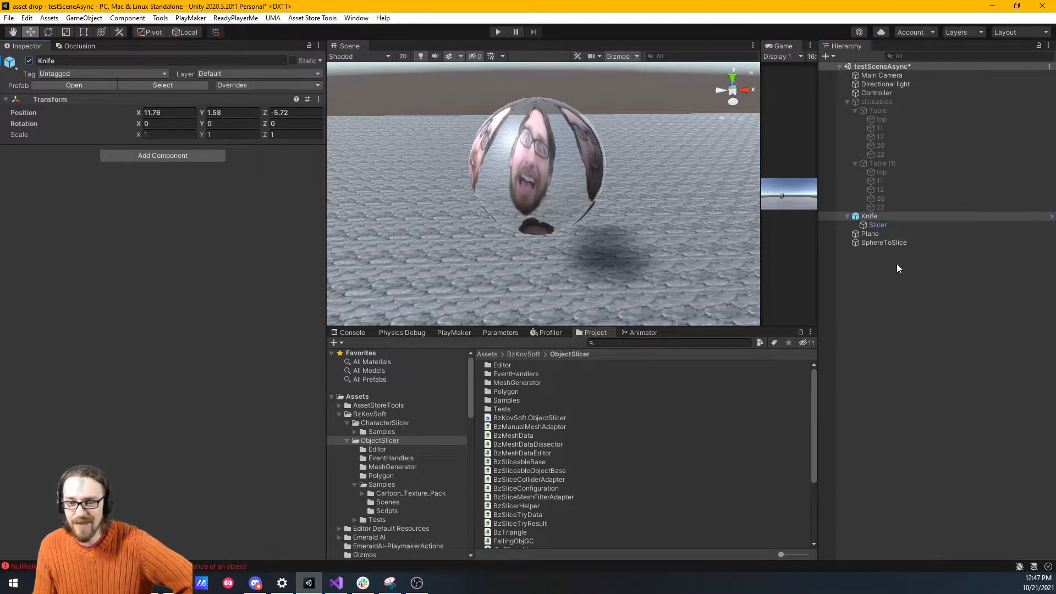
click(878, 224)
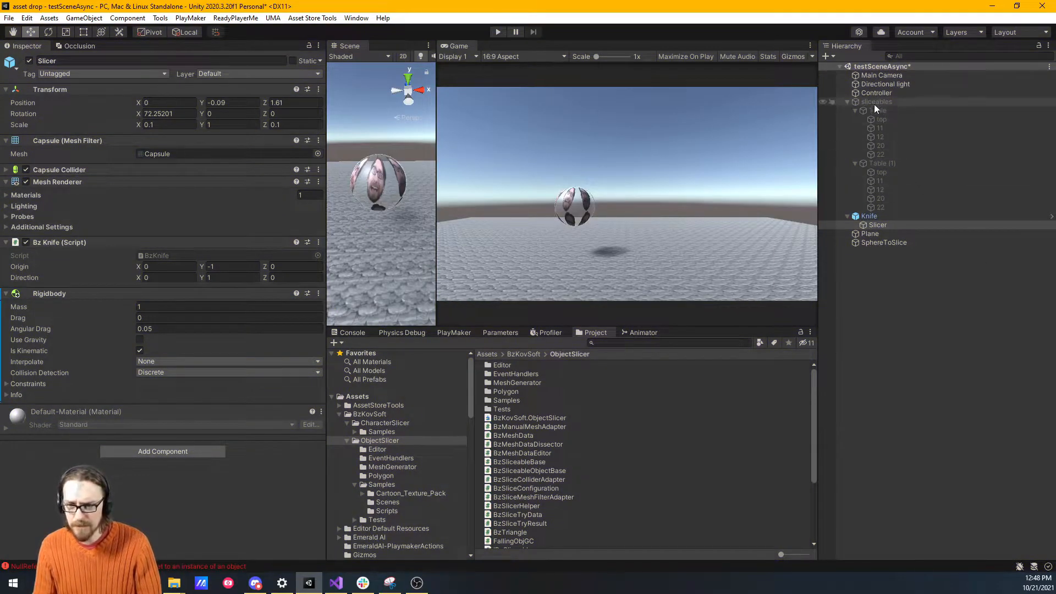
- Check the Table's slicing settings, then add Object Slicer Sample to SphereToSlice
click(878, 110)
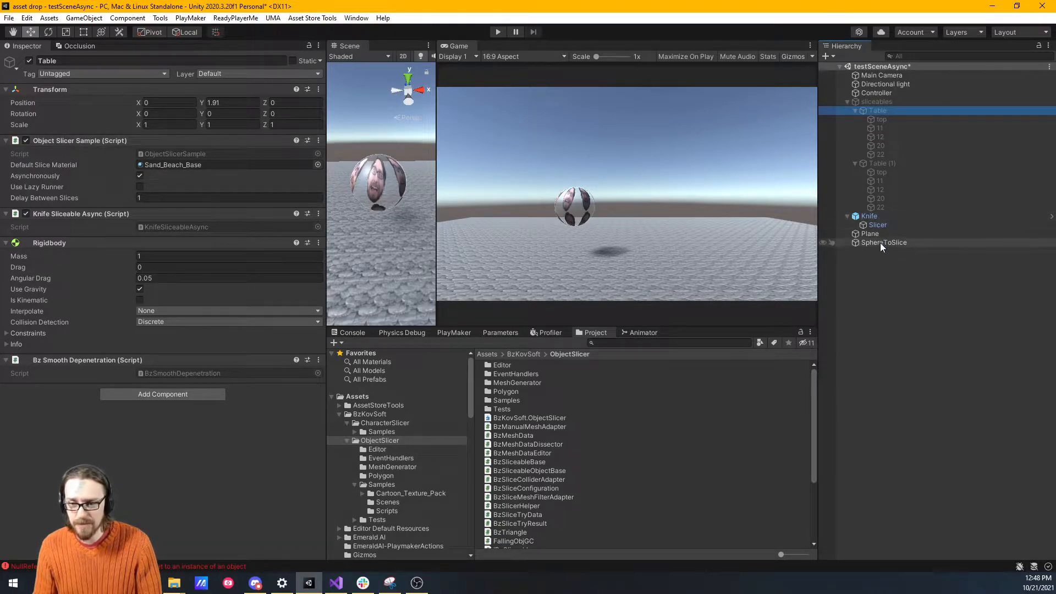
click(883, 242)
text(object)
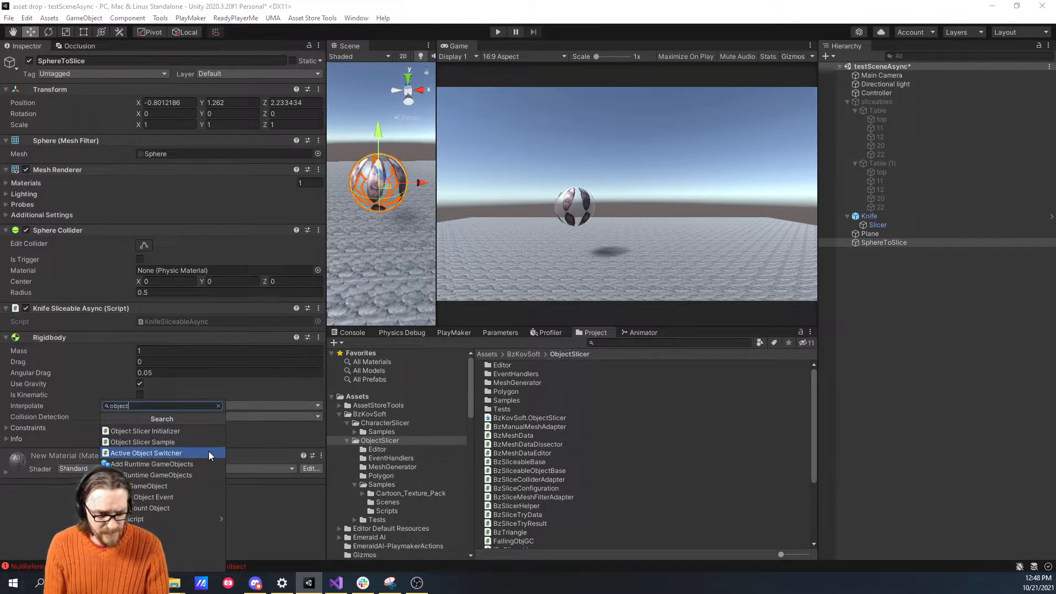
click(142, 441)
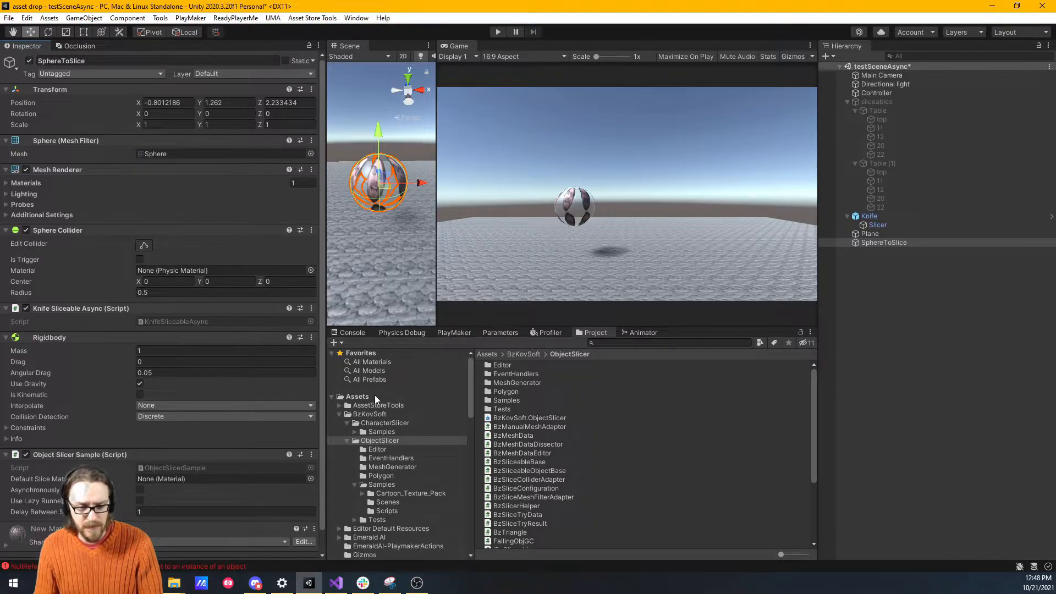
- Assign Grass_Dense_Tint_01_Base_A from Cartoon_Texture_Pack Materials as SphereToSlice's Default Slice Material
click(357, 396)
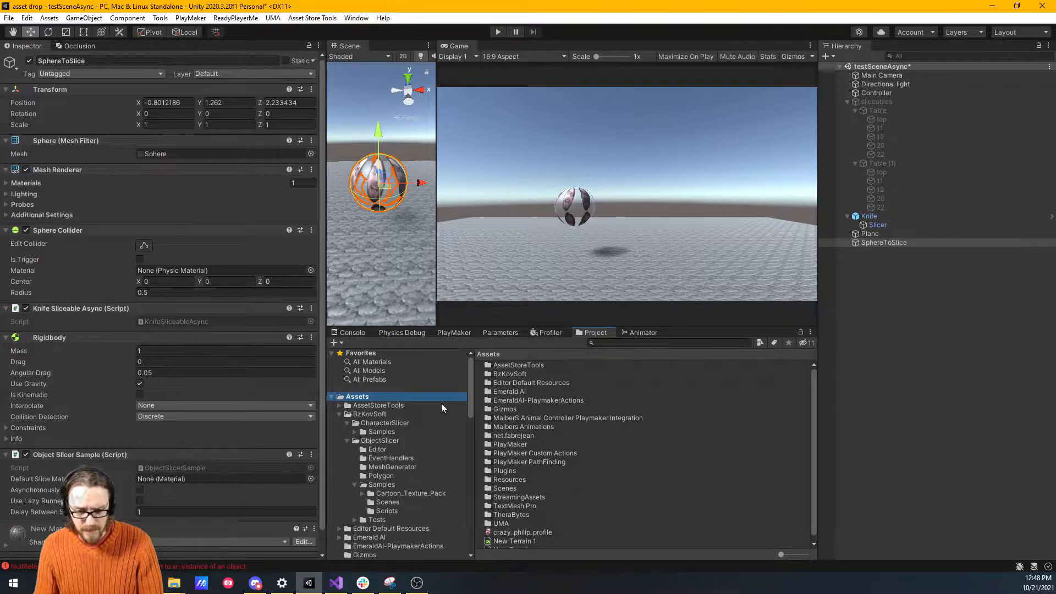
click(369, 413)
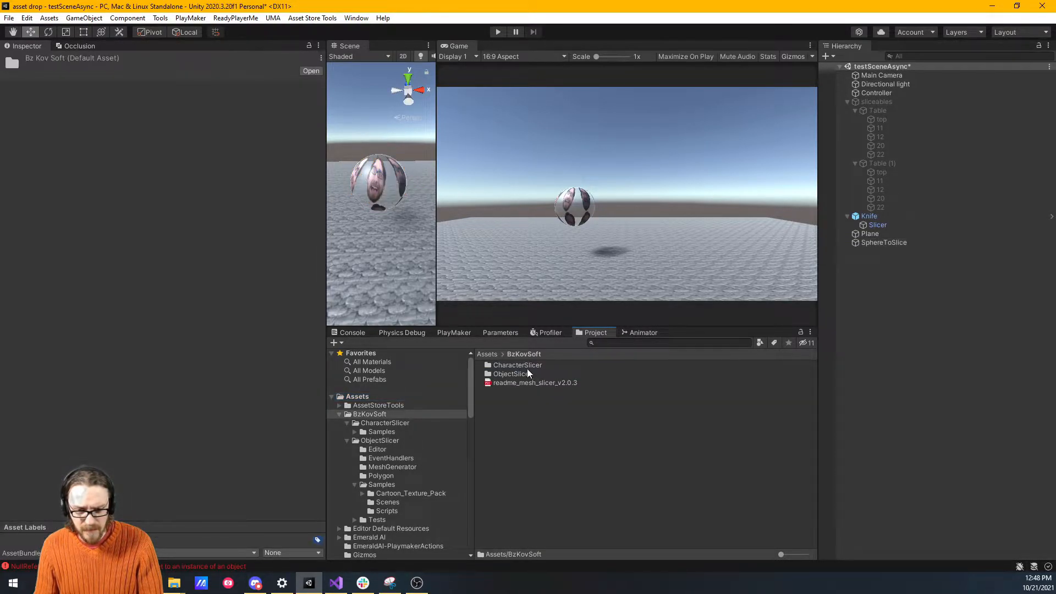
double_click(510, 374)
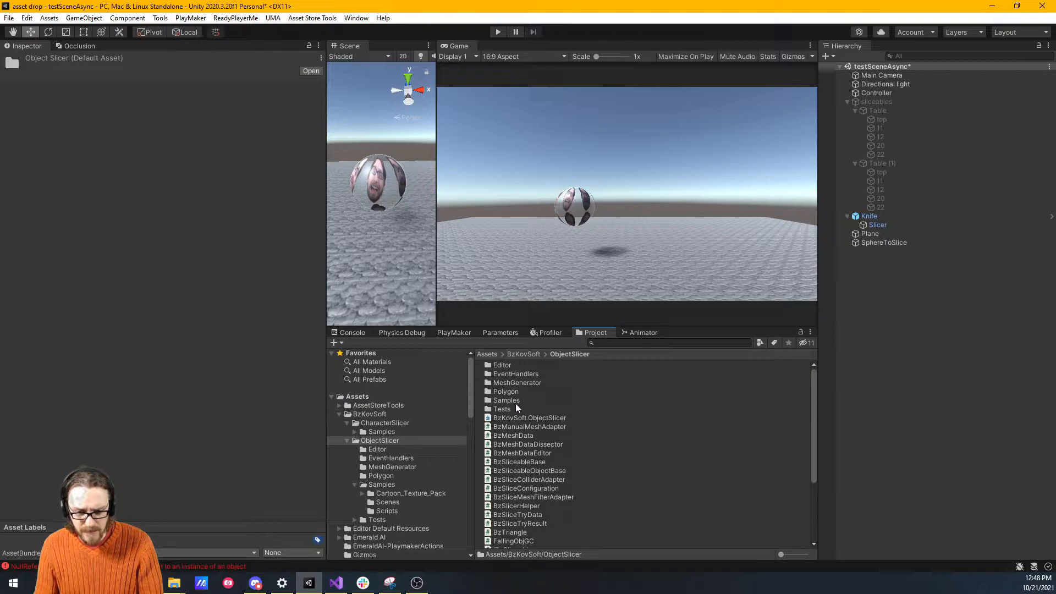
double_click(506, 400)
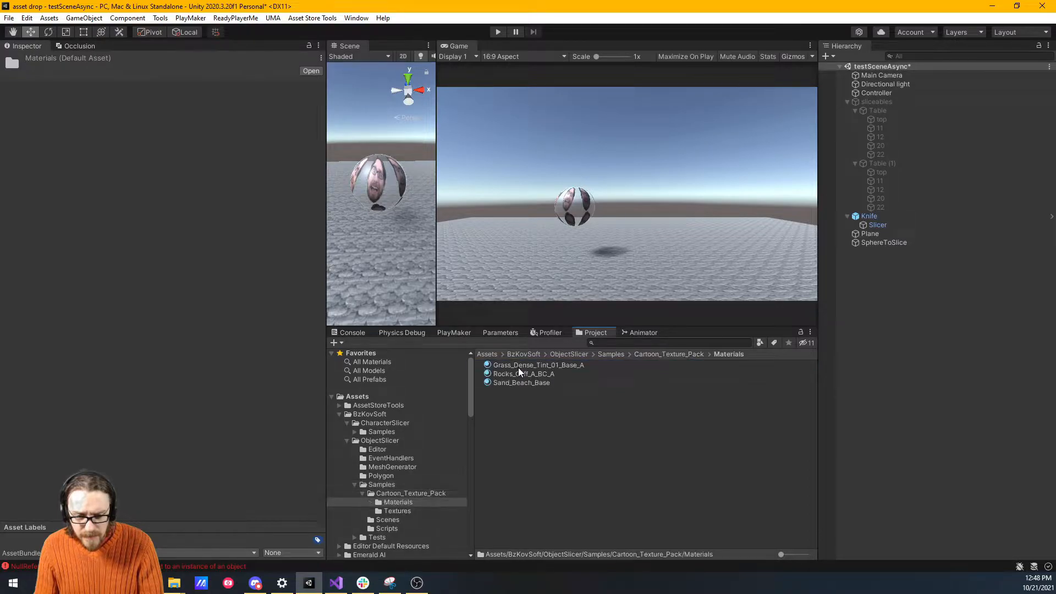
click(537, 364)
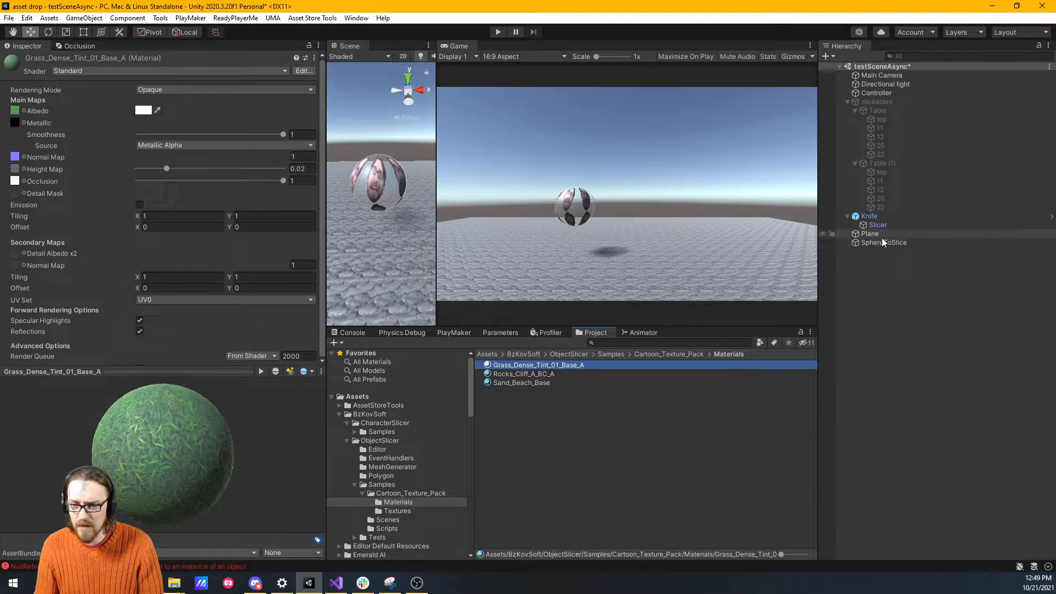
click(884, 242)
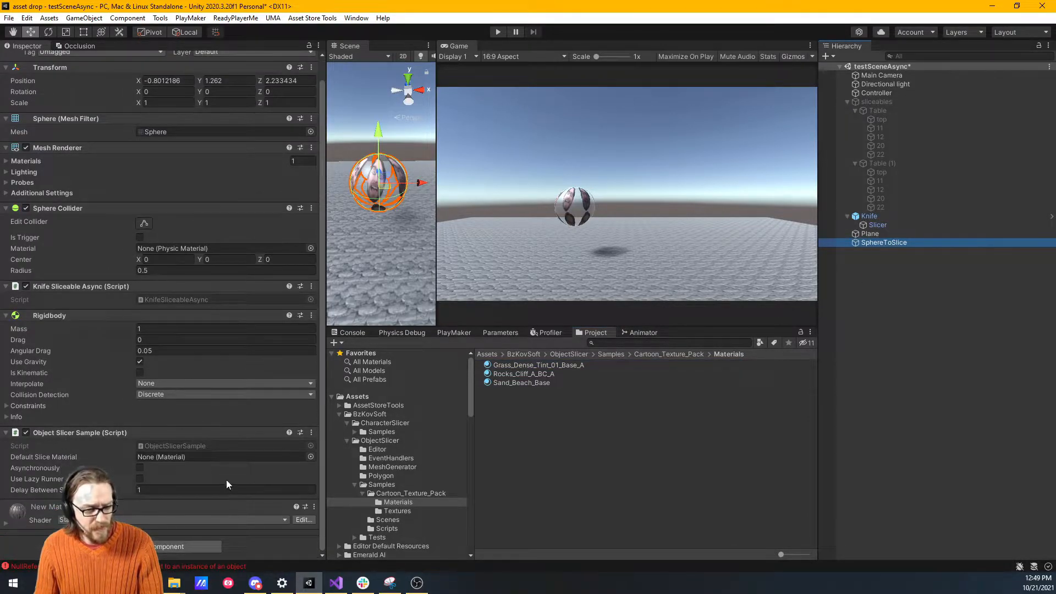
click(222, 457)
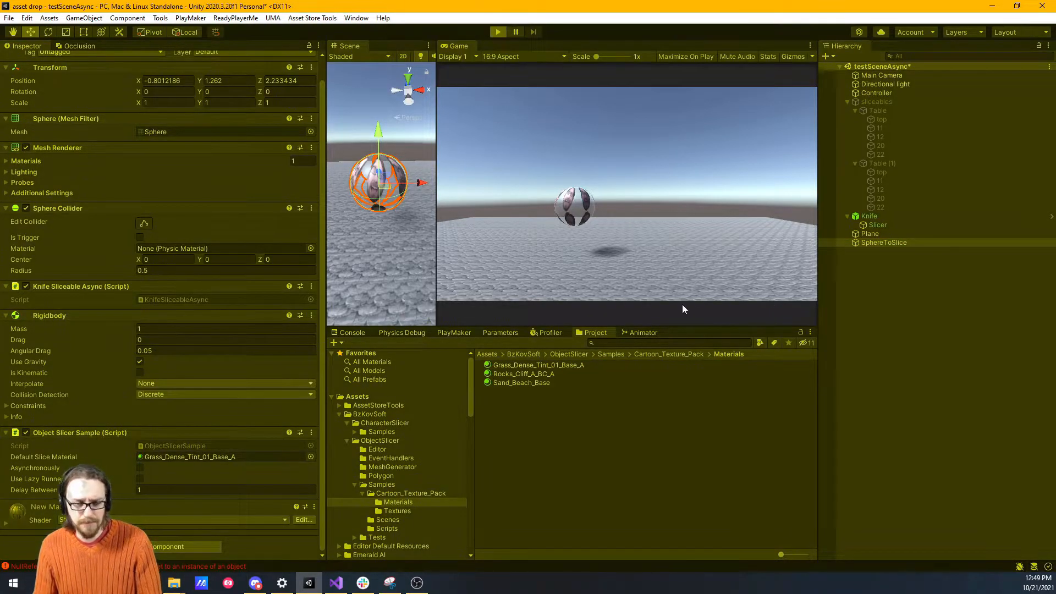
mouse_move(668, 273)
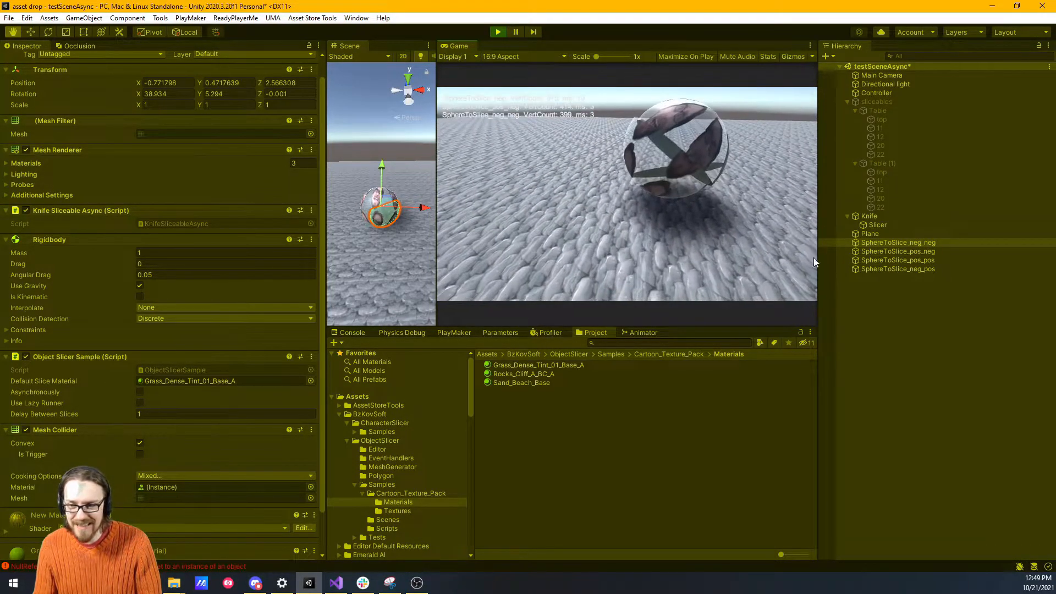
- Inspect the four sliced sphere pieces showing grass-textured cut faces
click(898, 251)
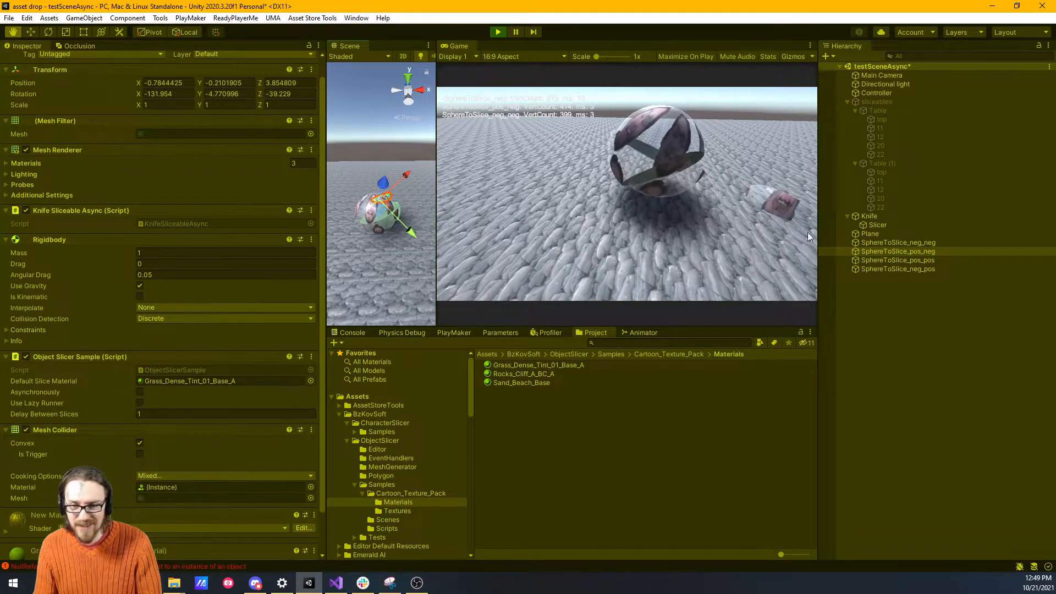
click(897, 260)
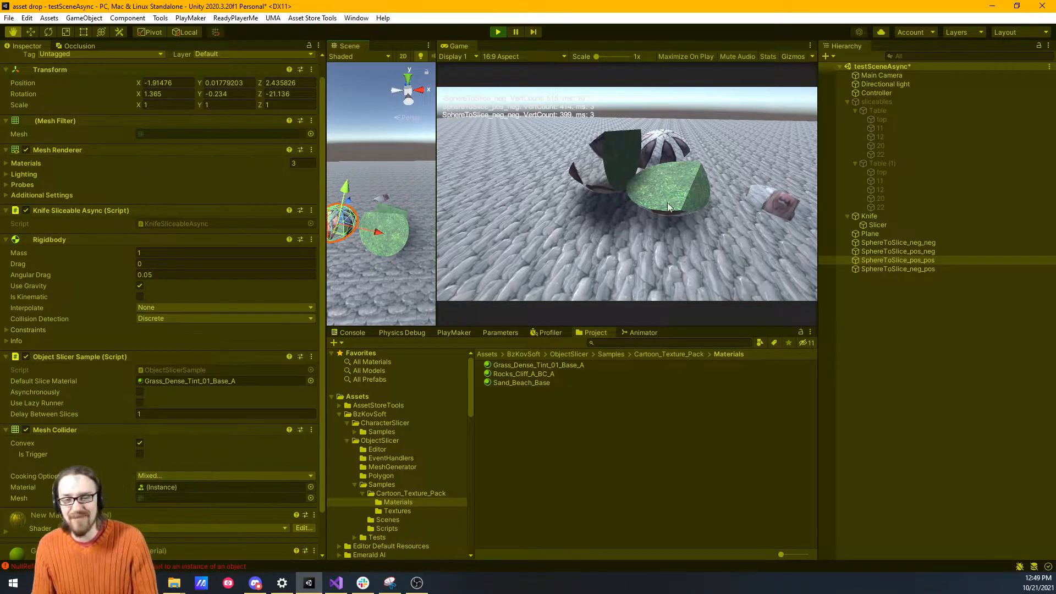
mouse_move(555, 225)
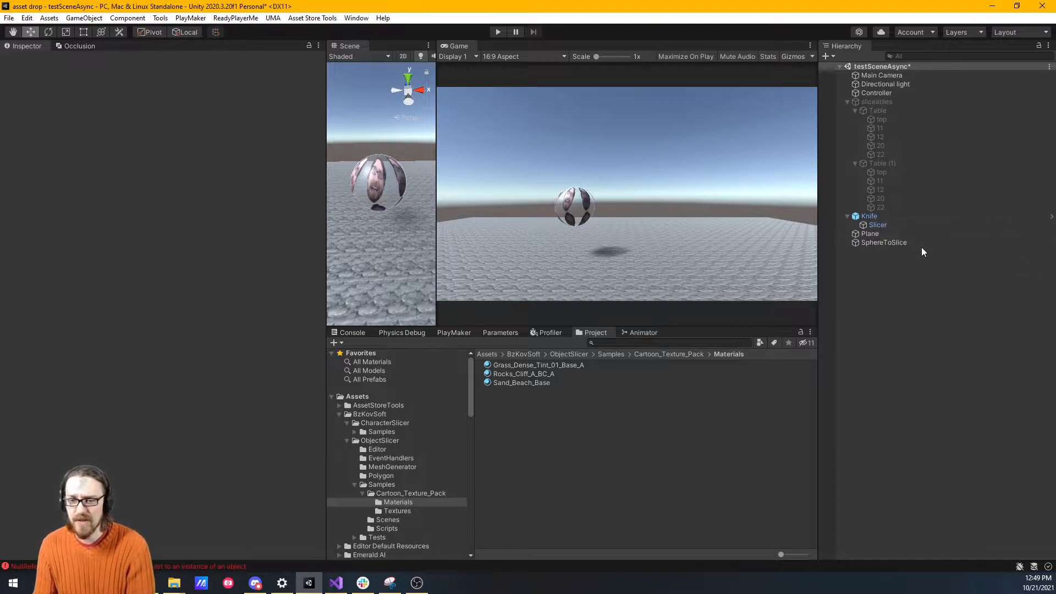
- Select SphereToSlice and enable Asynchronously in its Object Slicer Sample component
click(884, 242)
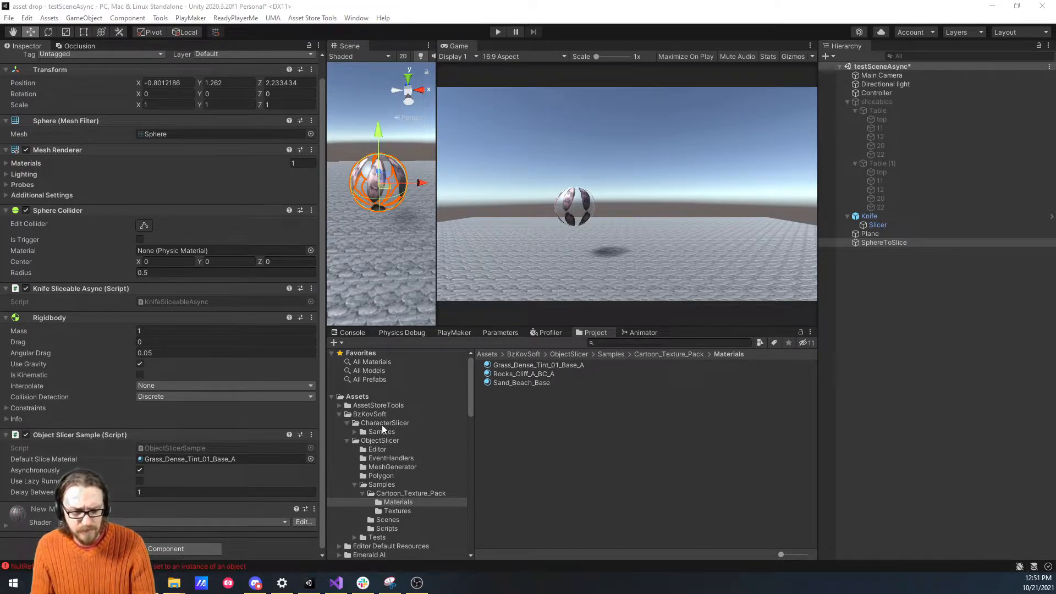
click(384, 422)
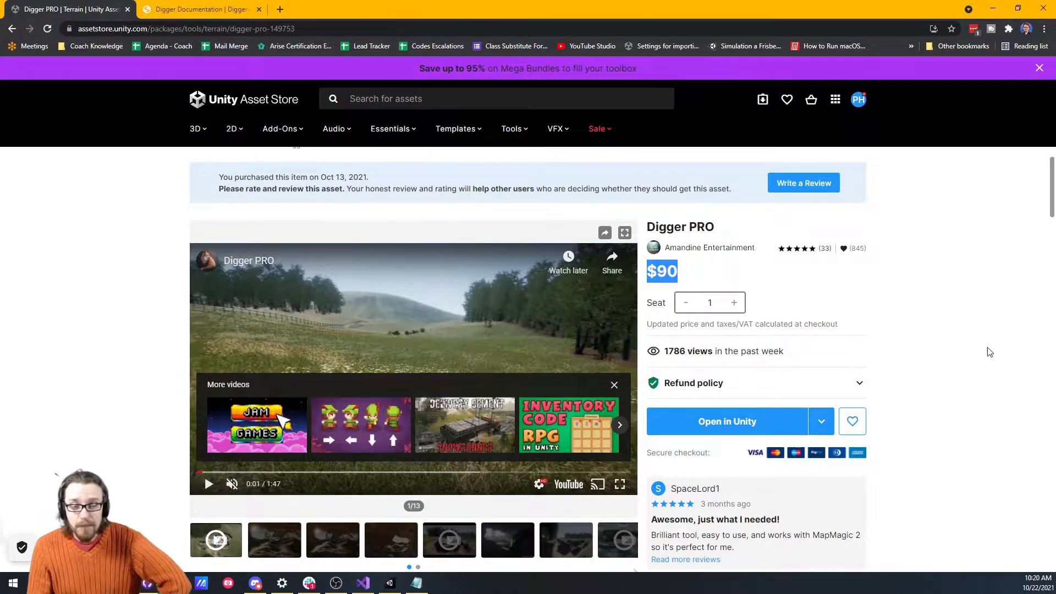
mouse_move(830, 397)
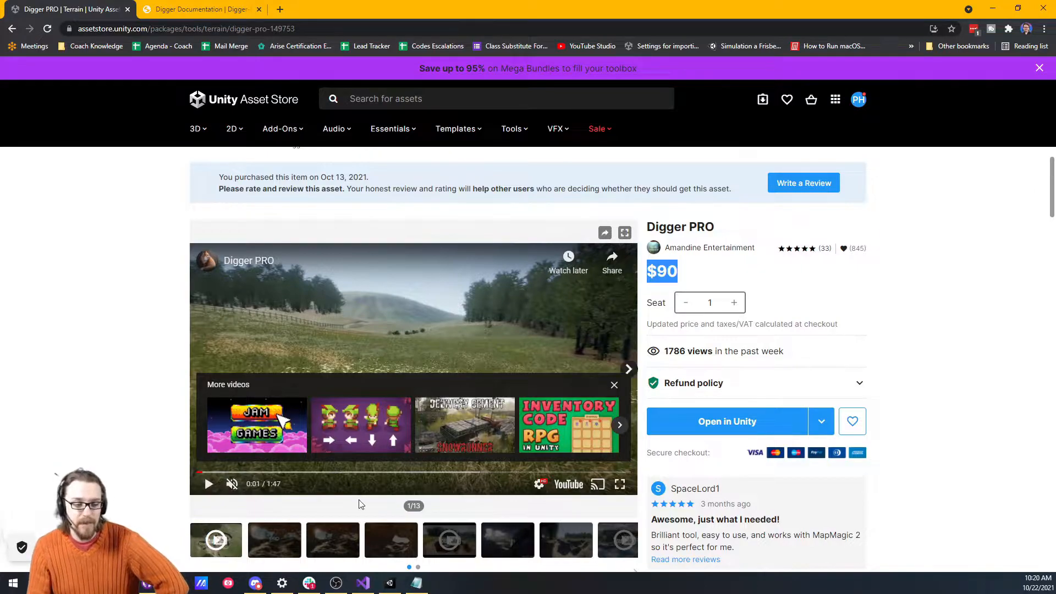
- Close the More videos overlay and play the Digger PRO trailer
click(209, 484)
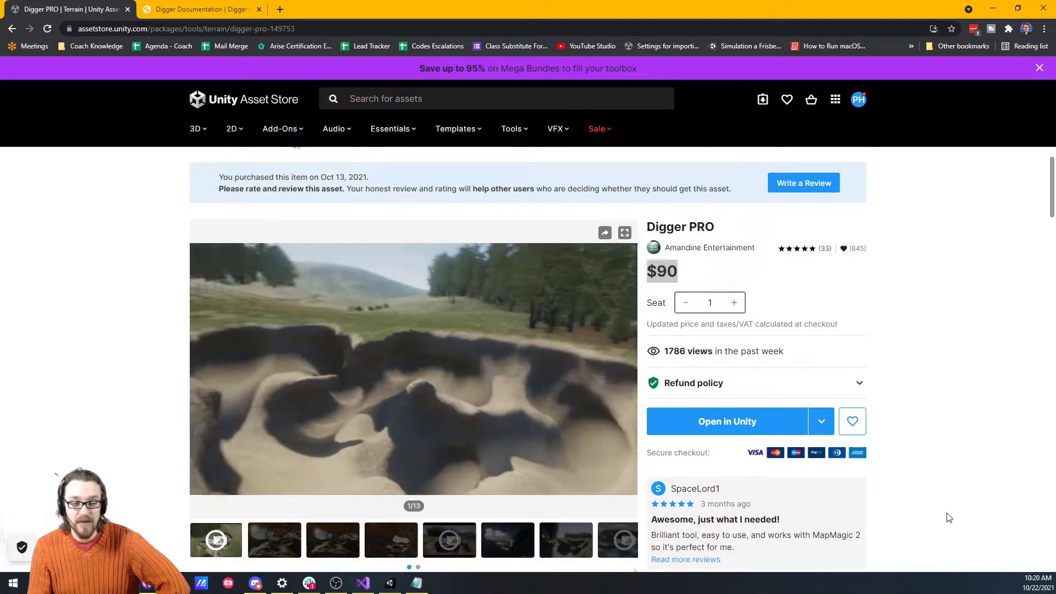
click(412, 369)
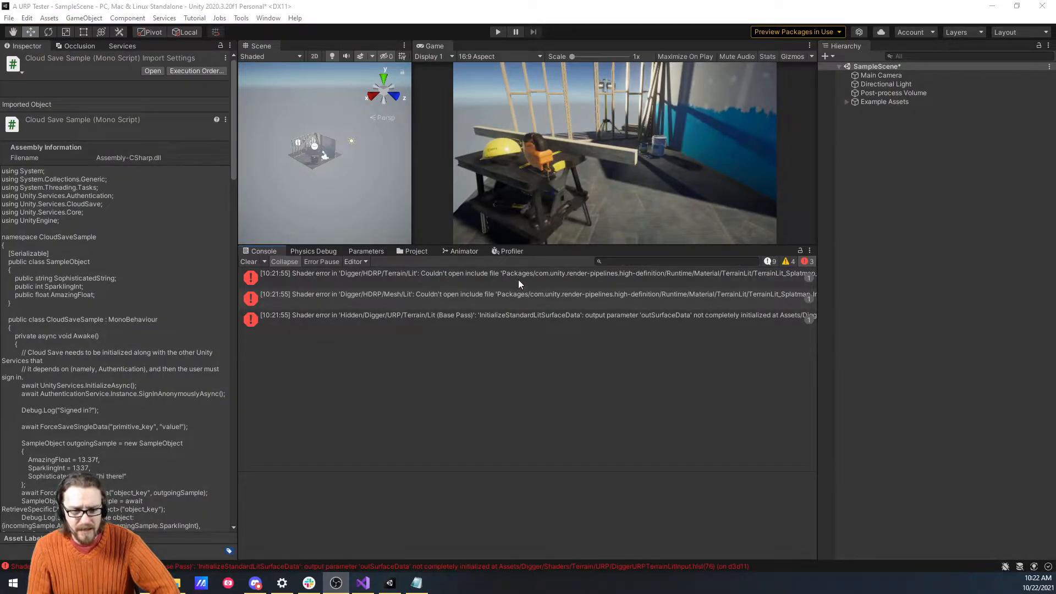
mouse_move(481, 343)
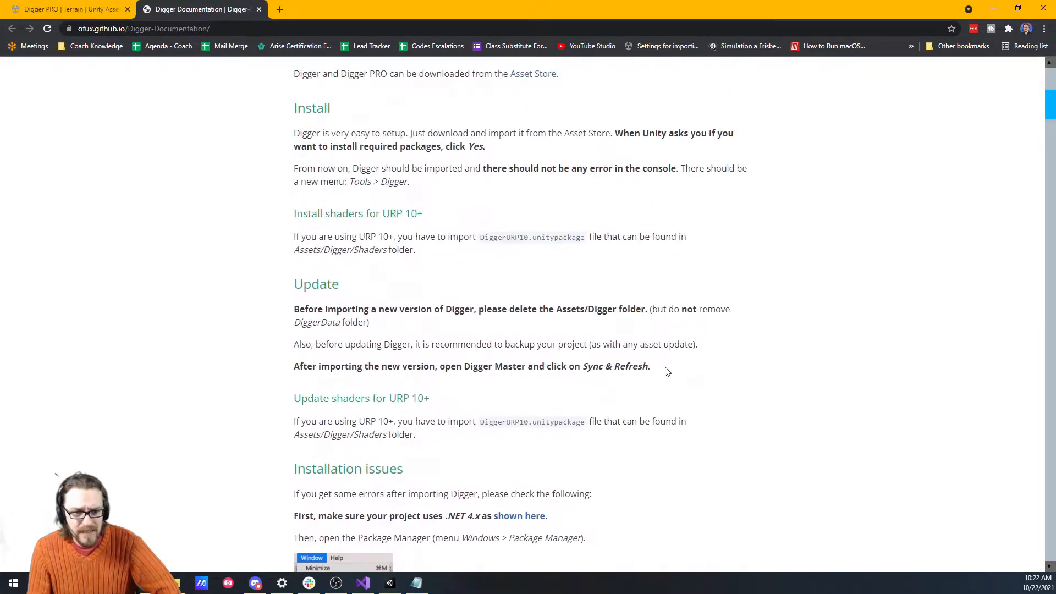
mouse_move(356, 234)
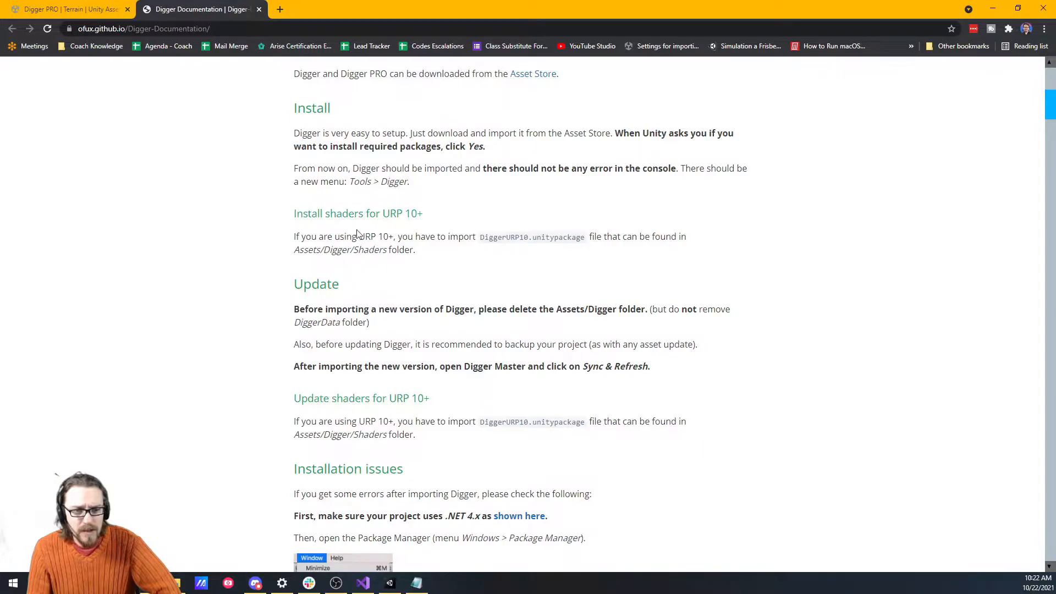
- Review the Digger install docs and list the In Project packages in Package Manager
scroll(up, 3)
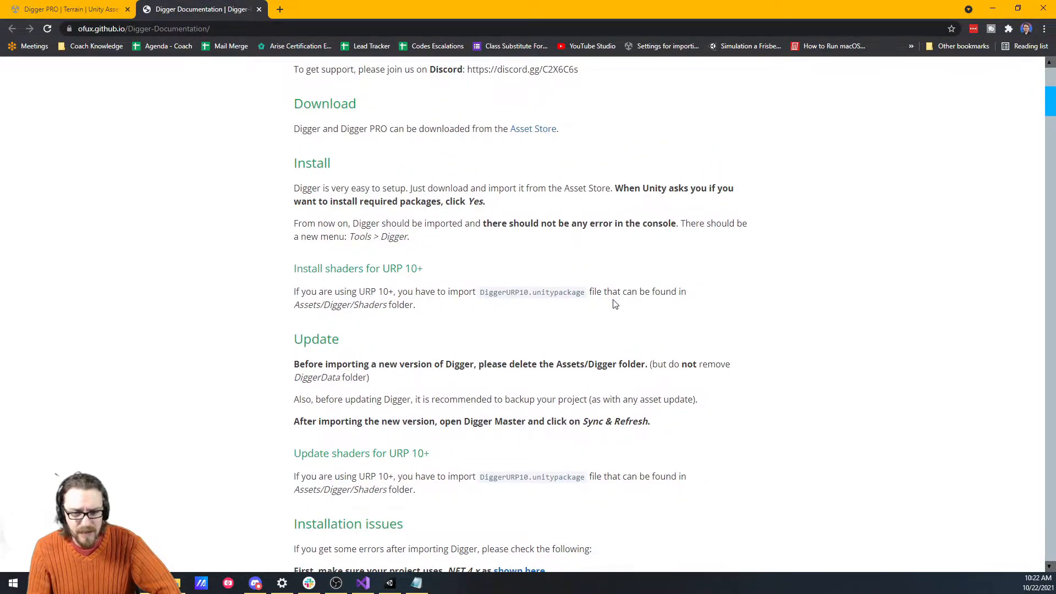
mouse_move(405, 318)
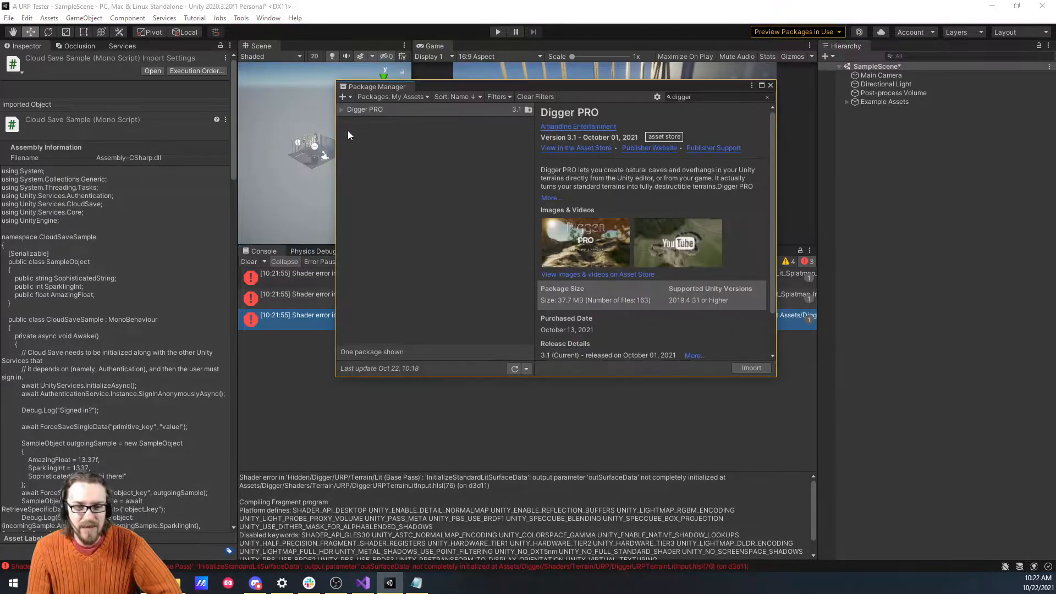
click(393, 96)
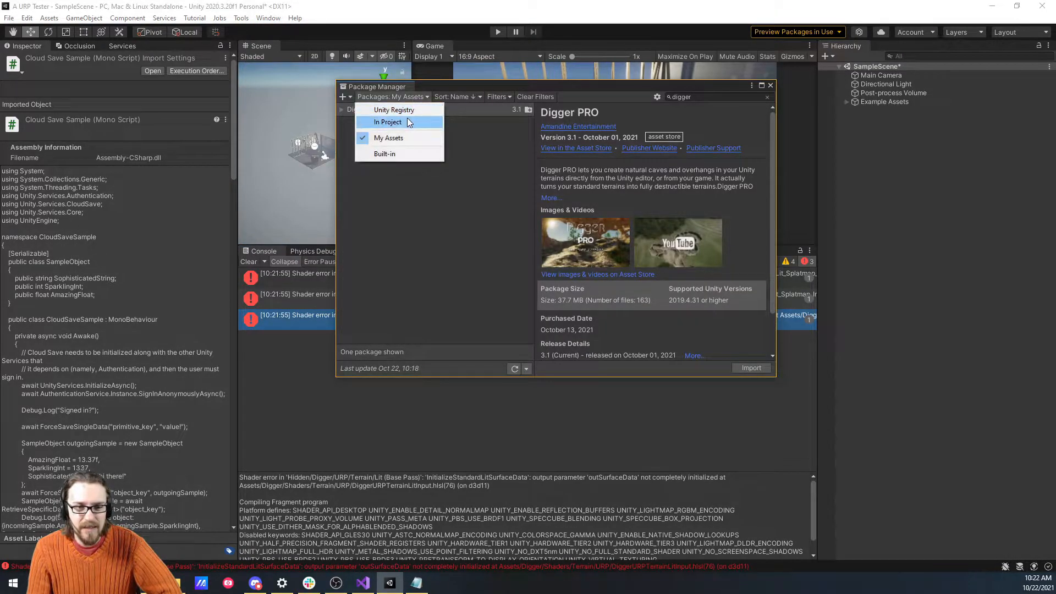
click(387, 123)
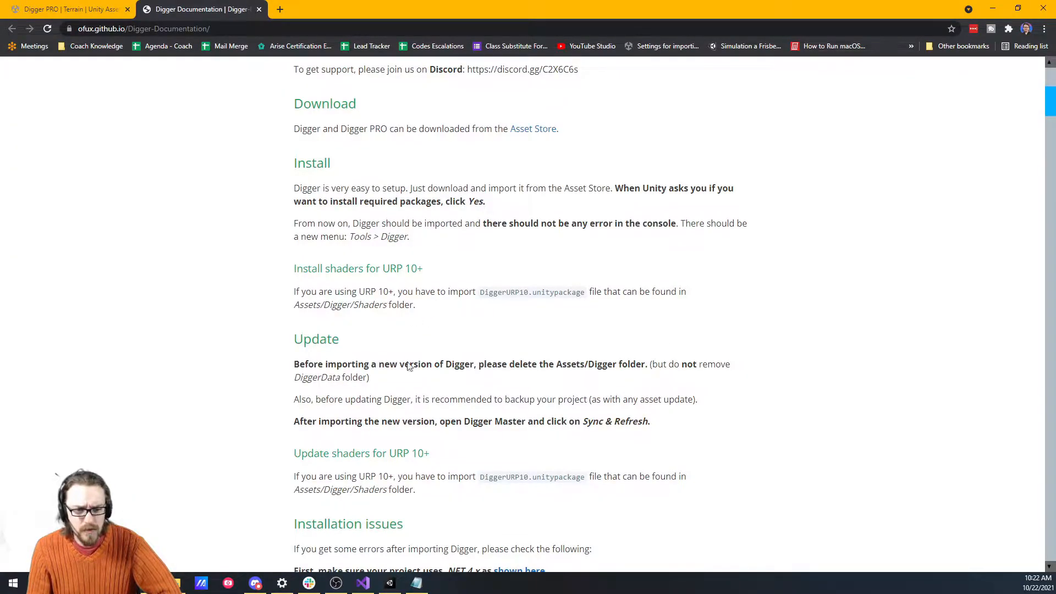
mouse_move(411, 312)
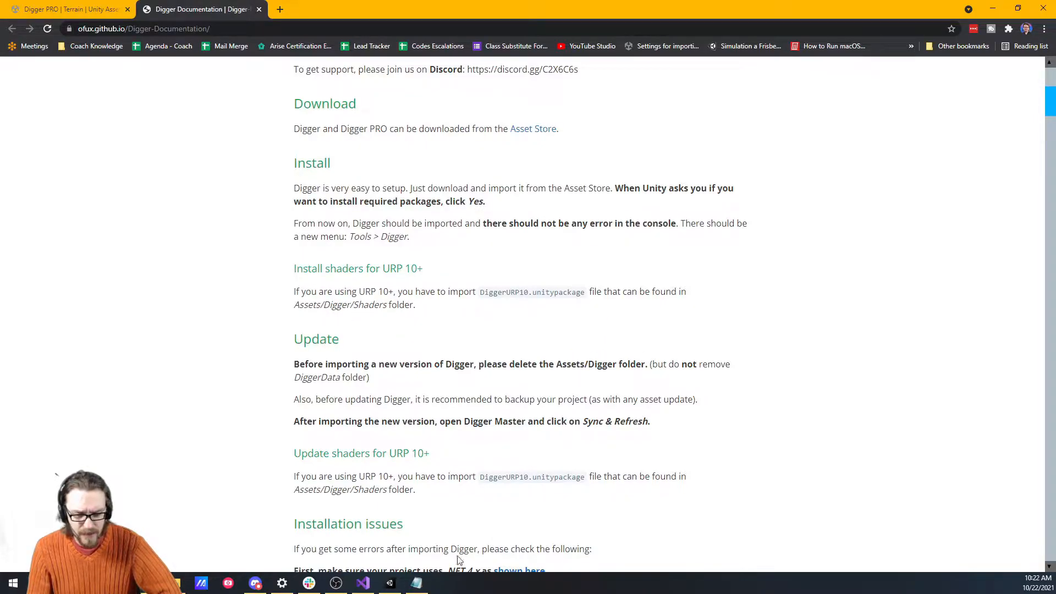
- Import DiggerURP_10_11 from Assets/Digger/Shaders and confirm the Console shows no errors
click(389, 583)
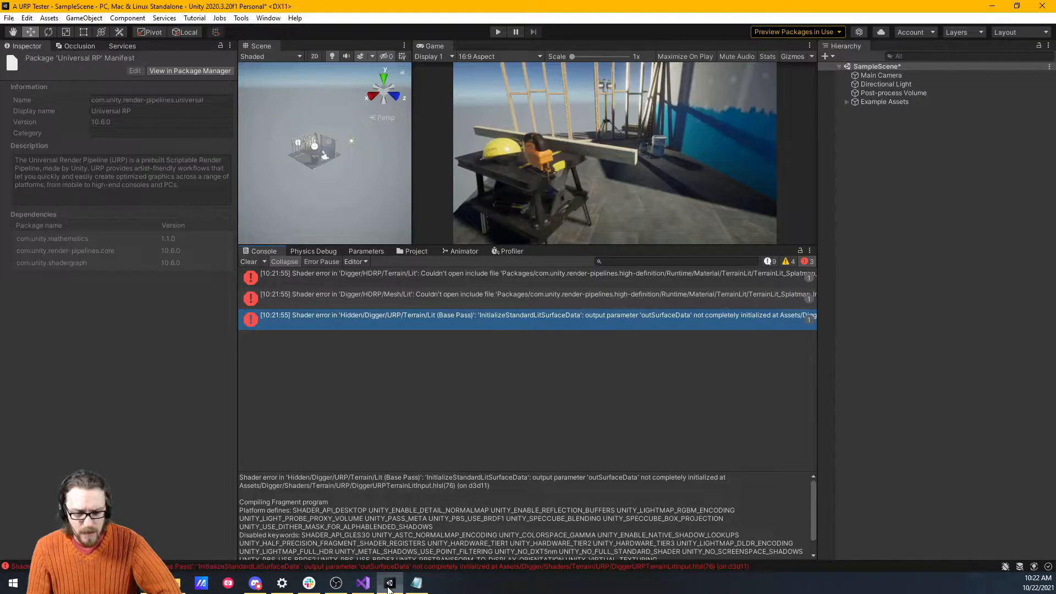
click(416, 251)
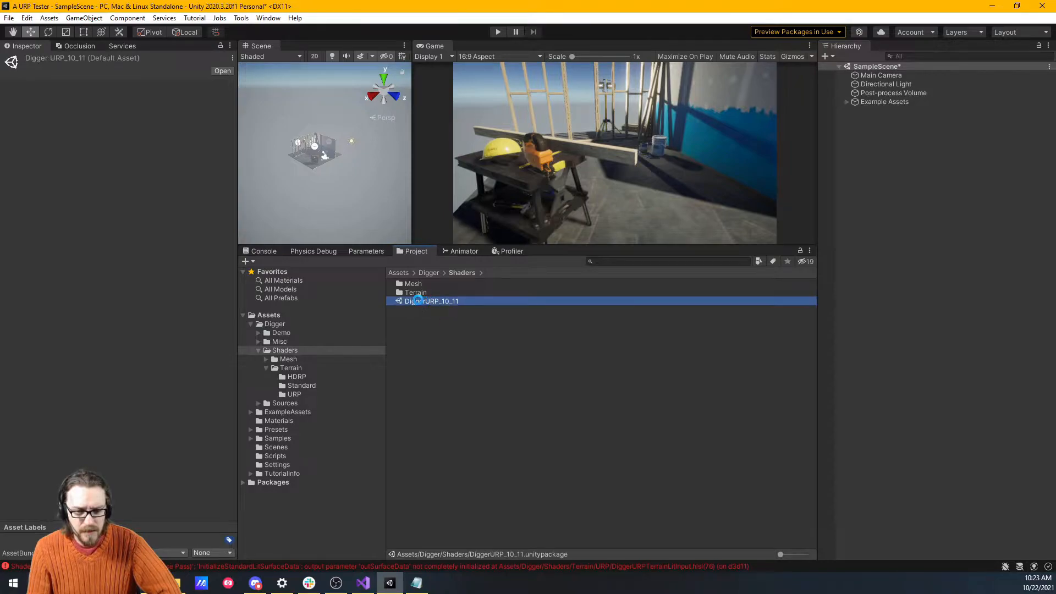
double_click(432, 301)
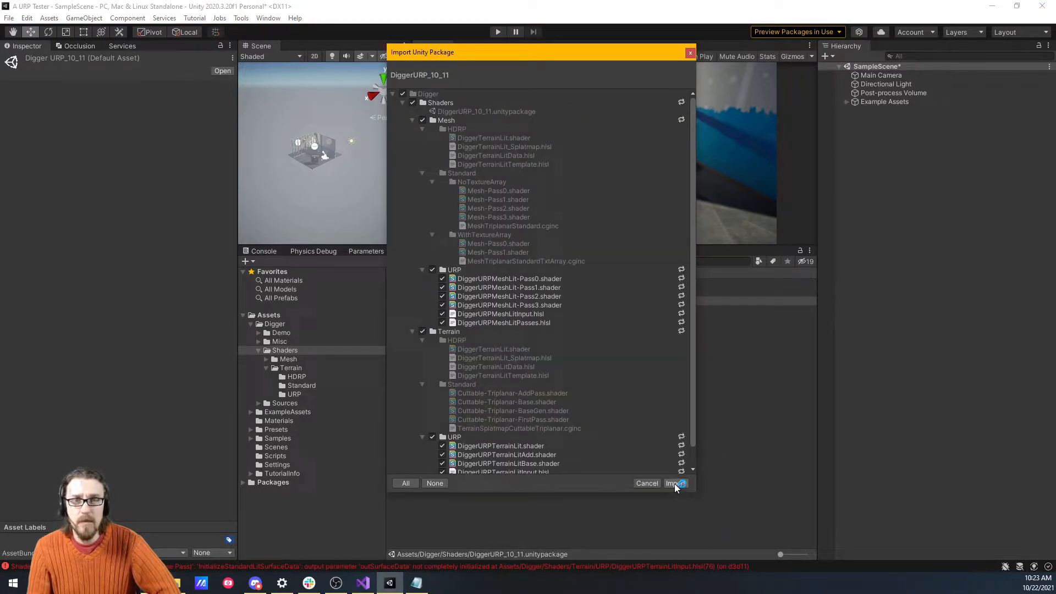
click(673, 482)
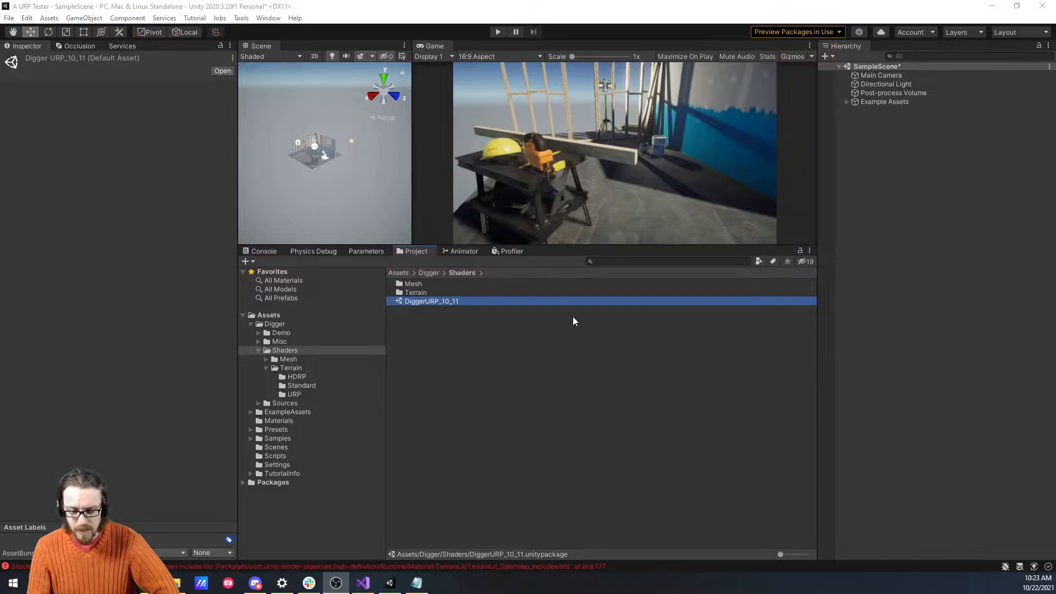
click(263, 251)
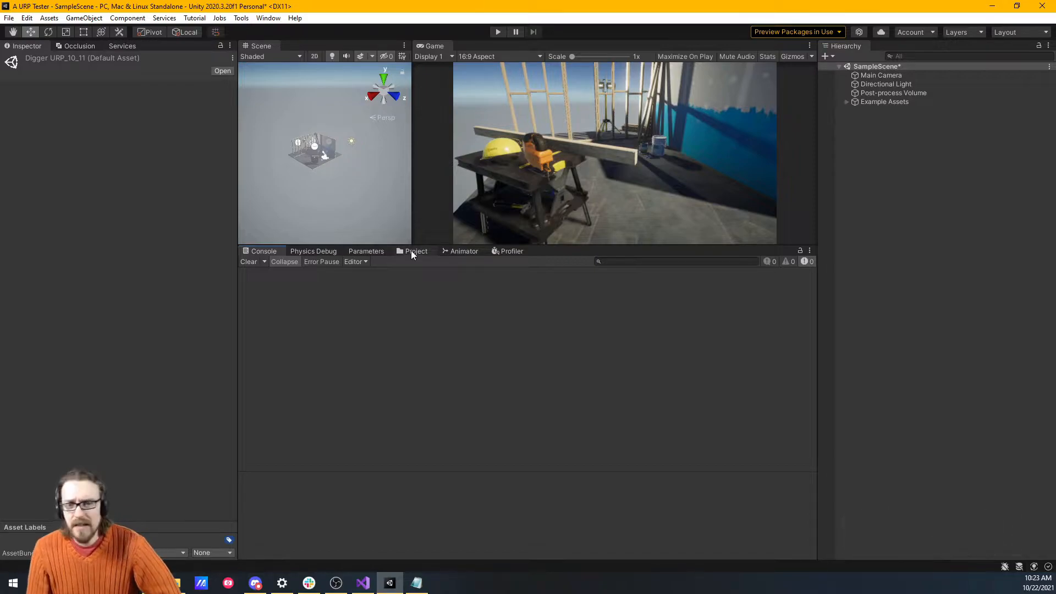
- Open simple-scene from the Assets/Digger/Demo folder
click(416, 251)
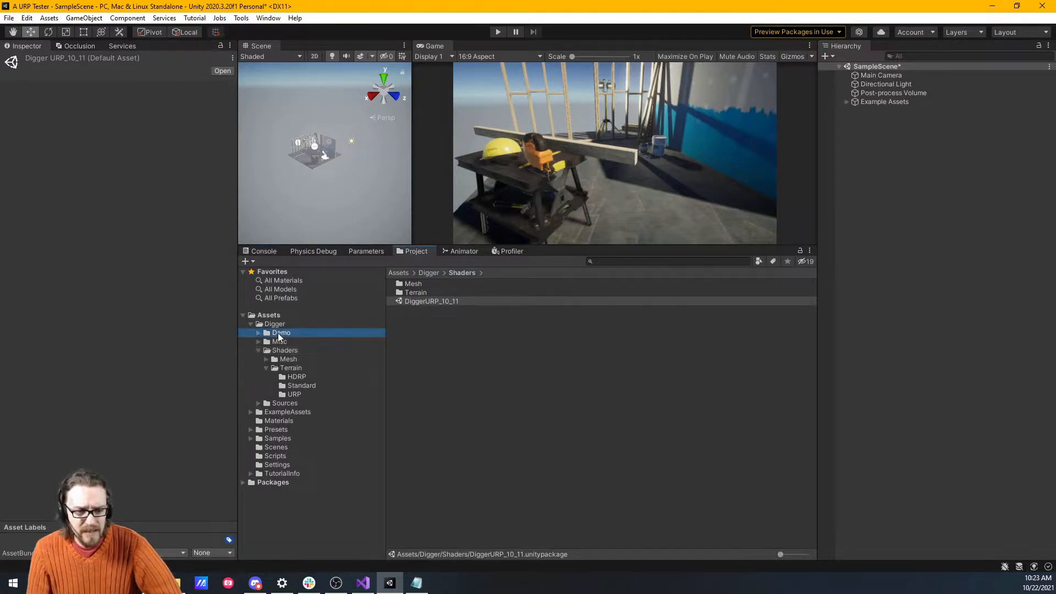
click(281, 332)
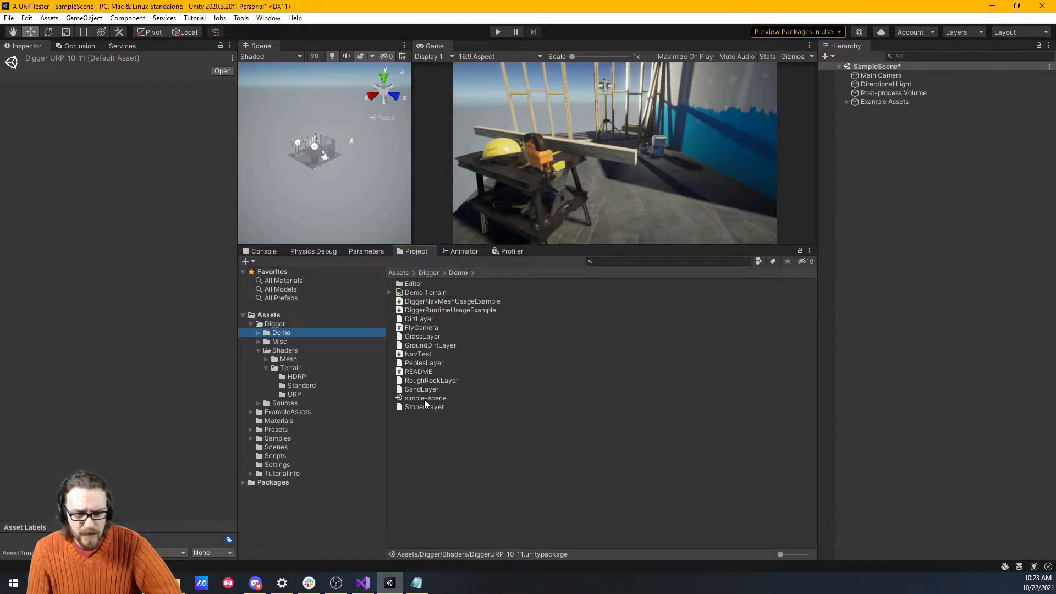
double_click(425, 397)
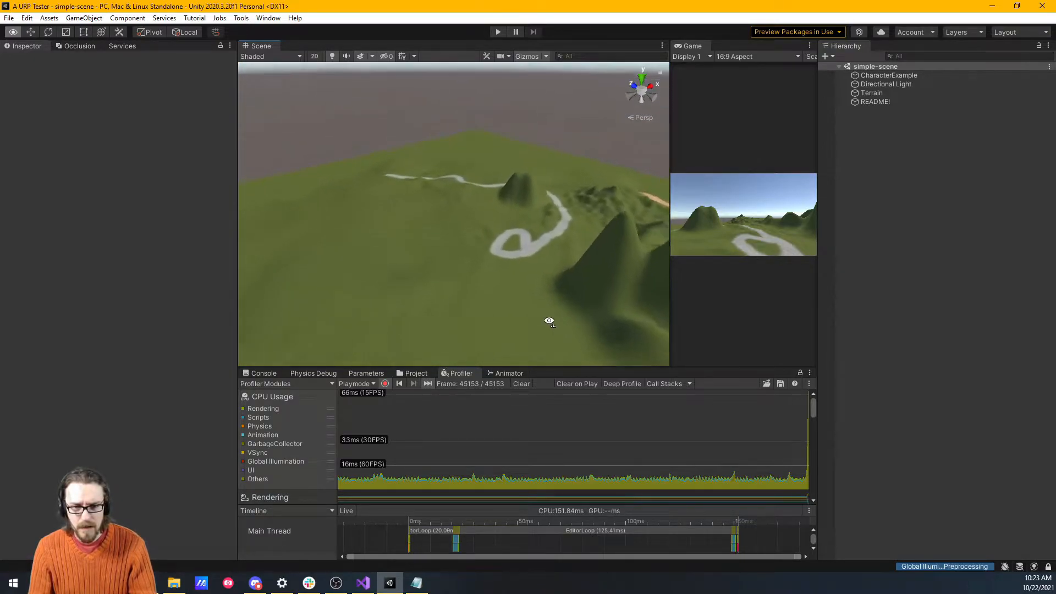
- Orbit over the terrain, select Terrain, then read the README! in the Inspector
drag(548, 320, 489, 281)
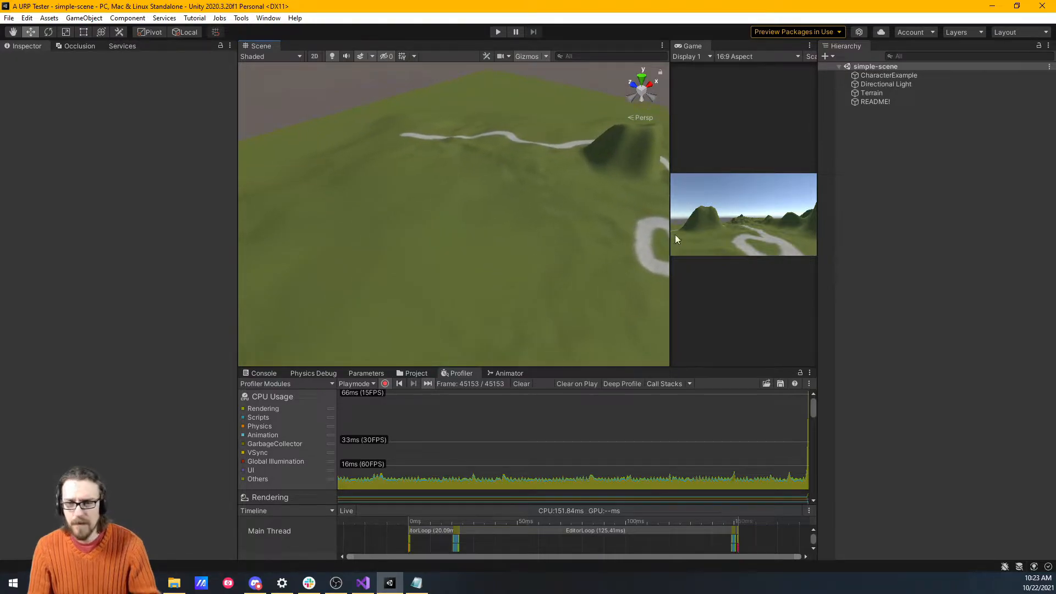
click(870, 93)
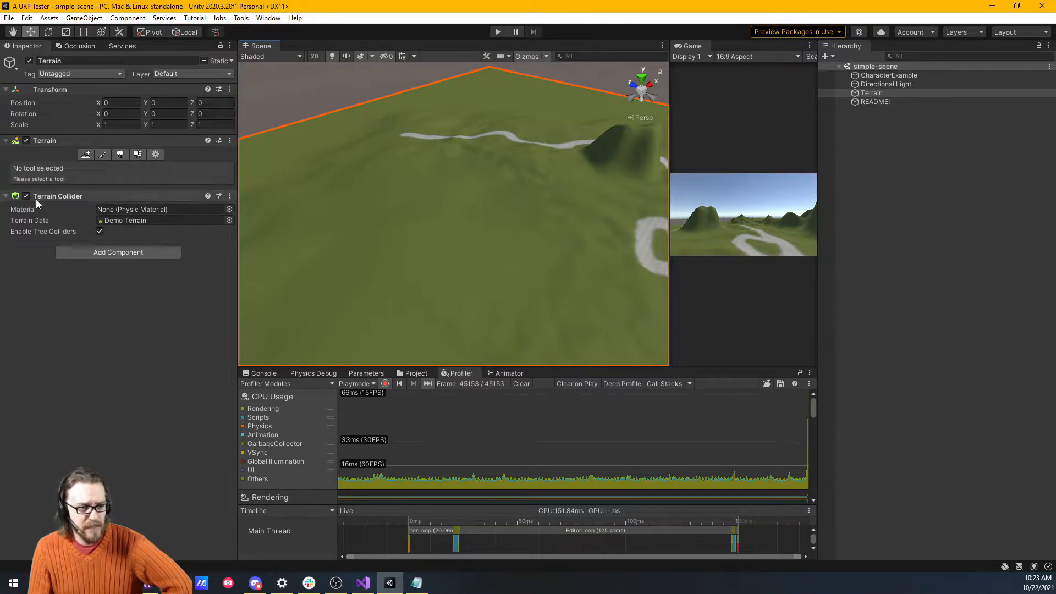
click(874, 101)
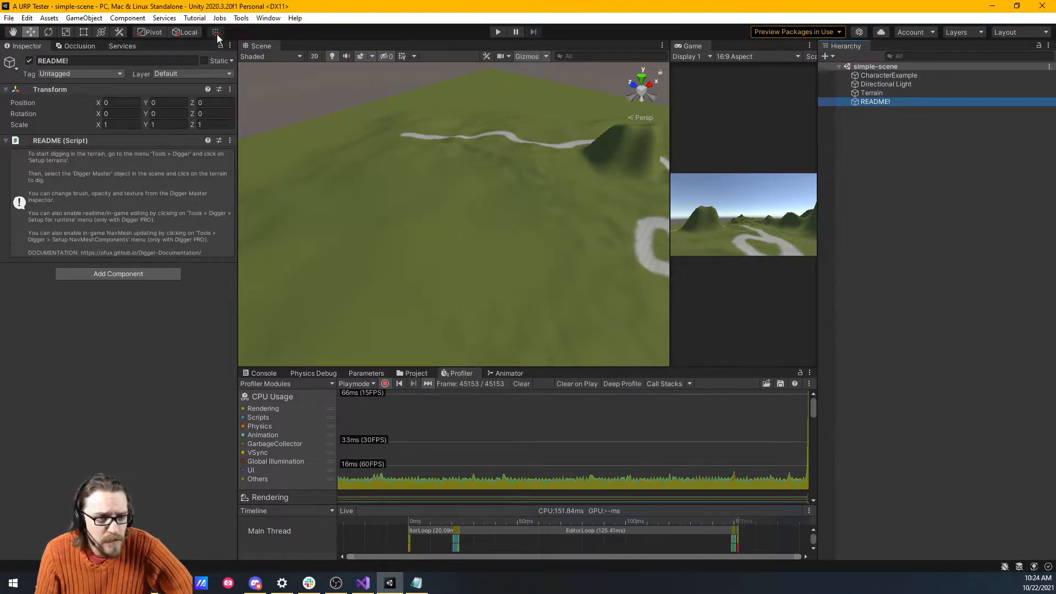
- Run Tools > Digger > Setup terrains, accept the URP v10 notice, and inspect Digger Master
click(240, 18)
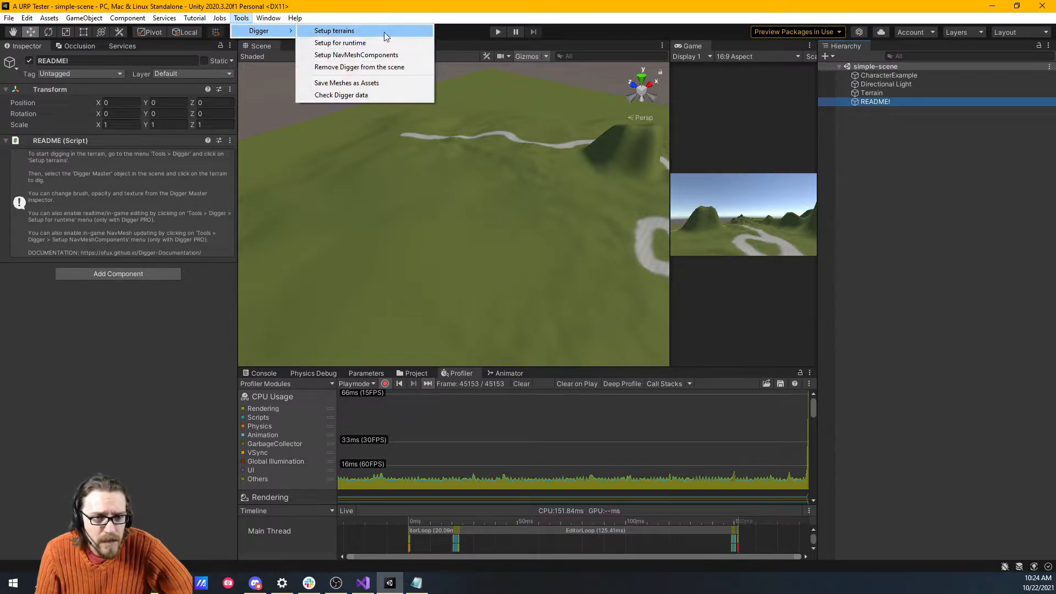
click(333, 30)
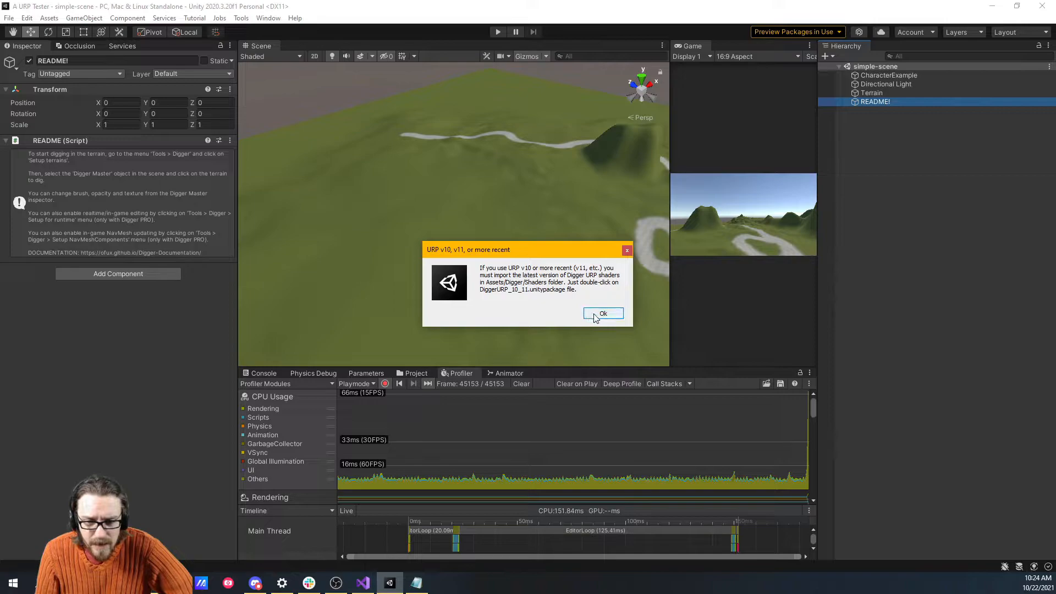
click(602, 312)
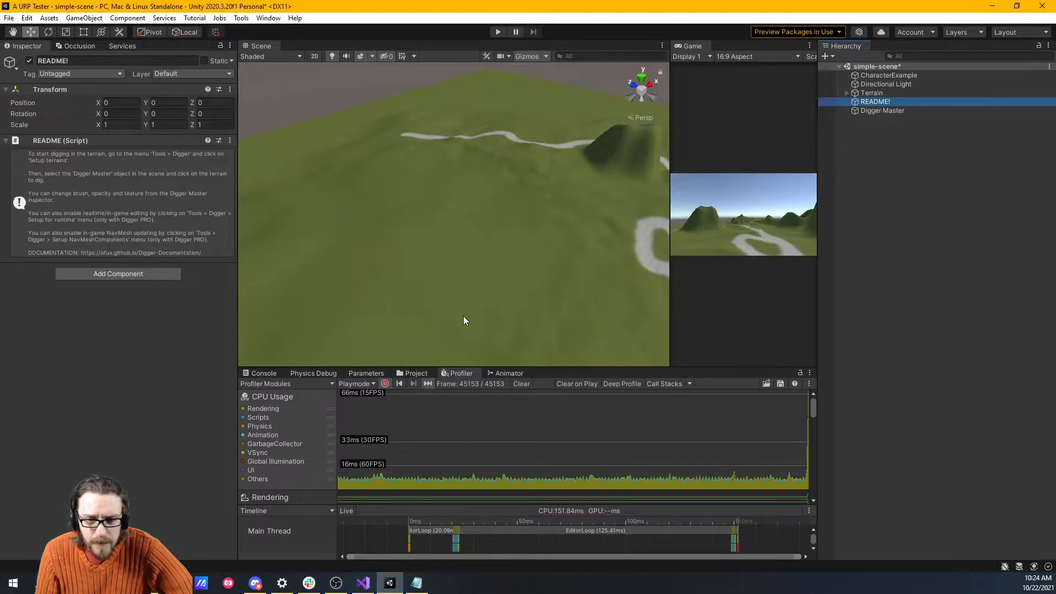
mouse_move(96, 206)
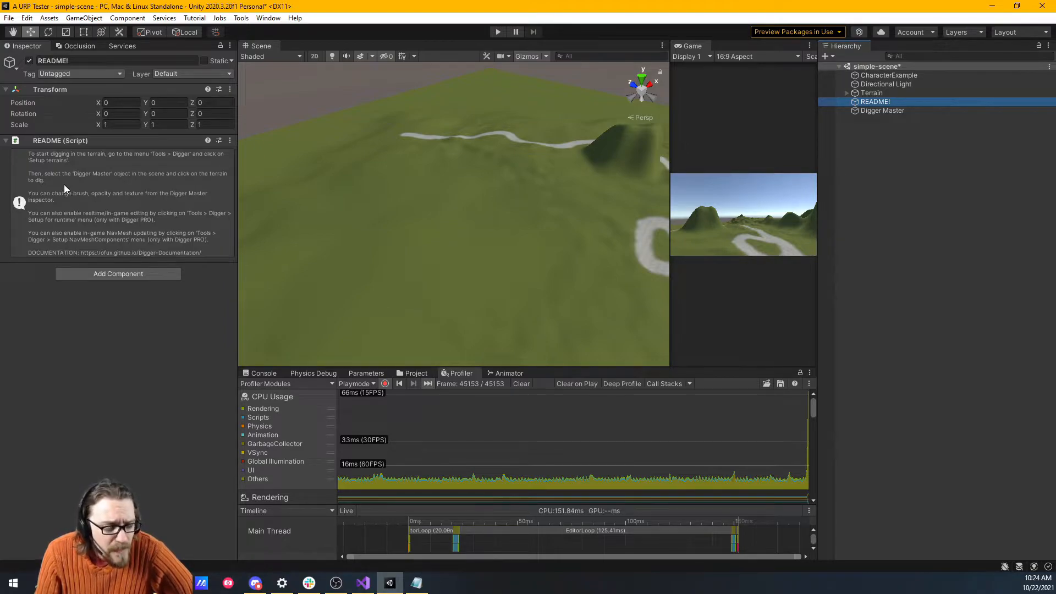
mouse_move(175, 188)
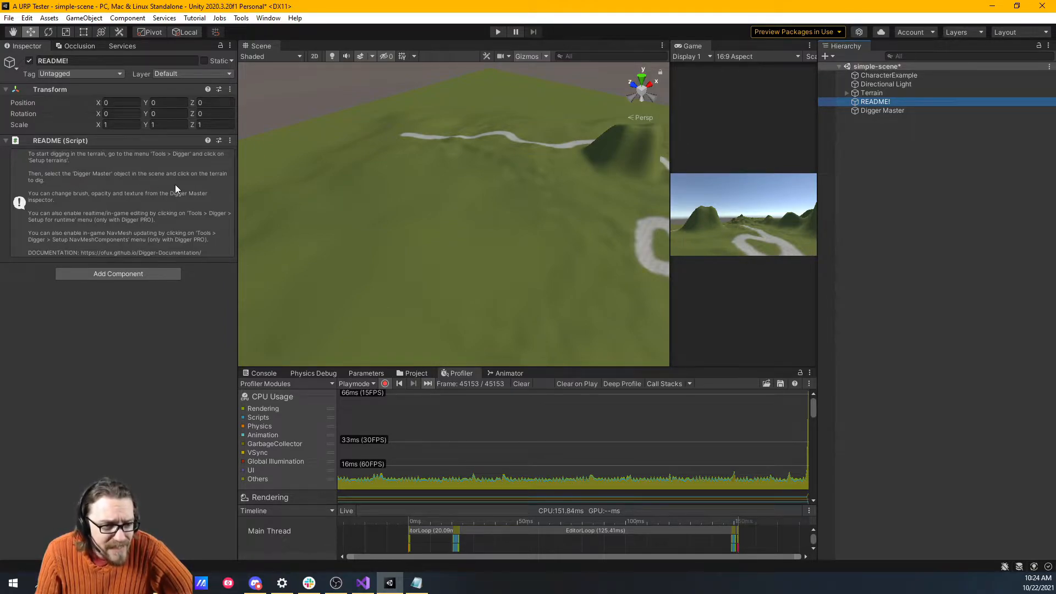
click(881, 110)
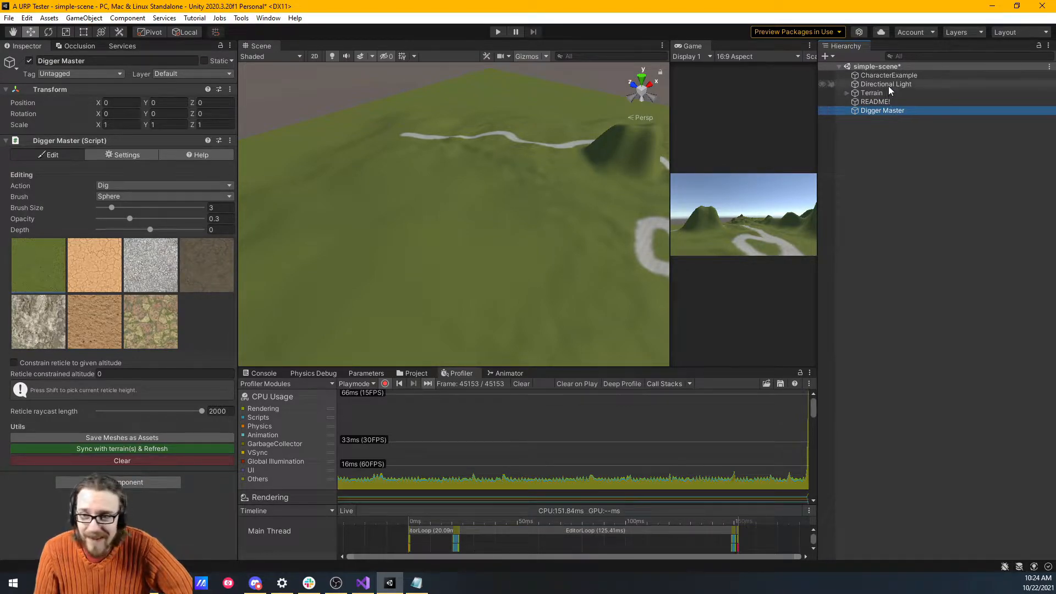
click(873, 101)
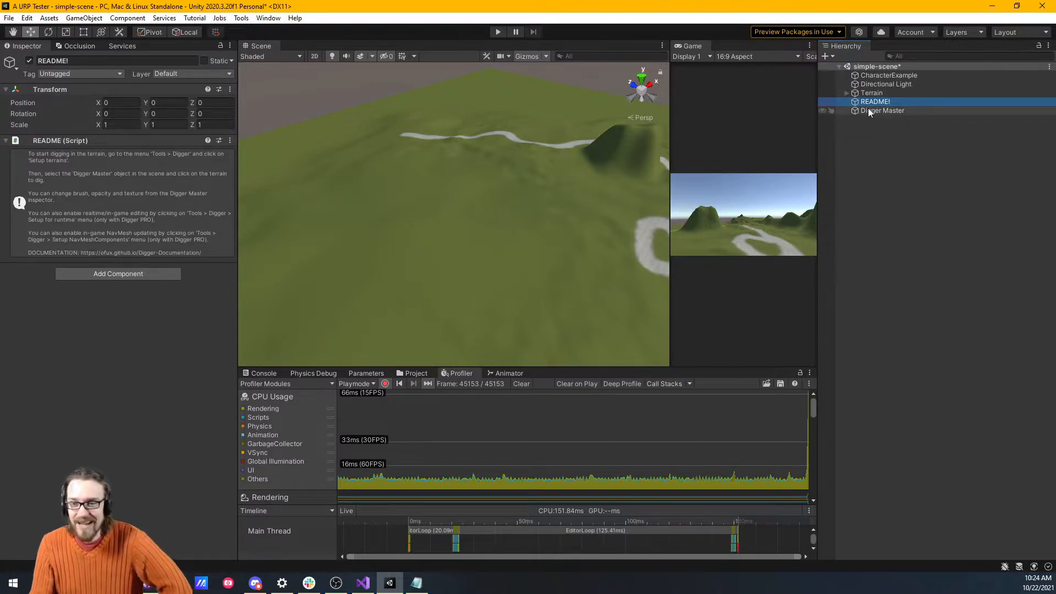
- Select Digger Master and raise dig depth to 1.6 with opacity 1
click(882, 110)
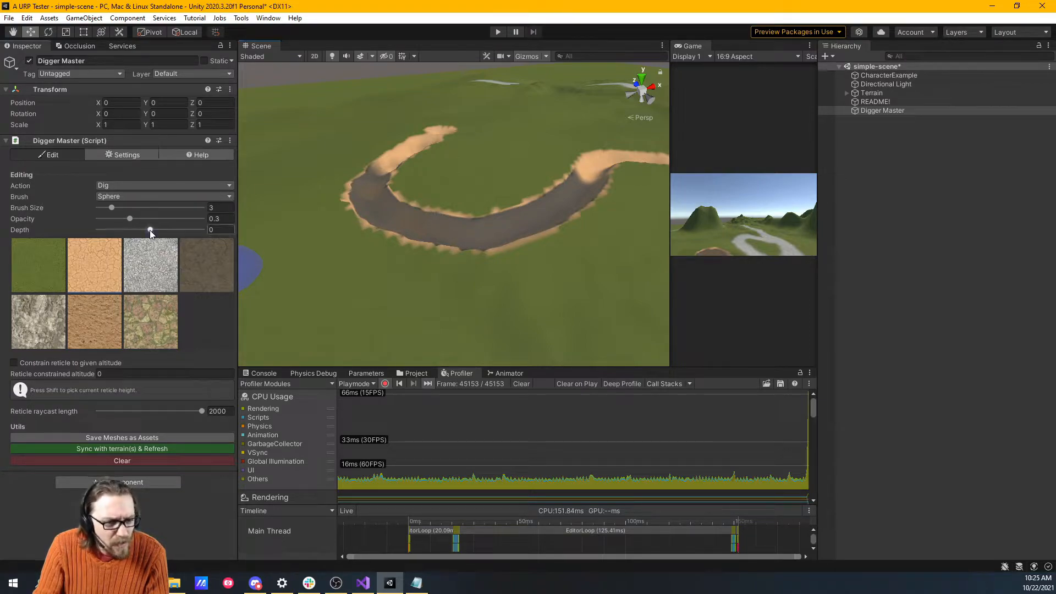
click(432, 299)
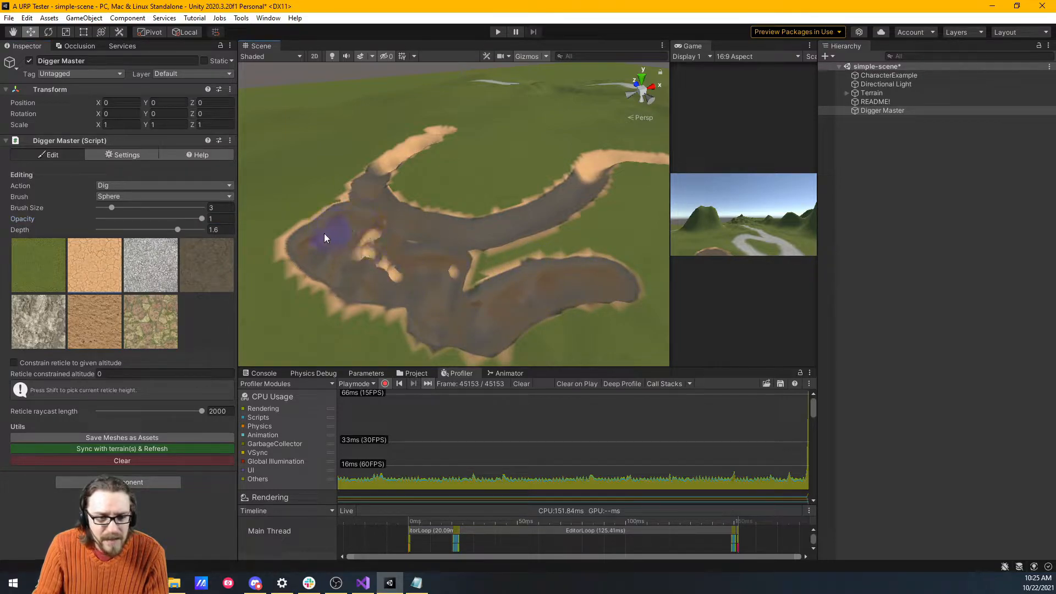
- Dig pits with the Stalagmite brush, then switch the brush to Rounded Cube
click(164, 196)
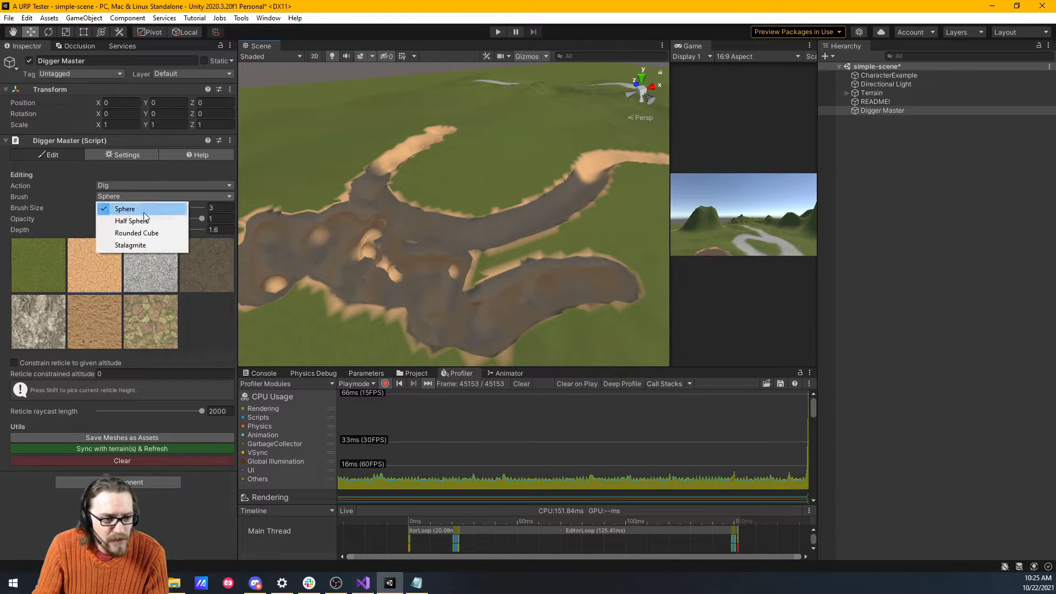
mouse_move(137, 232)
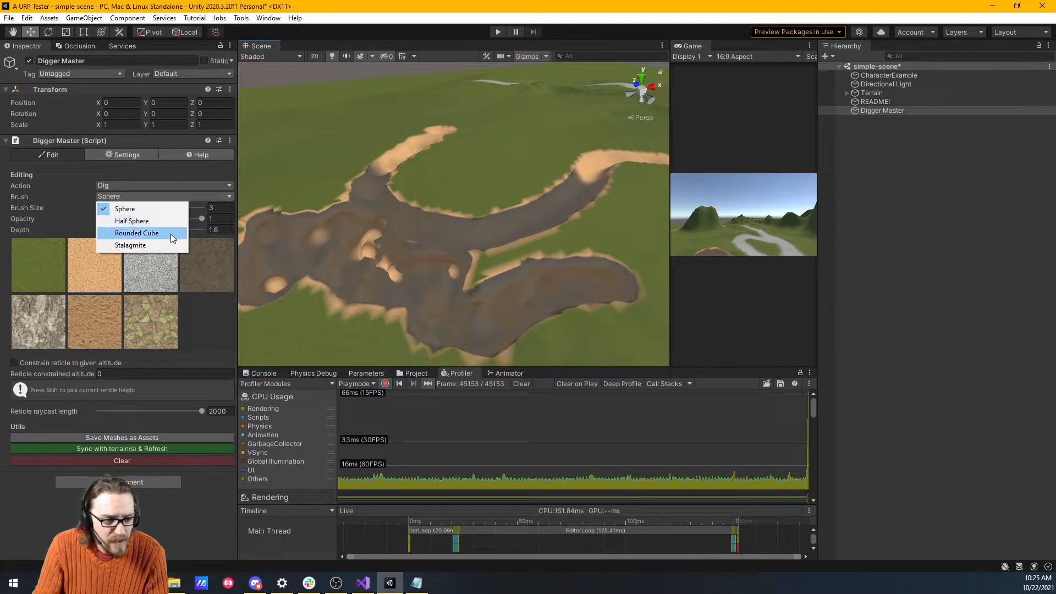
click(131, 244)
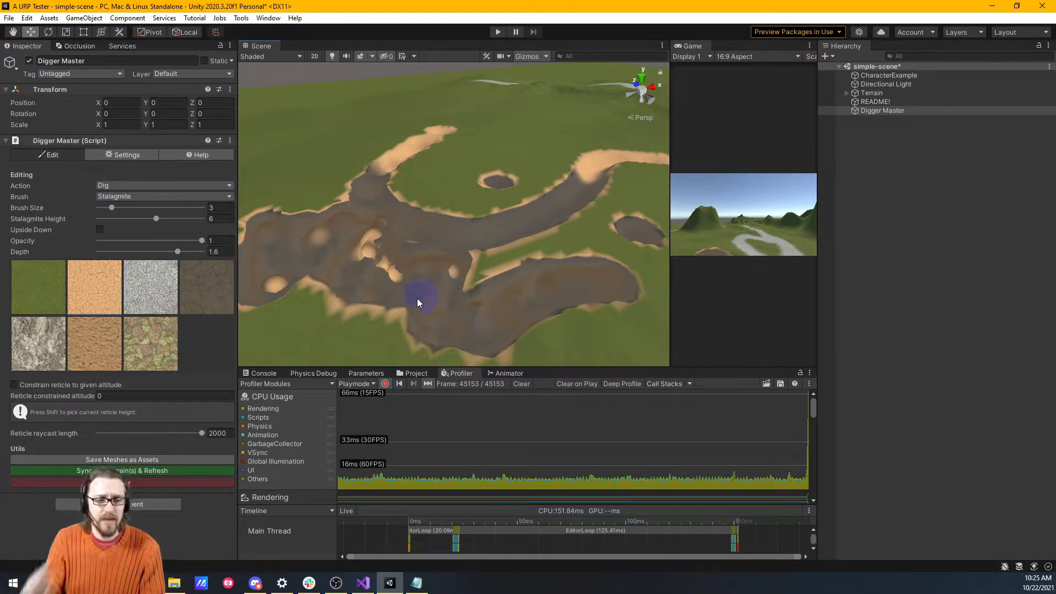
click(164, 195)
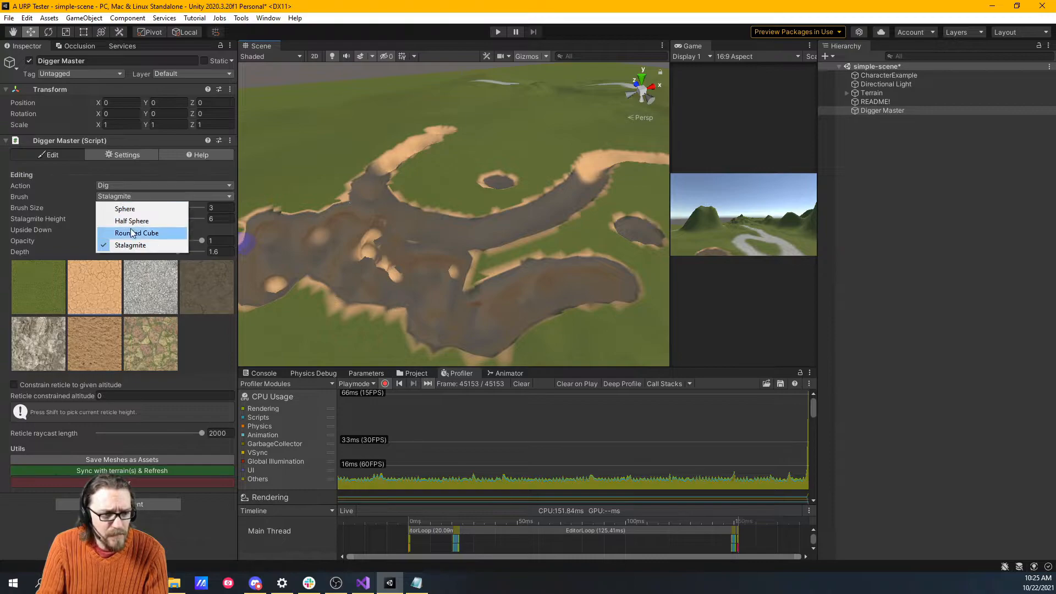
click(139, 234)
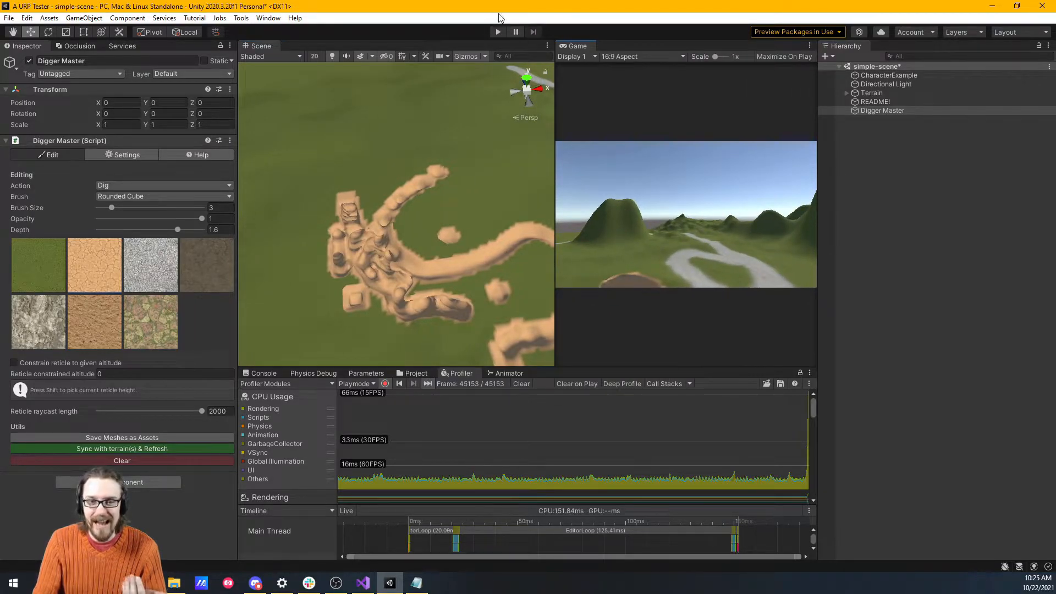
click(497, 32)
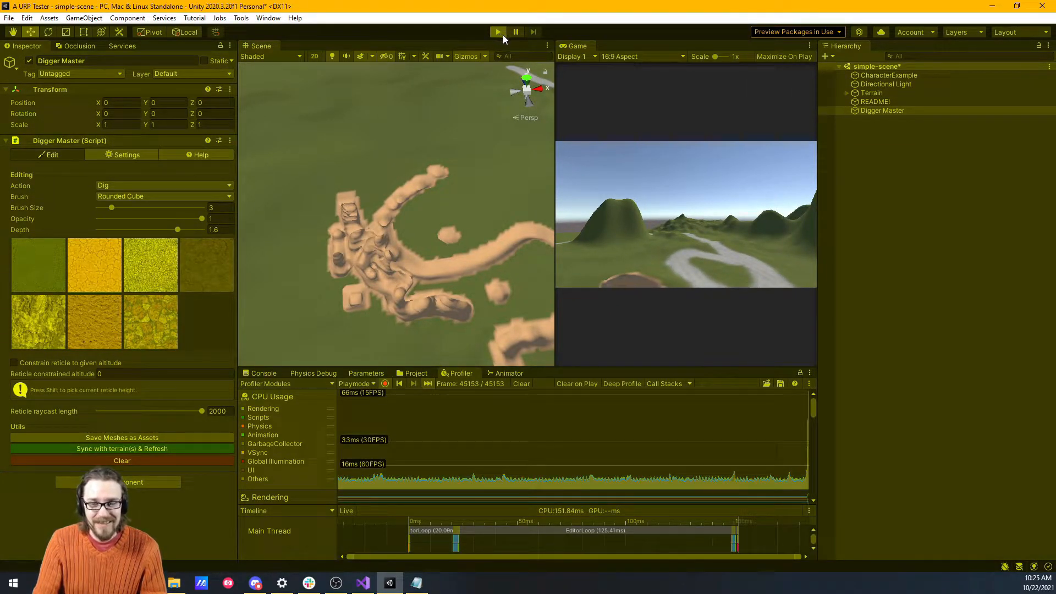
click(497, 32)
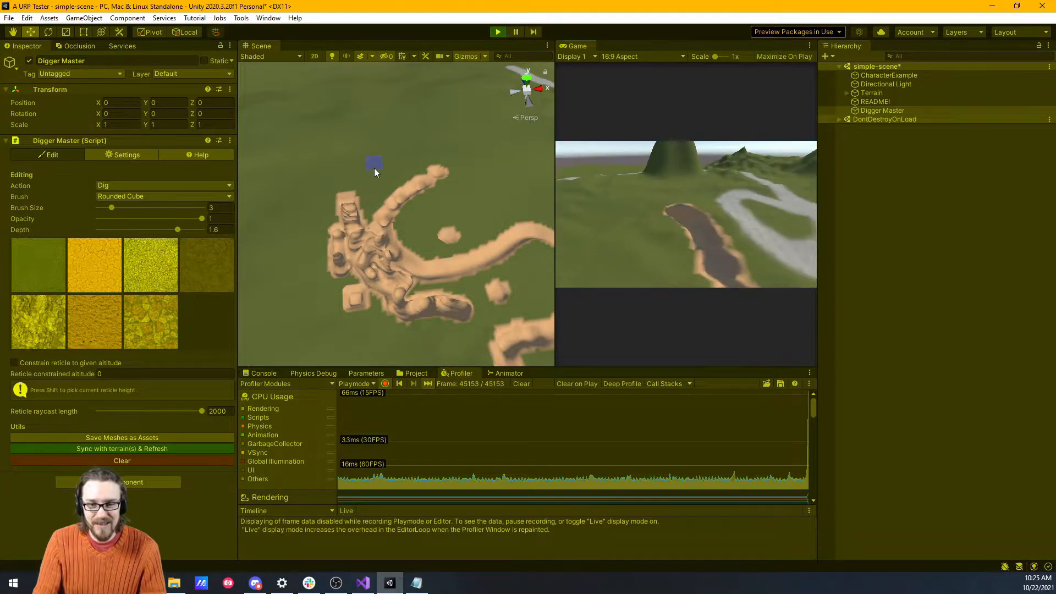
mouse_move(484, 149)
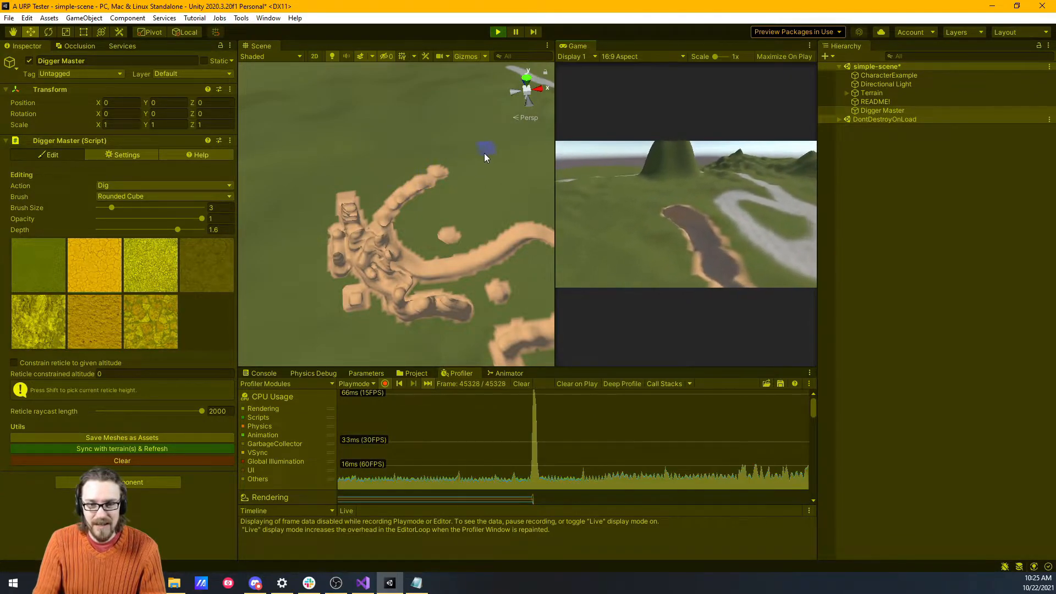
click(485, 148)
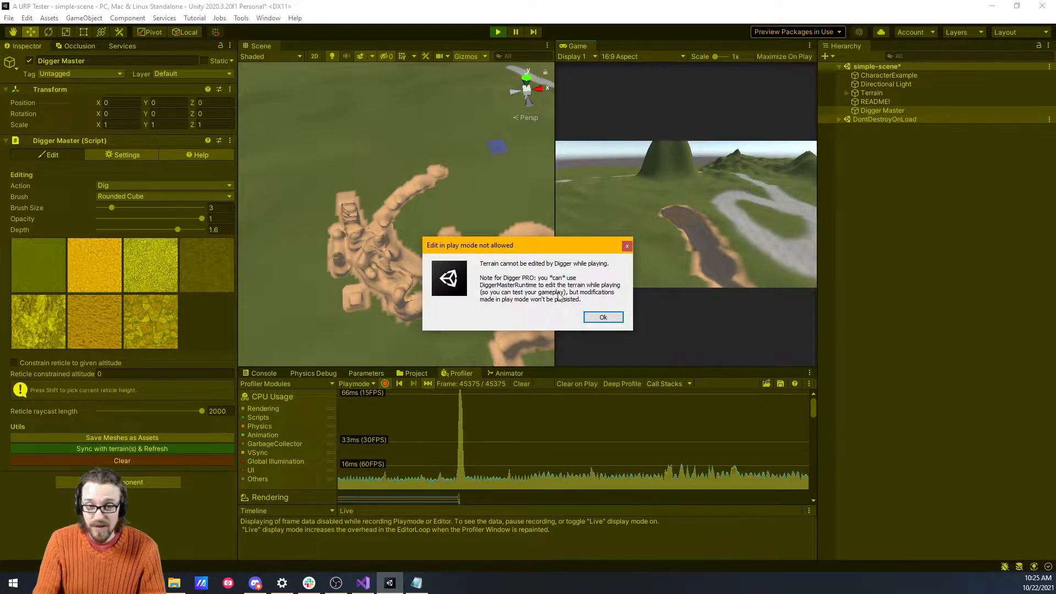
click(602, 318)
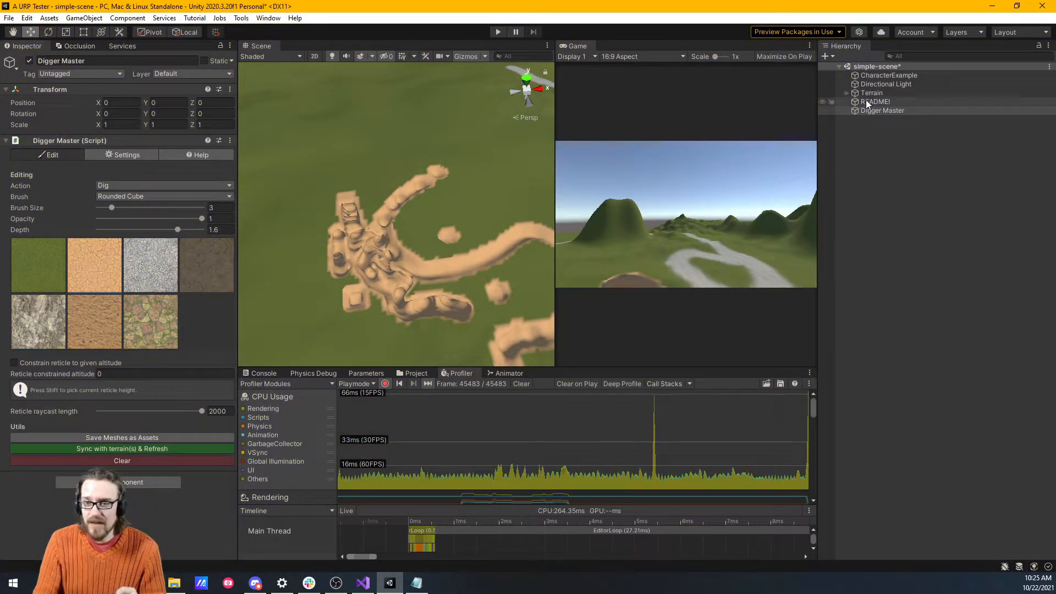
- Set up runtime digging via Tools > Digger, select Digger Master Runtime, and enter Play mode
click(870, 92)
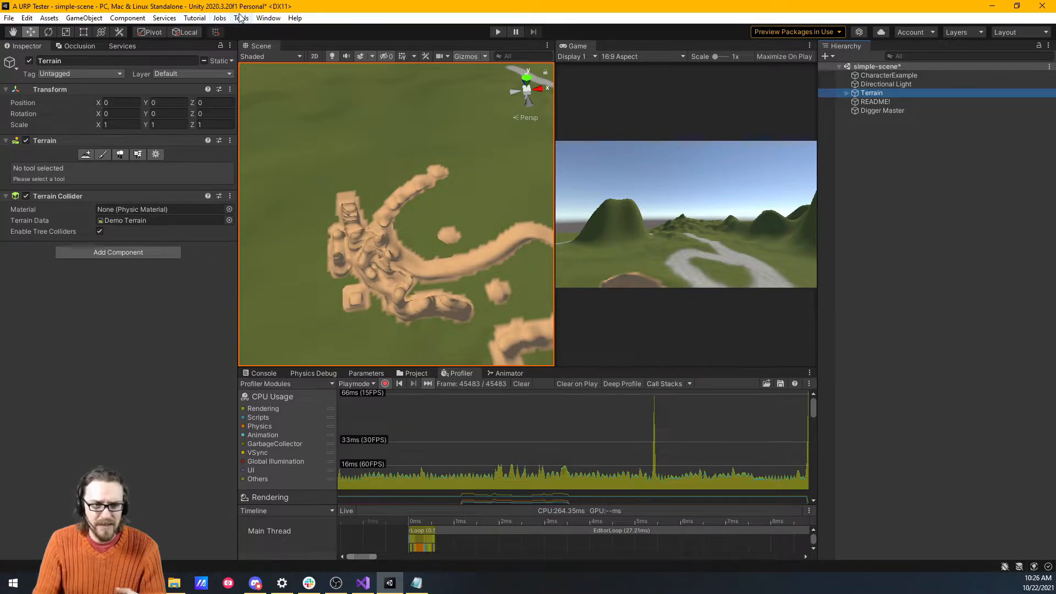
click(240, 18)
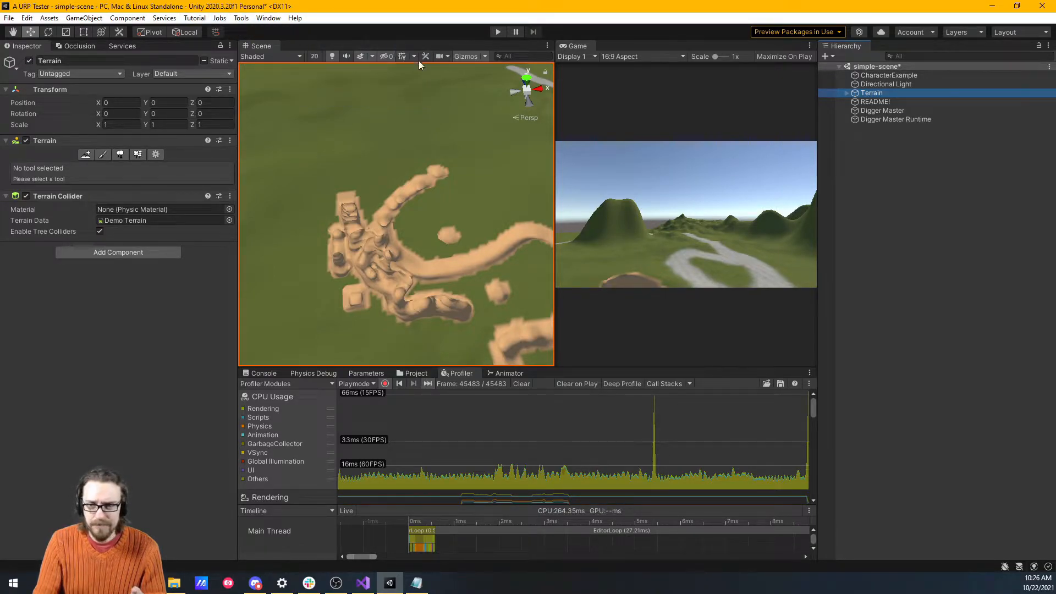
click(895, 120)
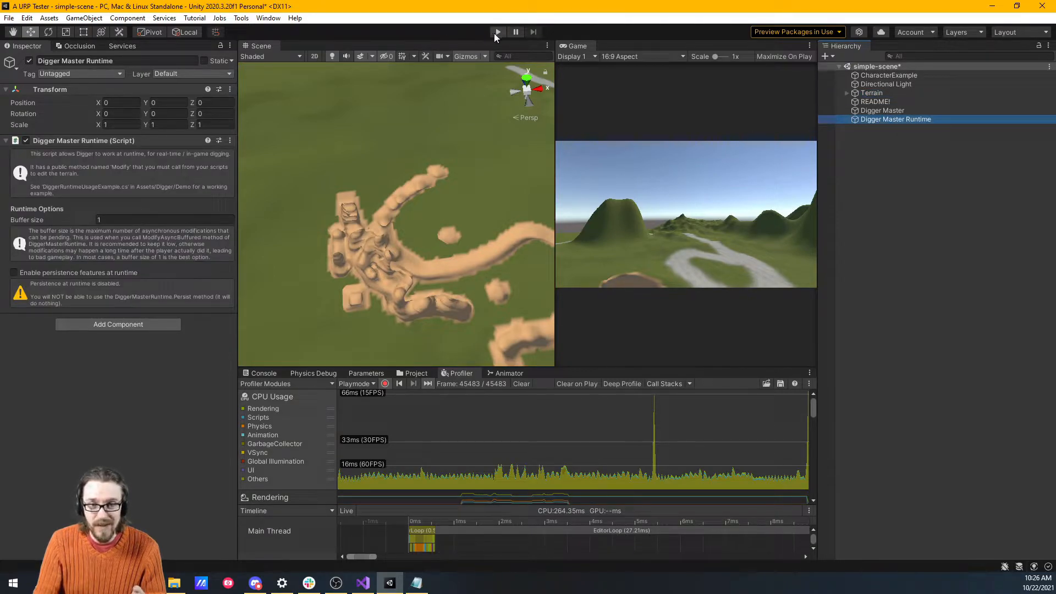
click(497, 32)
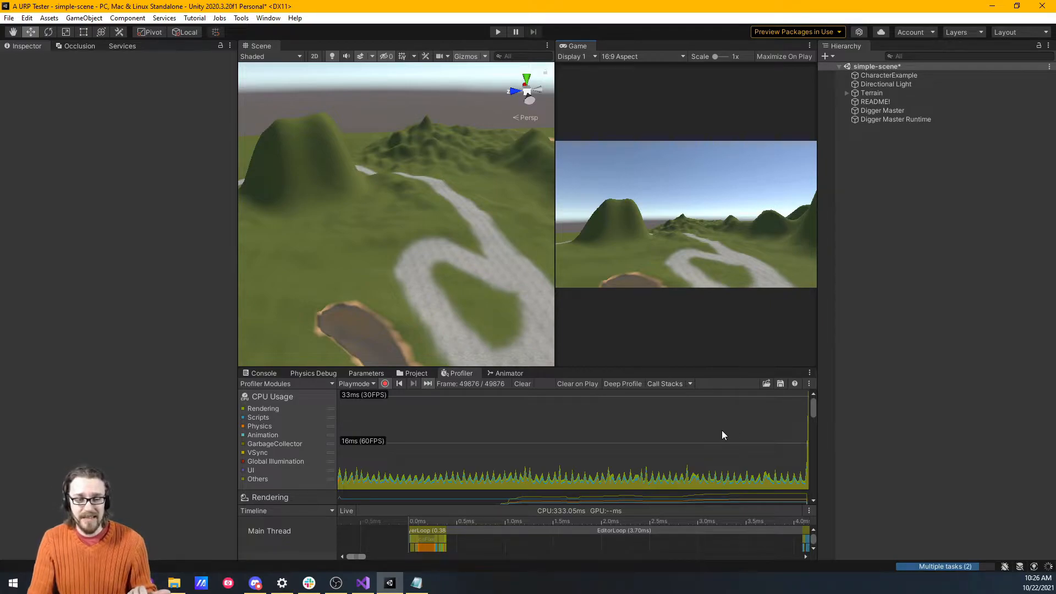
mouse_move(480, 182)
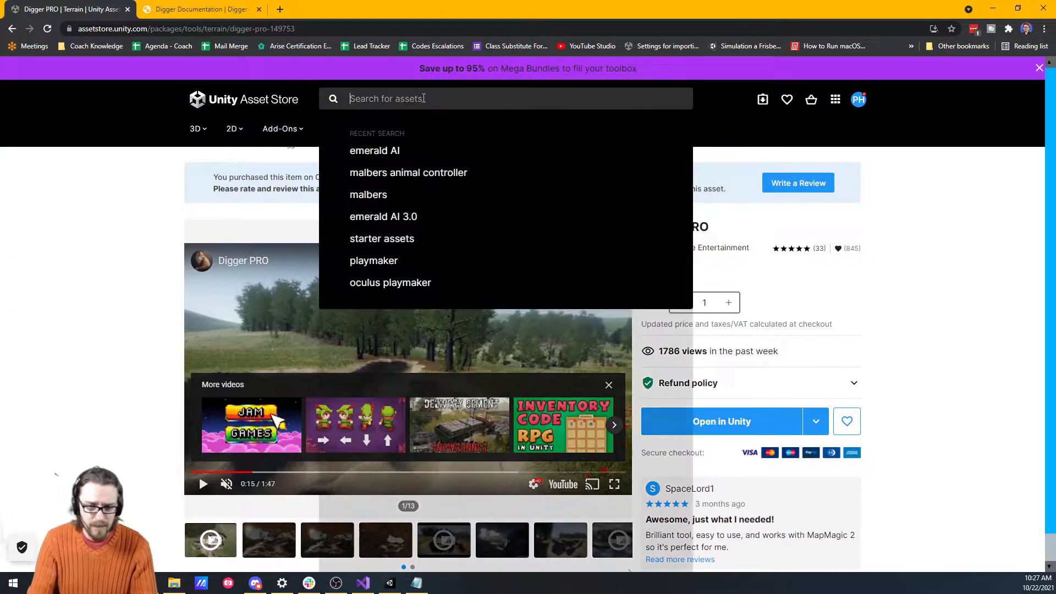
- Search the Asset Store for 'digger' and open the Digger PRO result
text(digger)
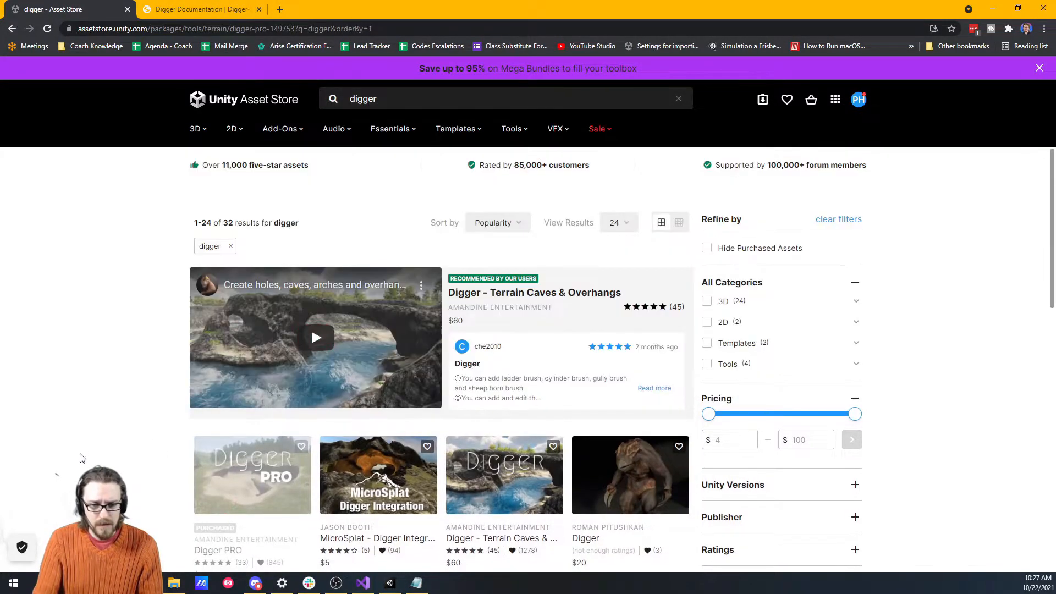
scroll(down, 3)
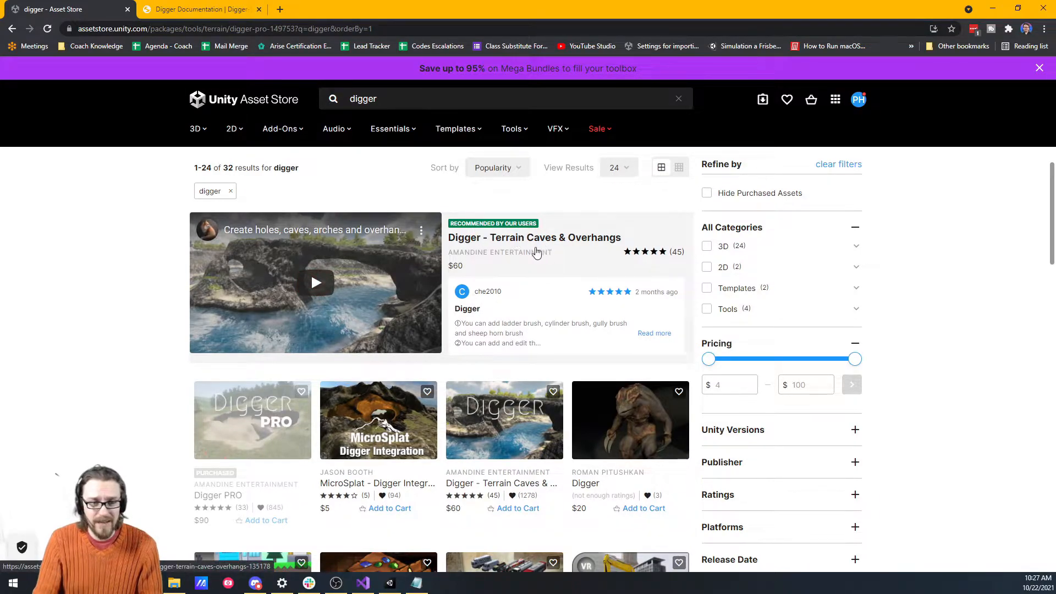
mouse_move(251, 419)
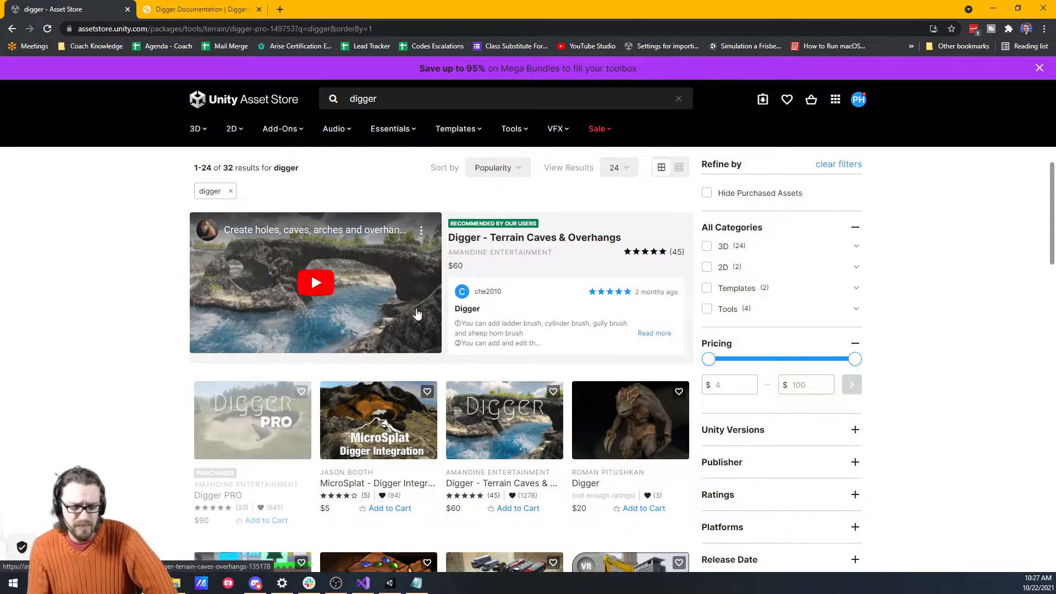
click(252, 419)
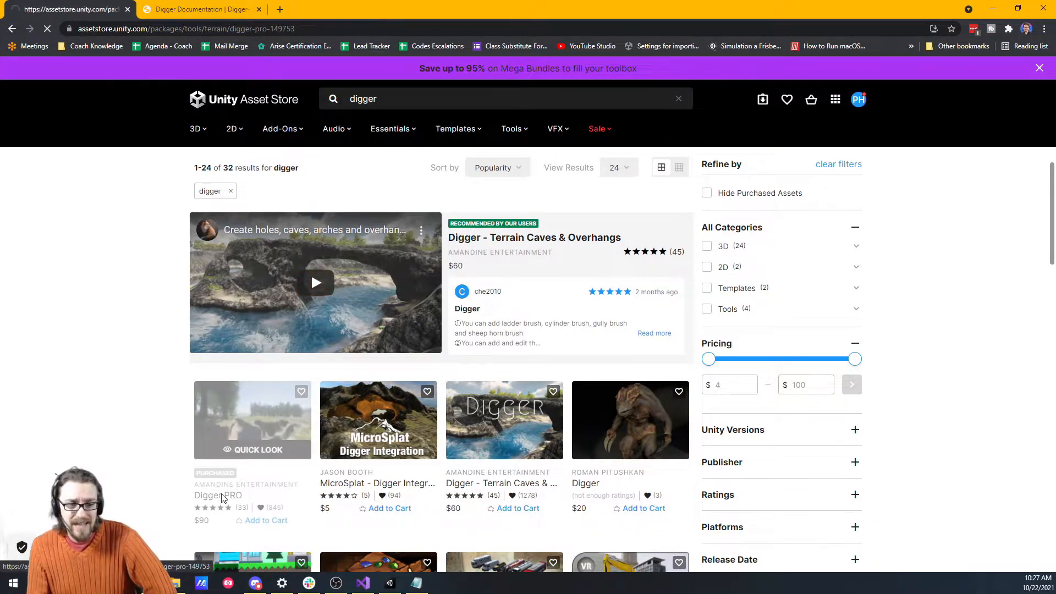
click(218, 495)
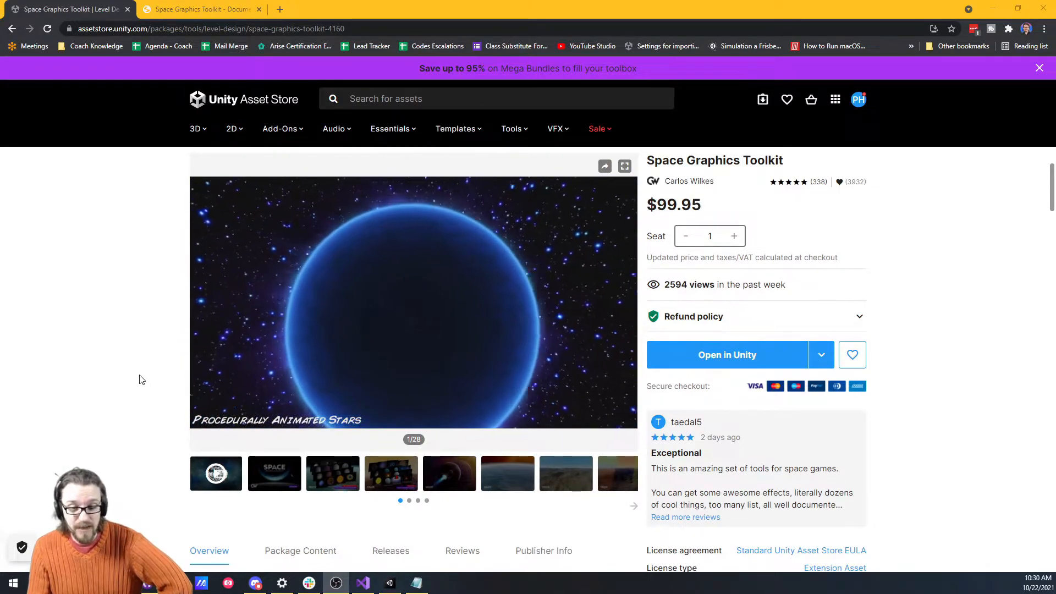
- Play the toolkit's overview video and page through its preview images to the black hole shot
click(413, 301)
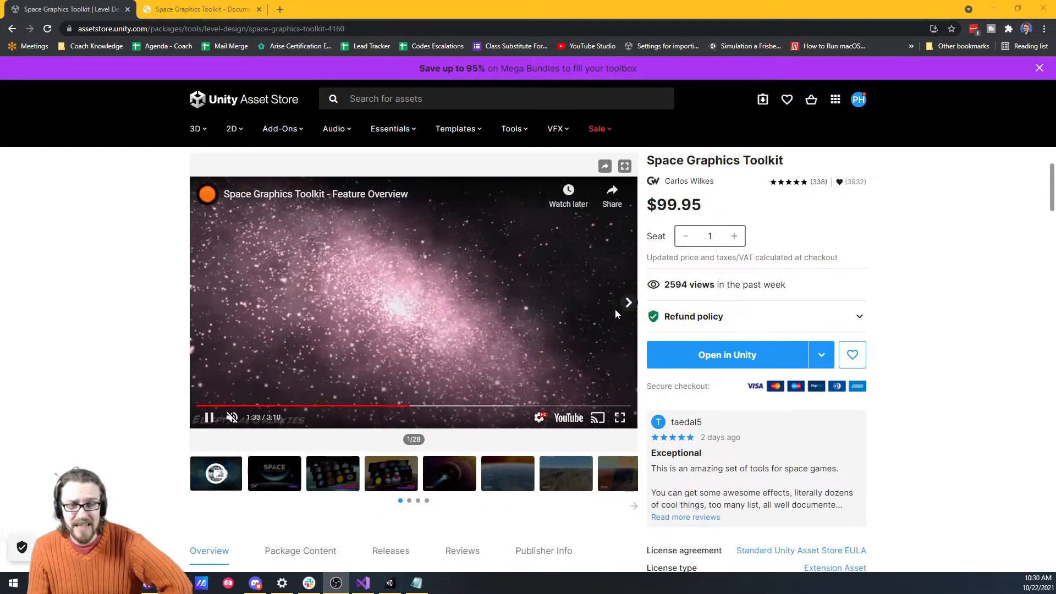
click(628, 303)
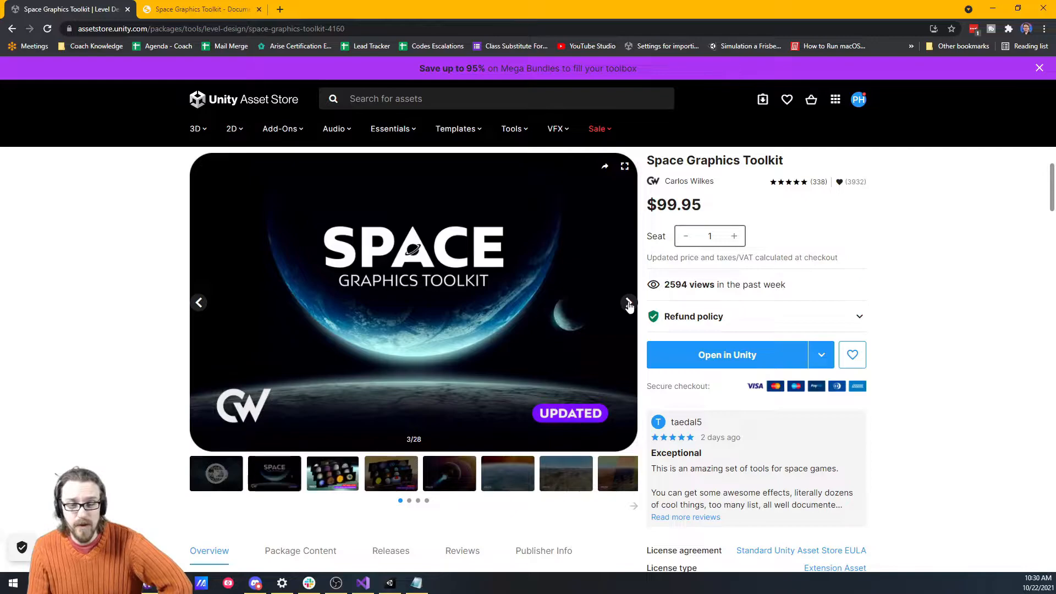
click(628, 302)
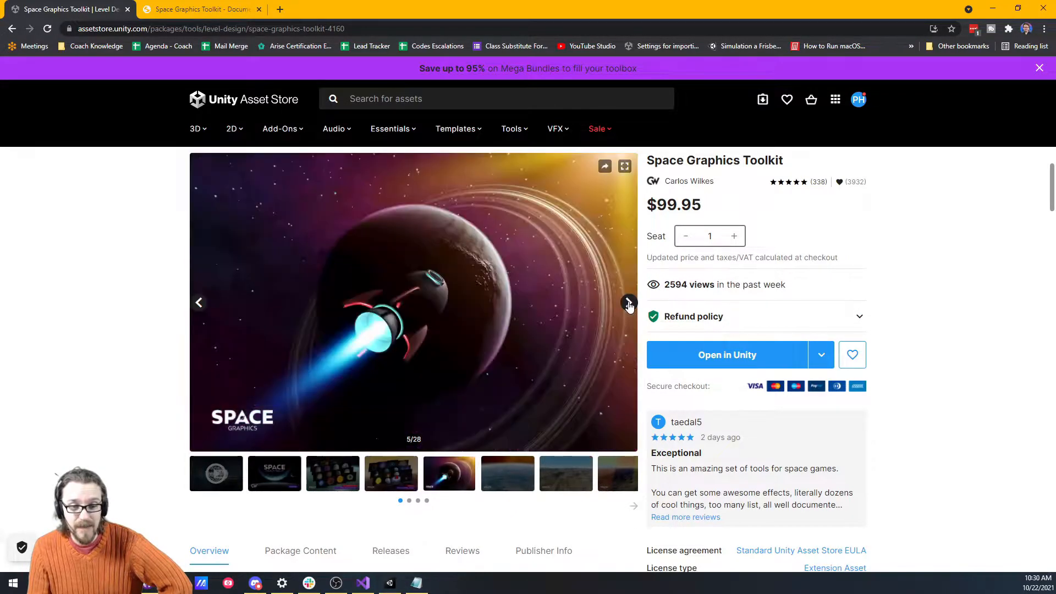
click(627, 302)
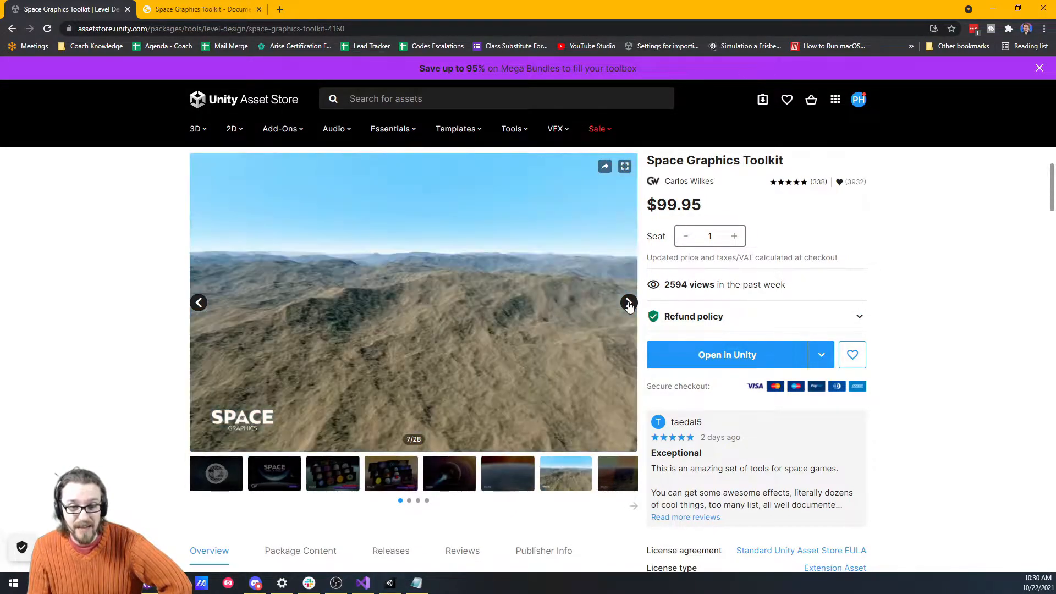
click(199, 303)
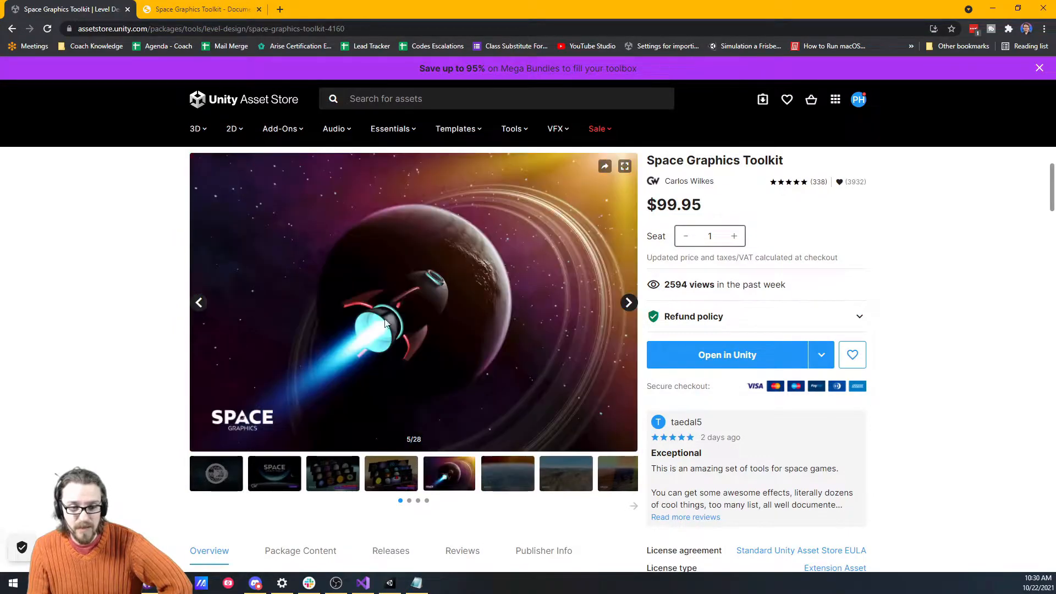
click(627, 303)
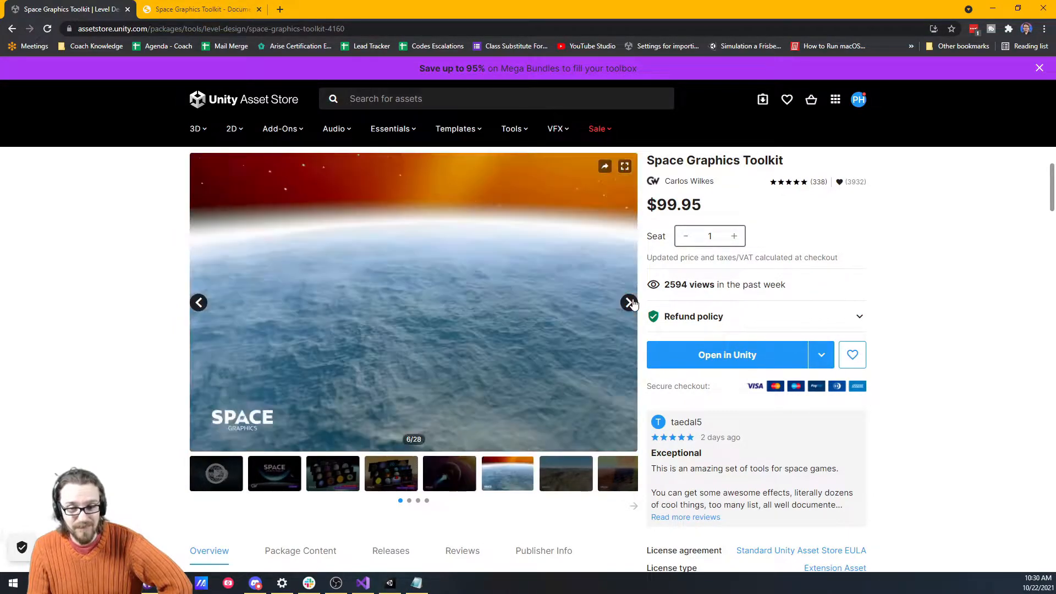
click(628, 303)
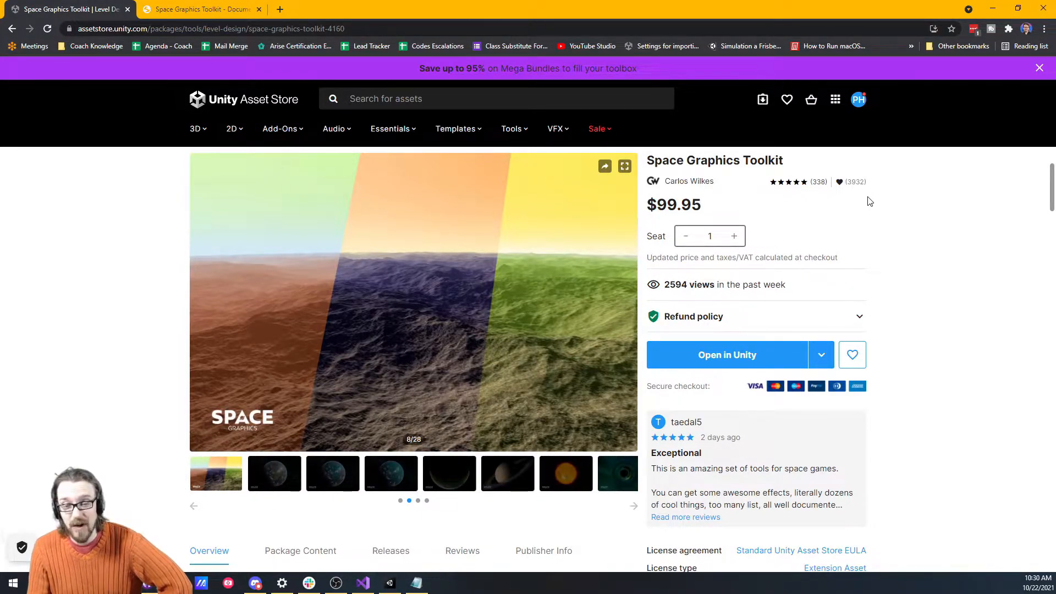
mouse_move(604, 241)
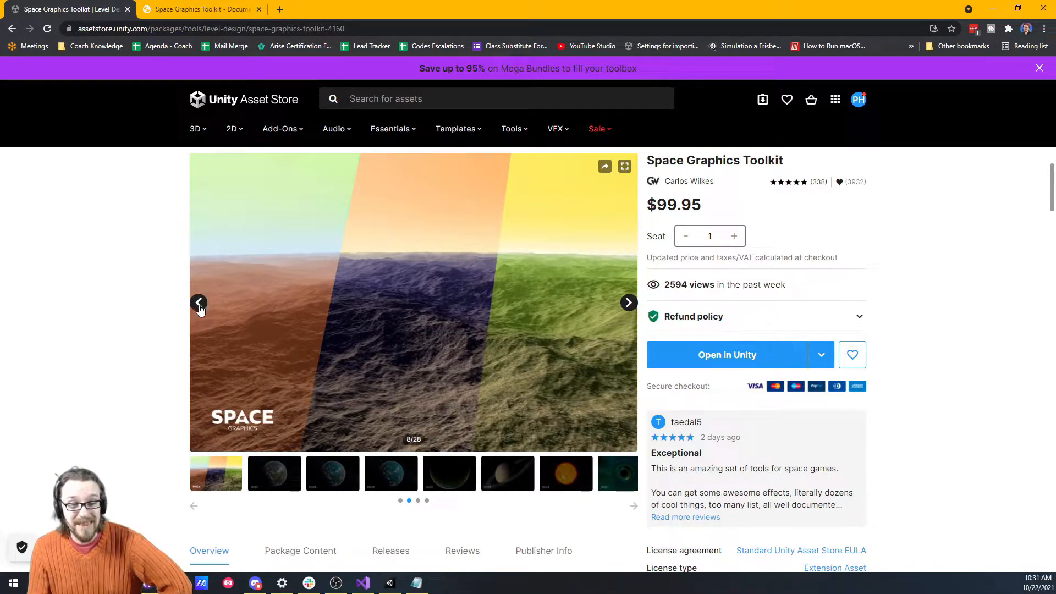
click(627, 303)
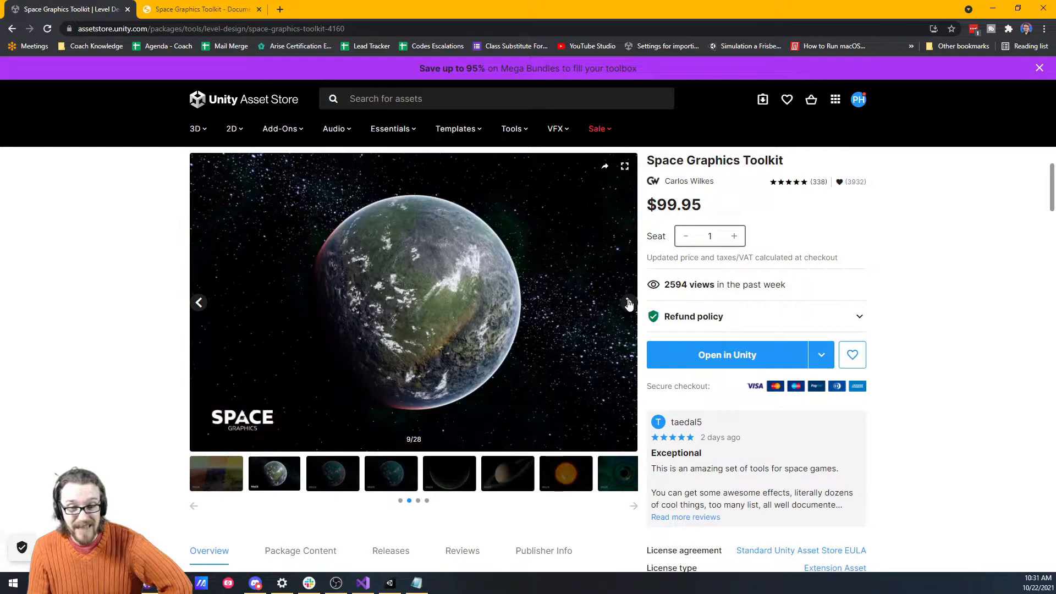
click(627, 303)
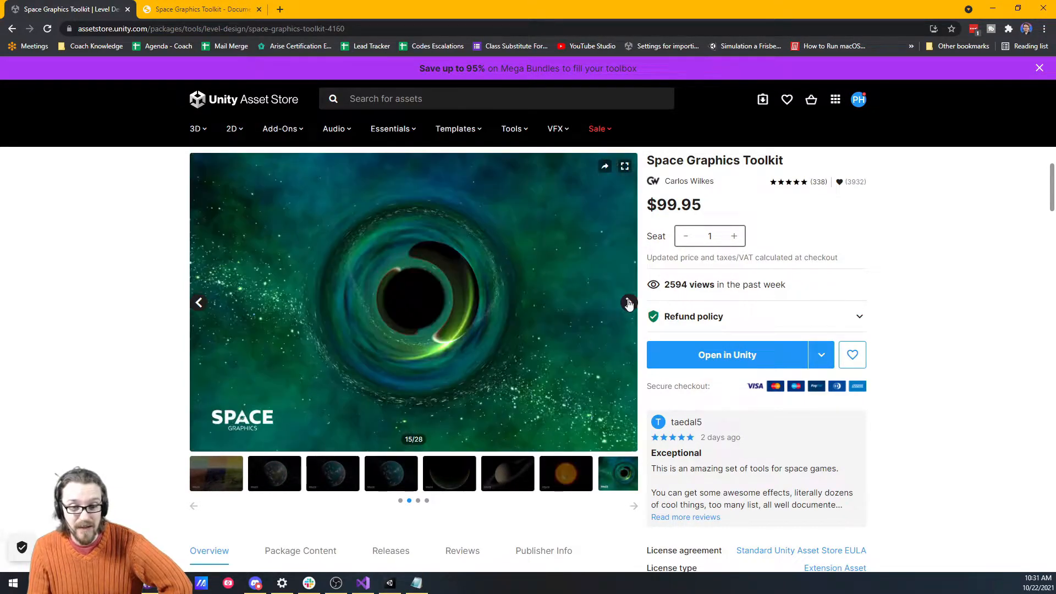
mouse_move(462, 382)
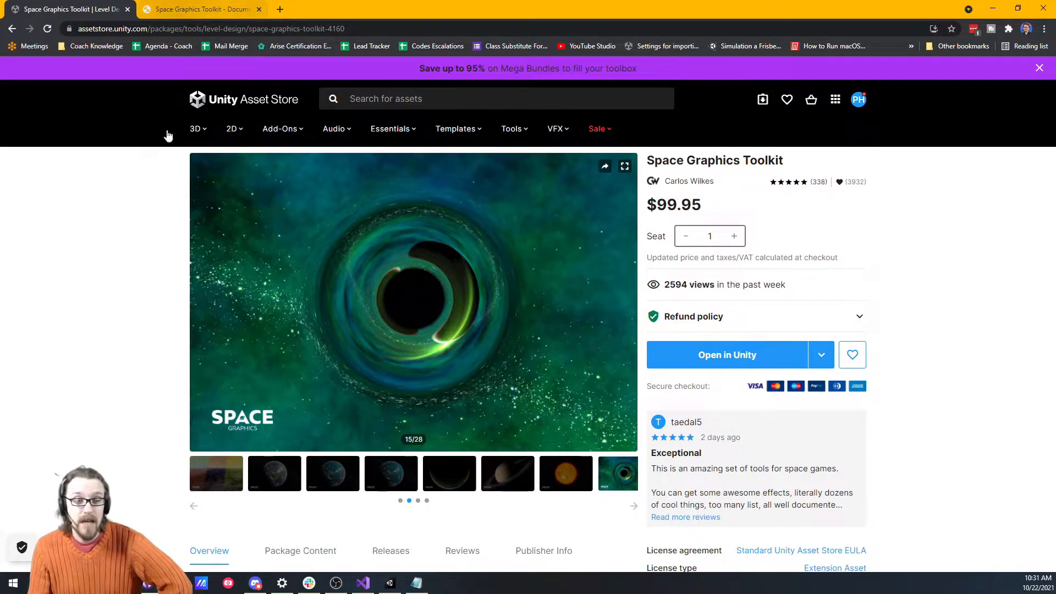
scroll(down, 3)
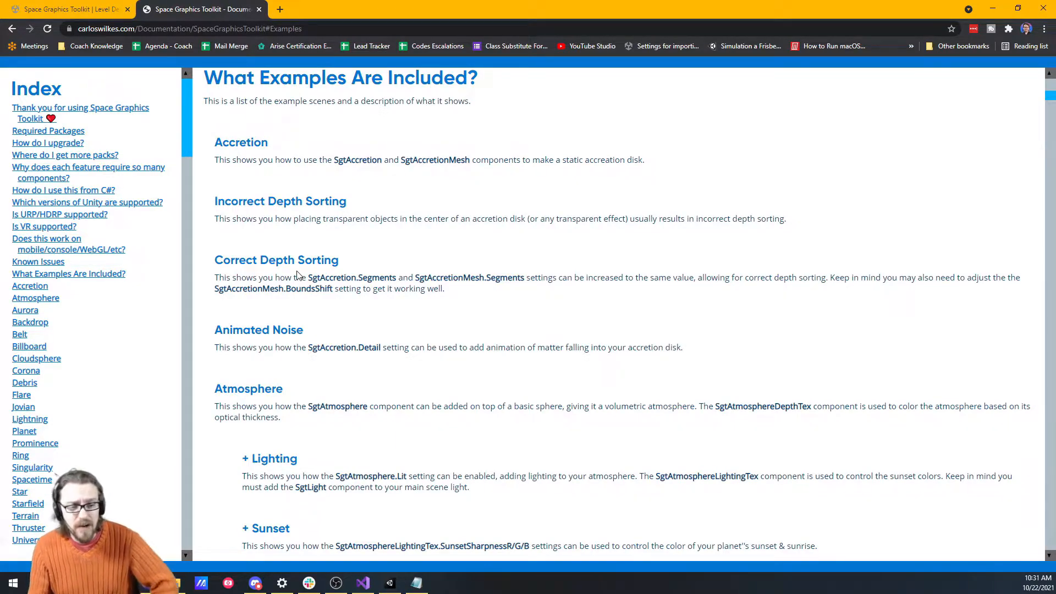
mouse_move(86, 276)
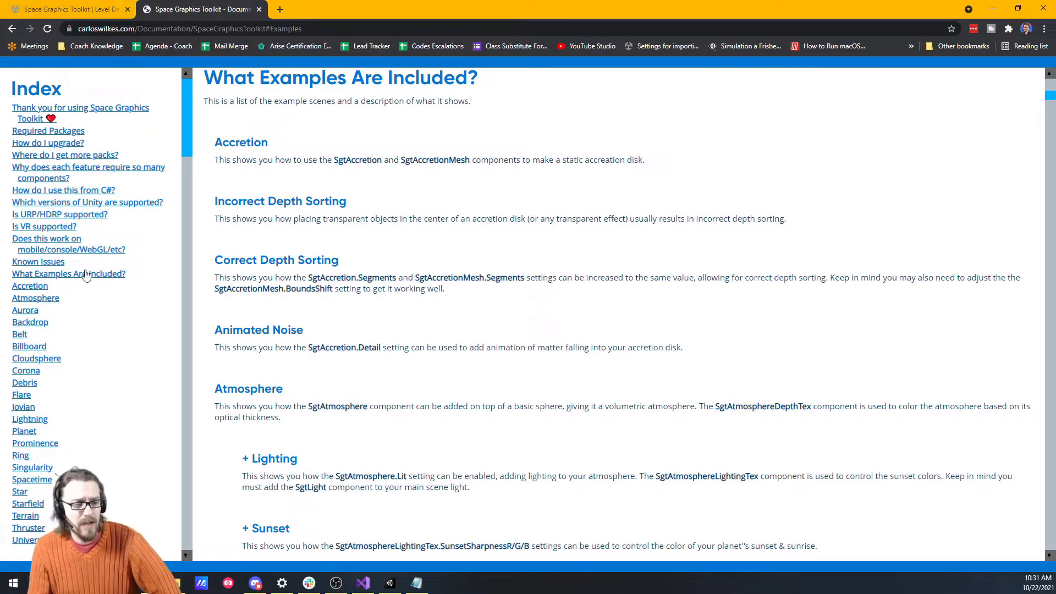
- Scroll through the 'What Examples Are Included?' list, then return to the Unity project
scroll(down, 3)
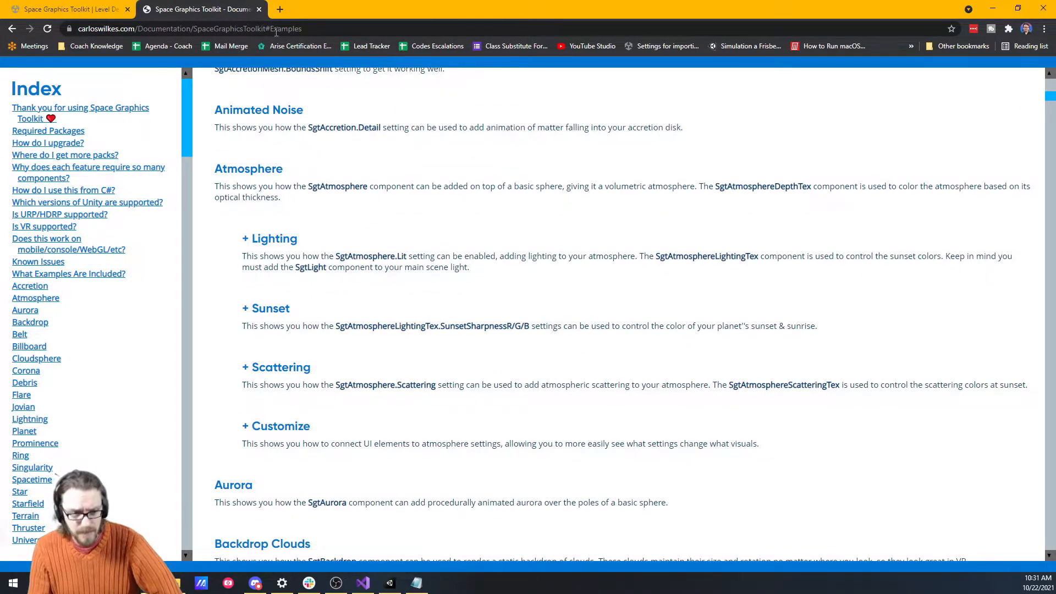
click(389, 583)
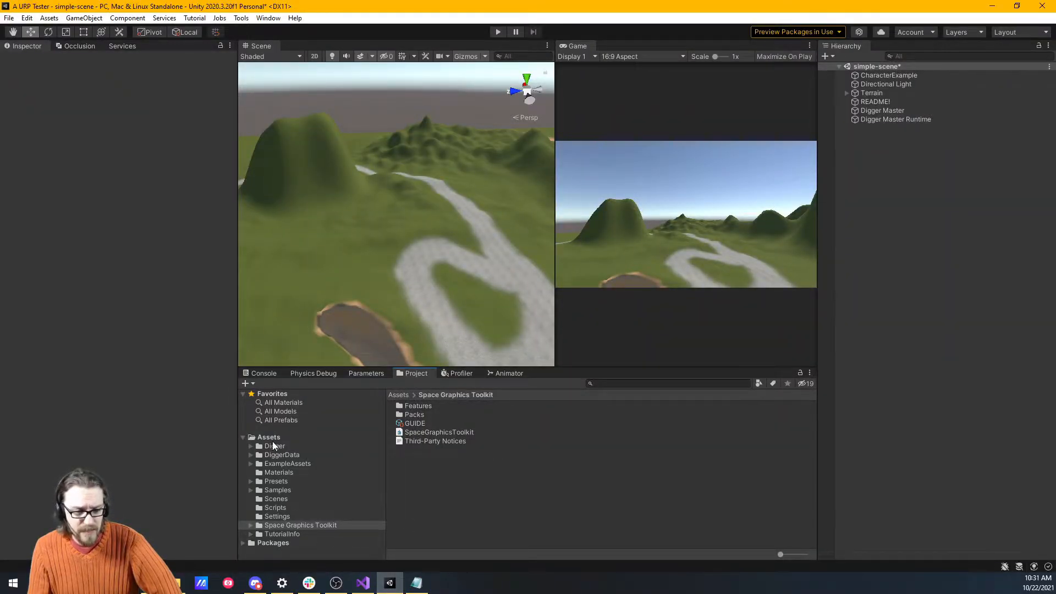
- Open the Space Graphics Toolkit folder and inspect its GUIDE and assembly definition
click(300, 525)
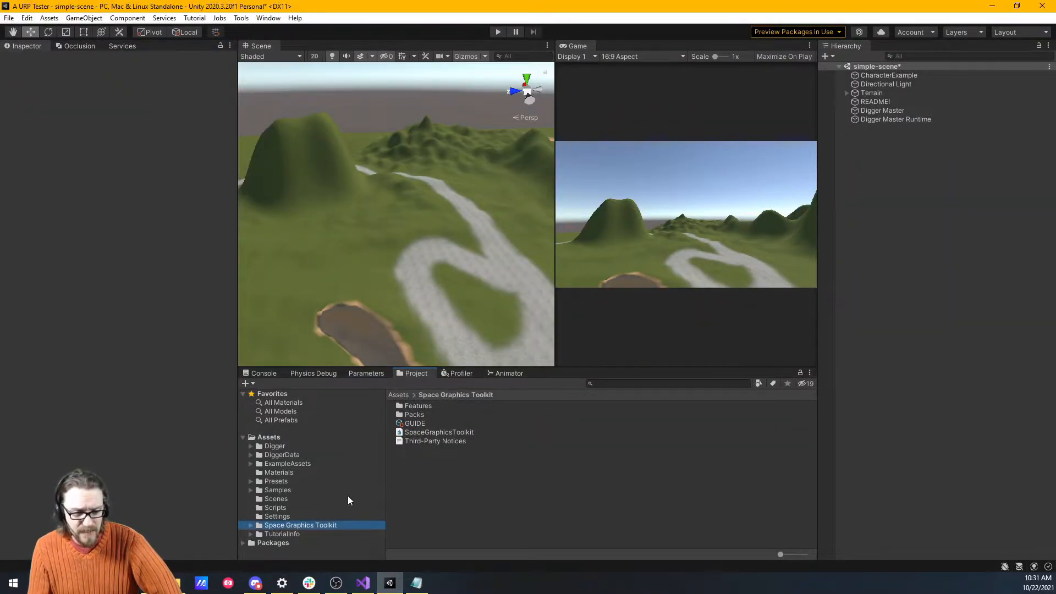
click(416, 423)
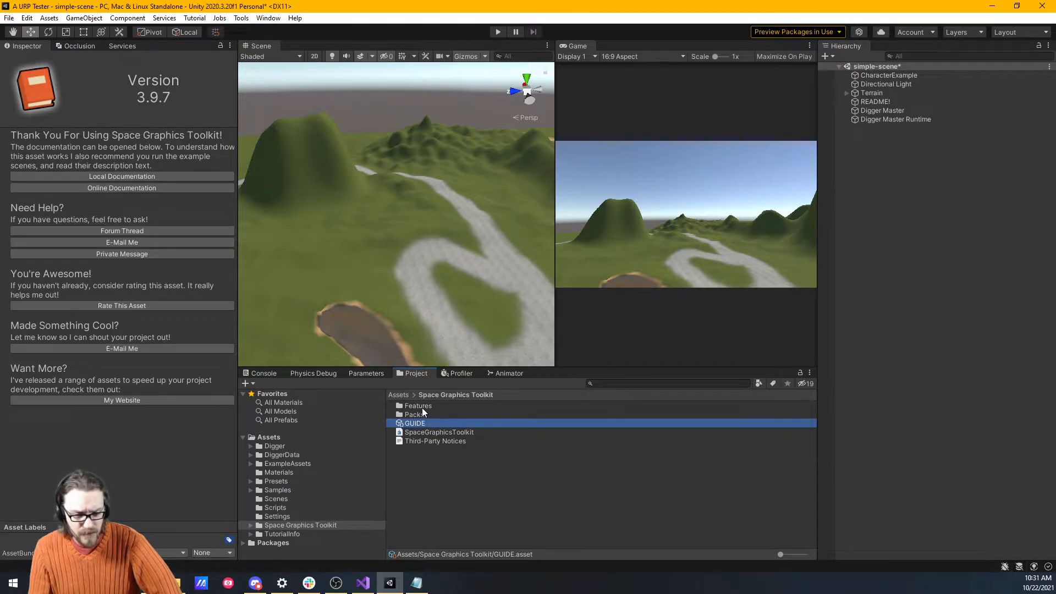
click(439, 432)
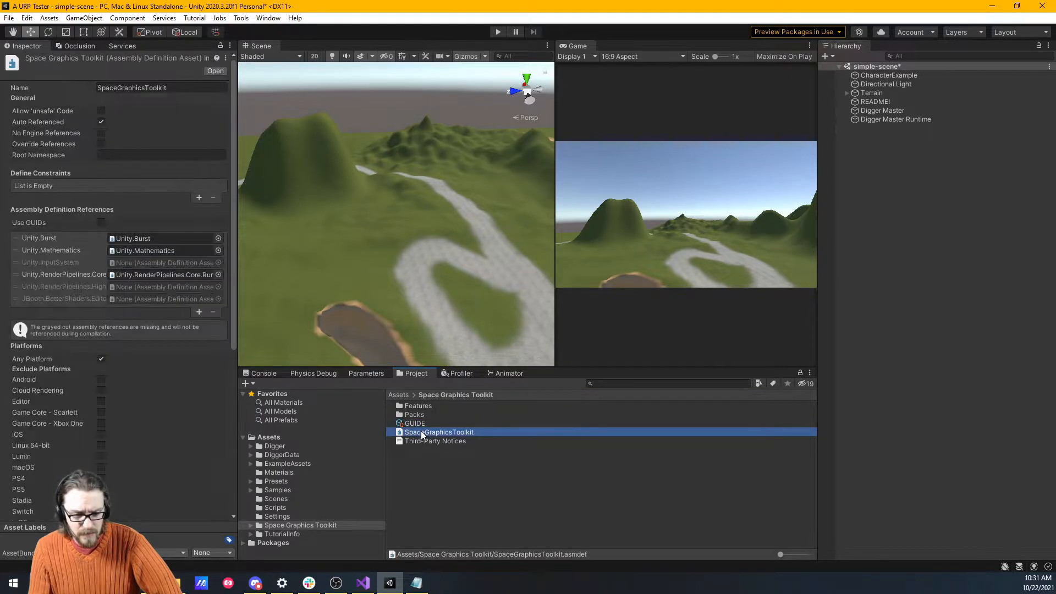
- Look into Basic Pack and the Features > Flare folder, ending back in Basic Pack
click(413, 414)
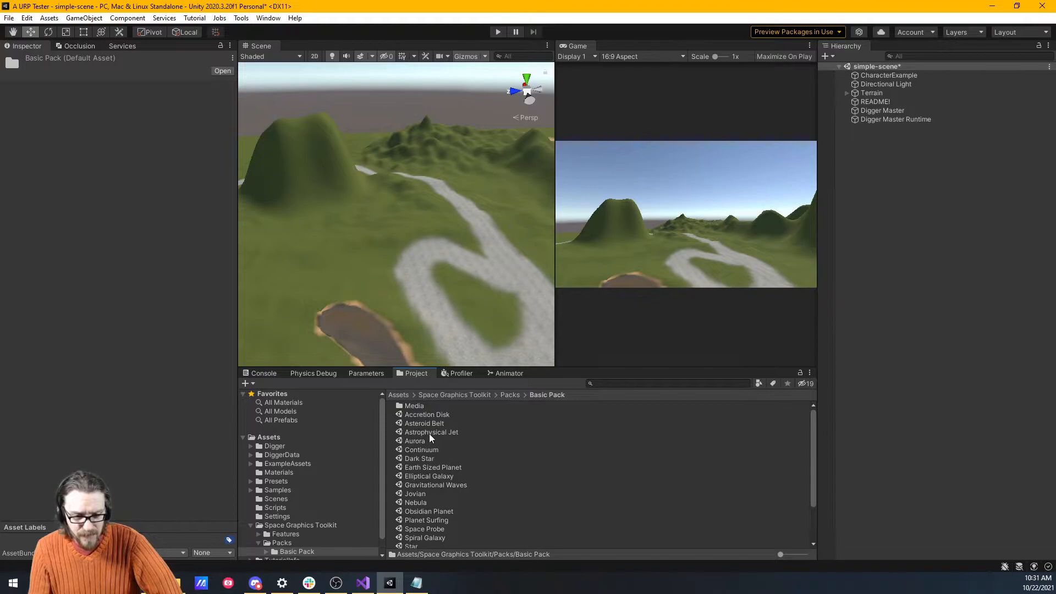
click(454, 394)
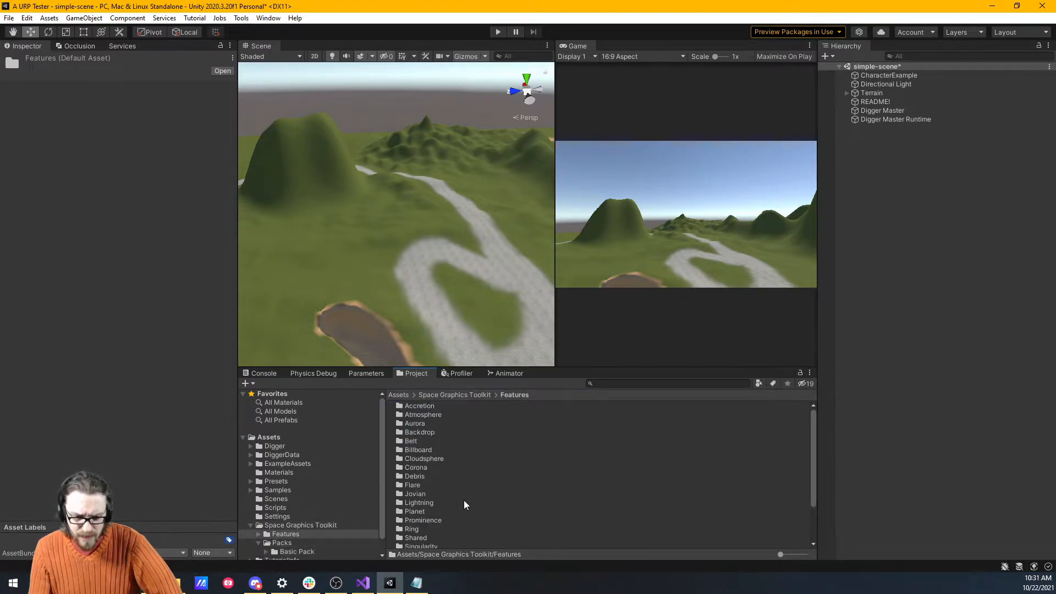
double_click(412, 483)
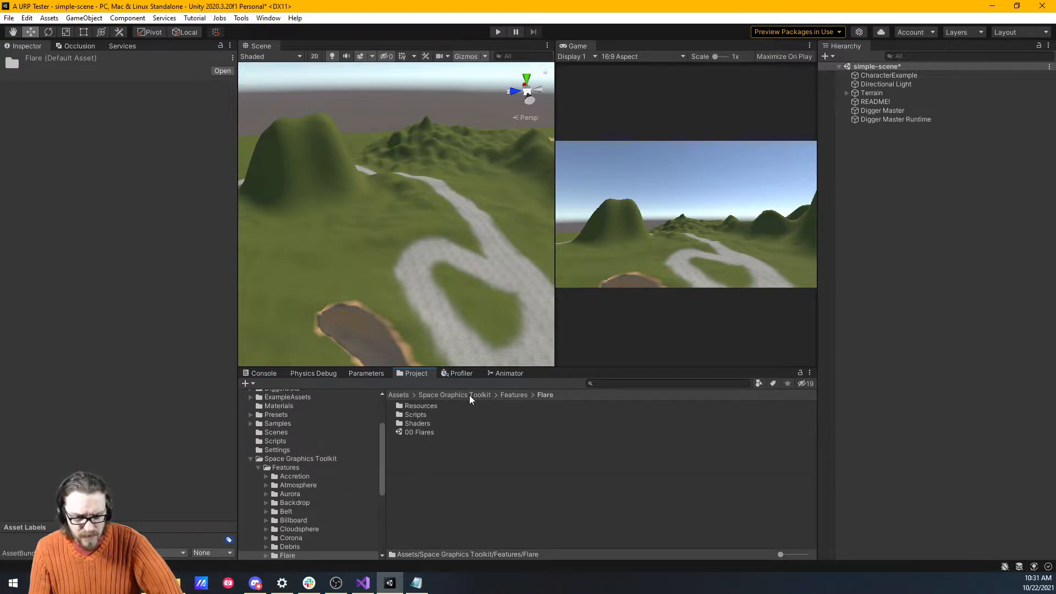
click(514, 395)
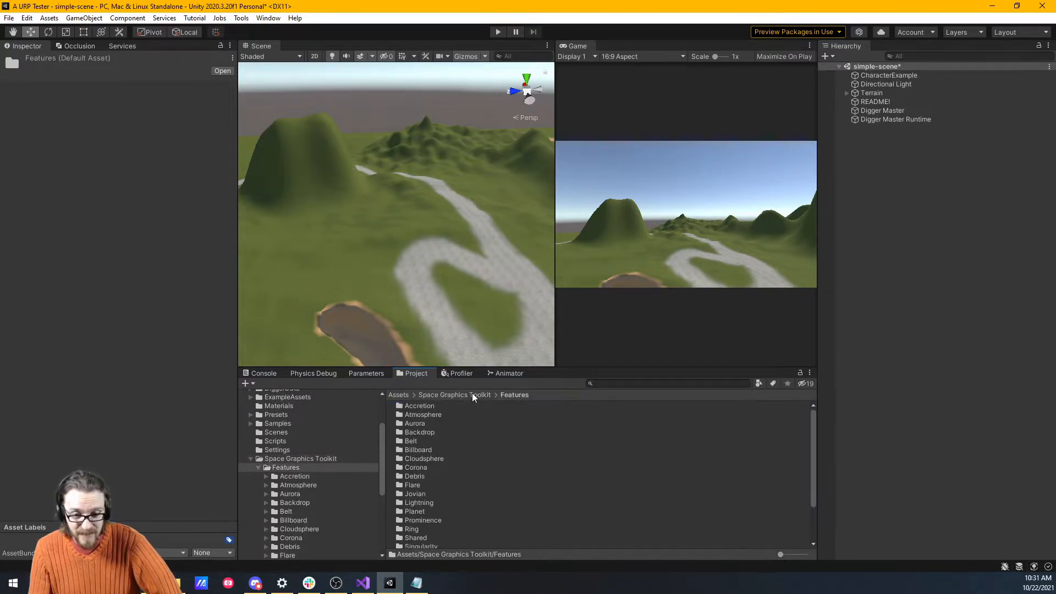
click(297, 554)
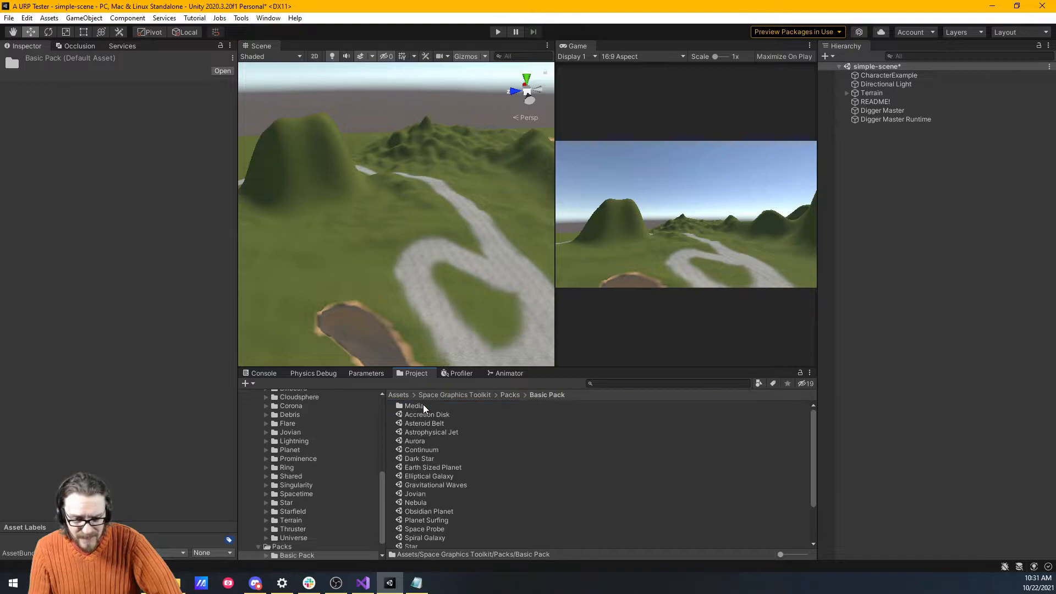
mouse_move(552, 500)
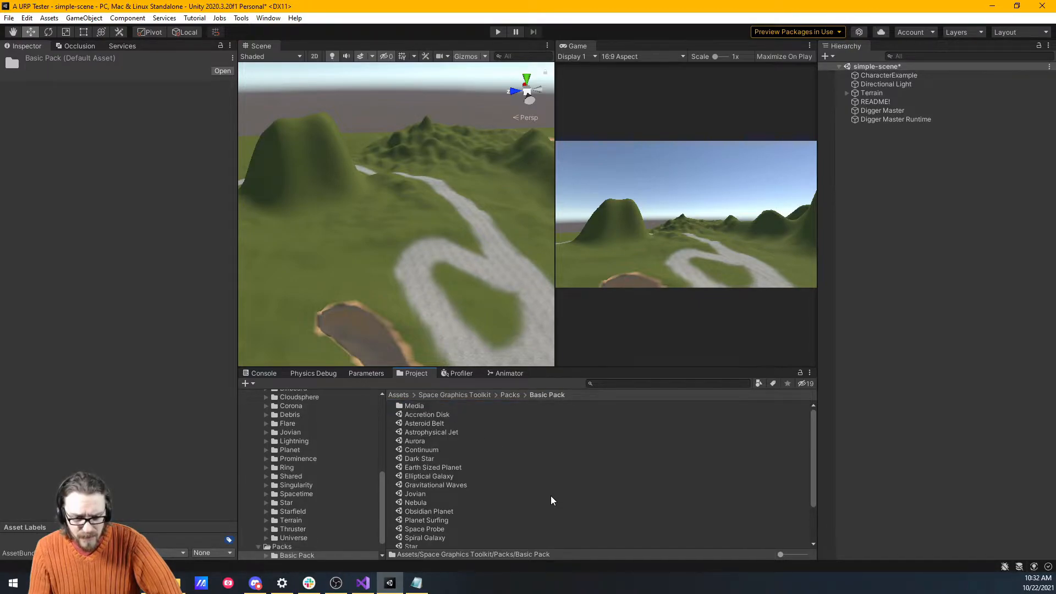
scroll(down, 3)
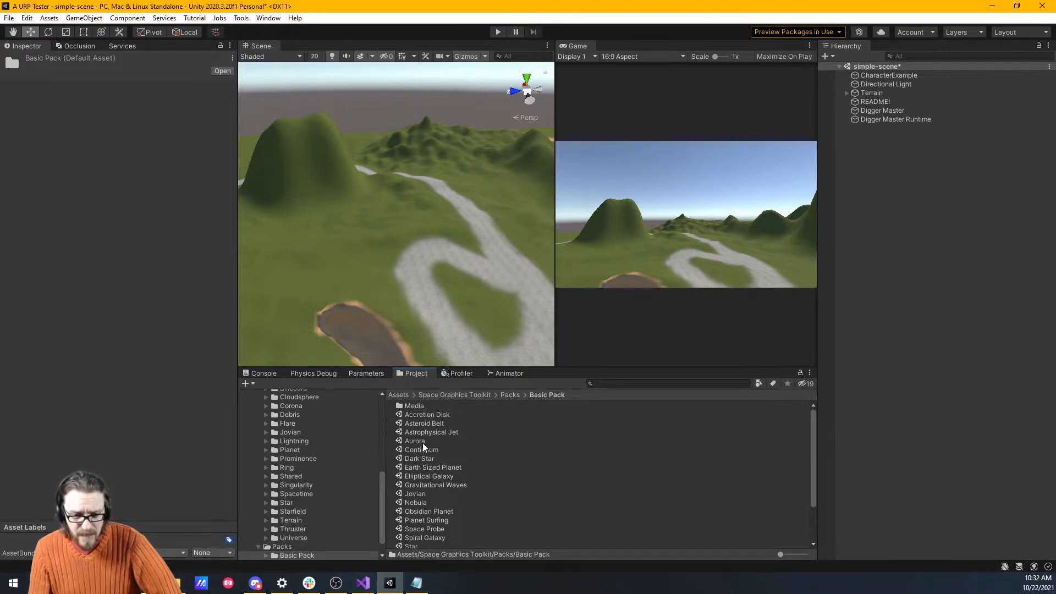
- Open and play the Asteroid Belt scene, advance to the next scene, then stop
click(425, 423)
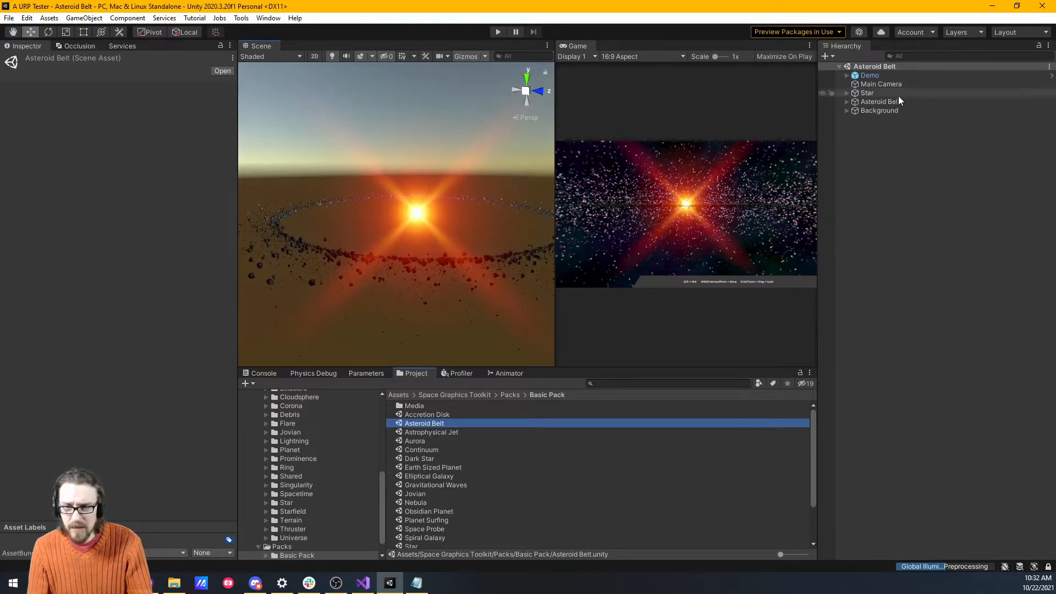
click(880, 84)
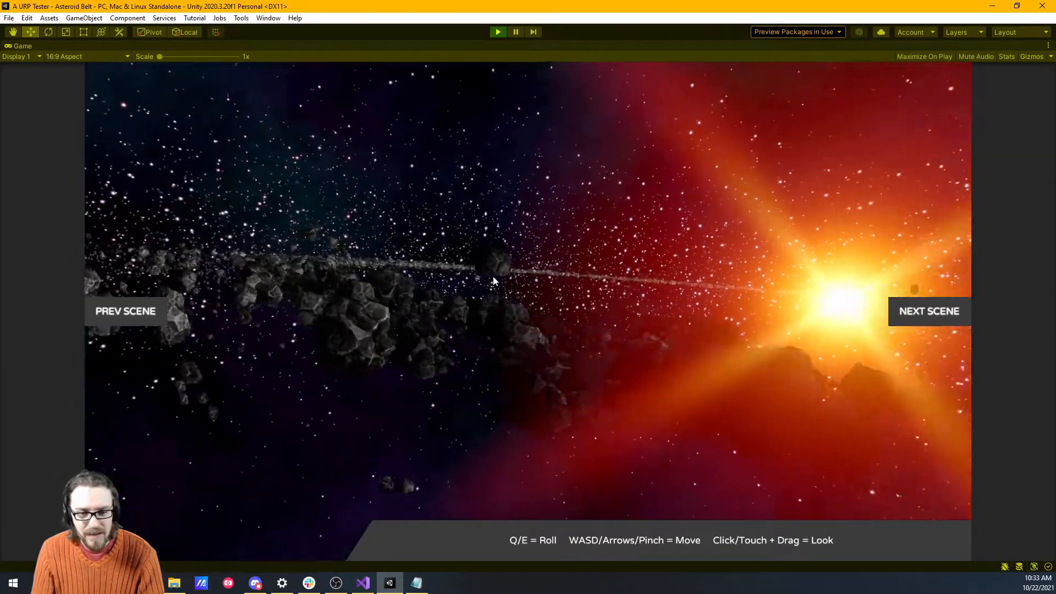
click(928, 311)
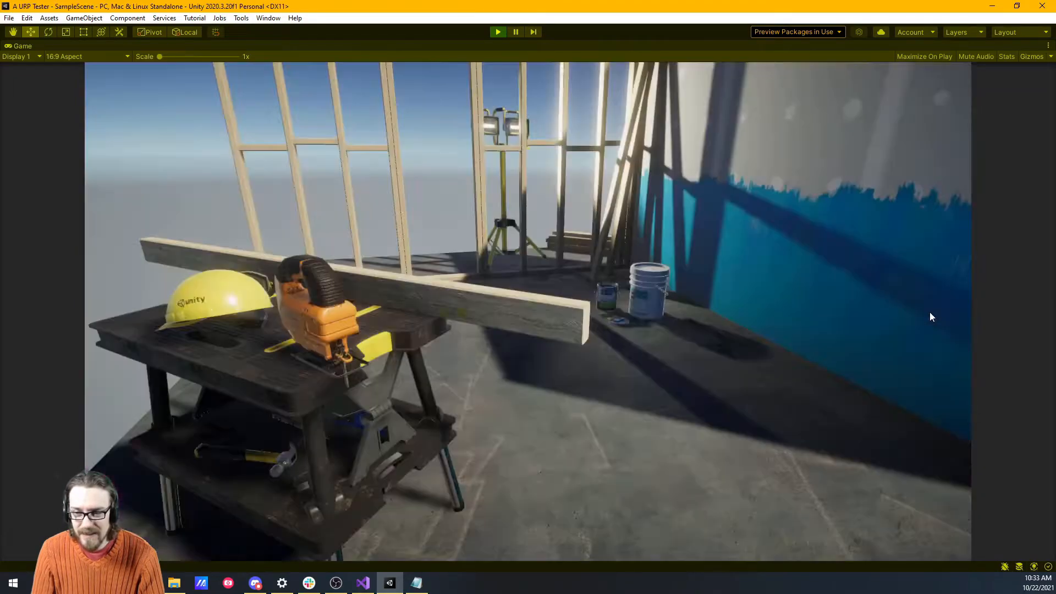
mouse_move(117, 156)
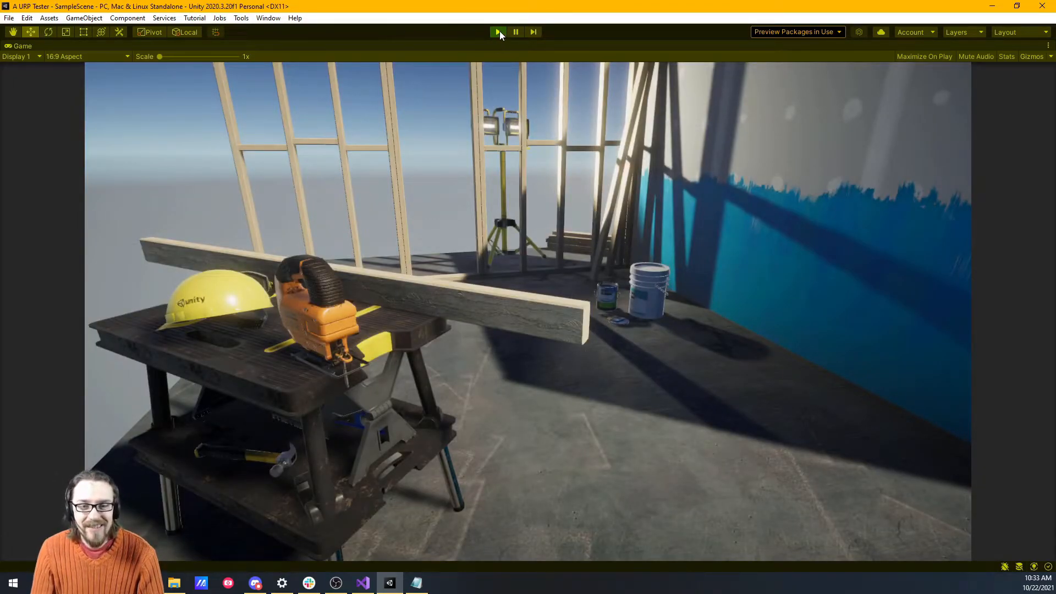
click(9, 18)
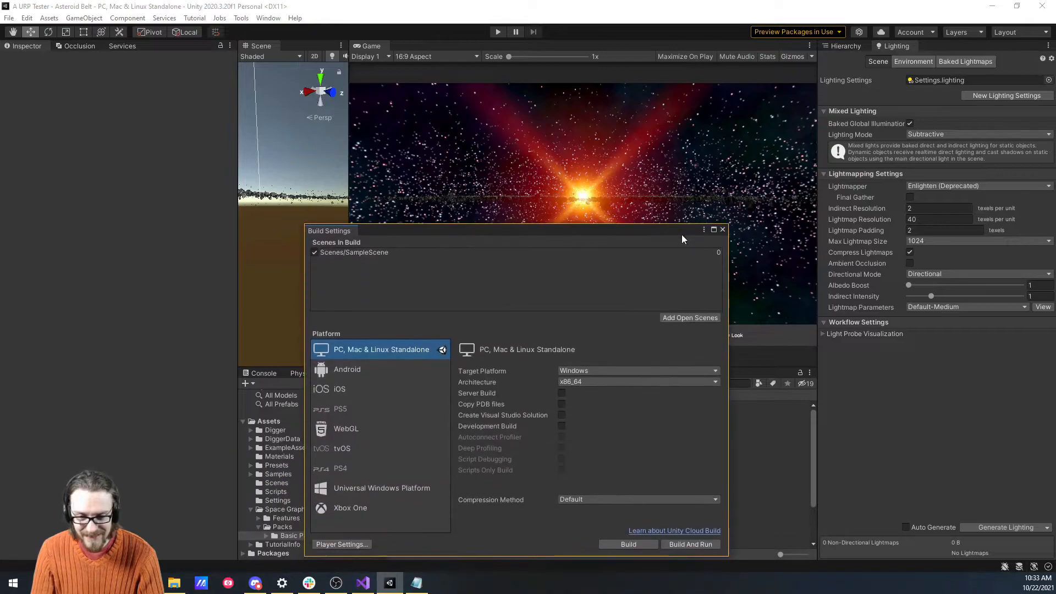
- Close Build Settings, then open the Continuum scene, play it and stop it
click(723, 230)
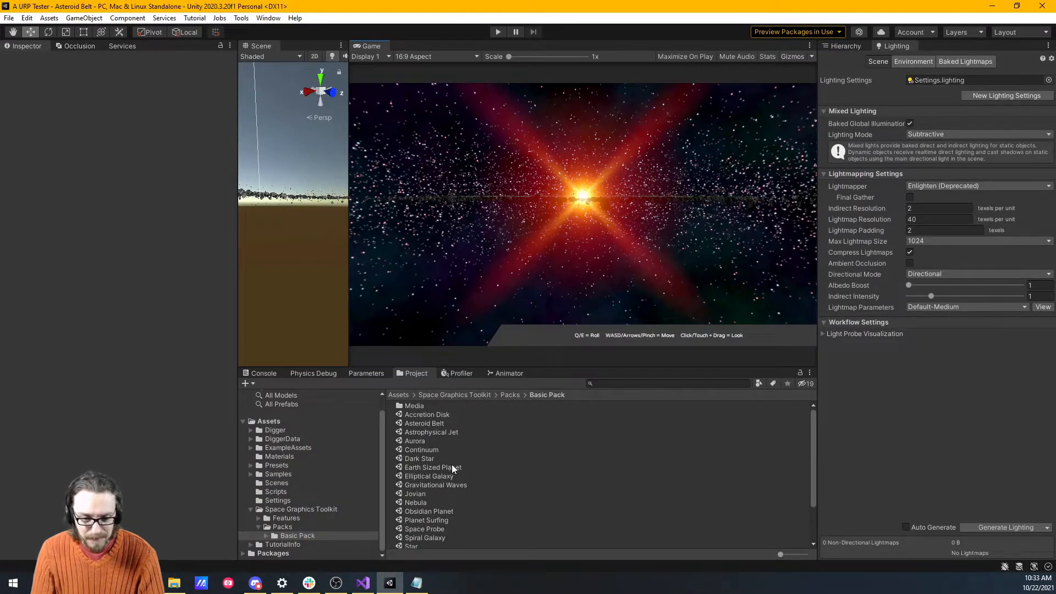
click(421, 449)
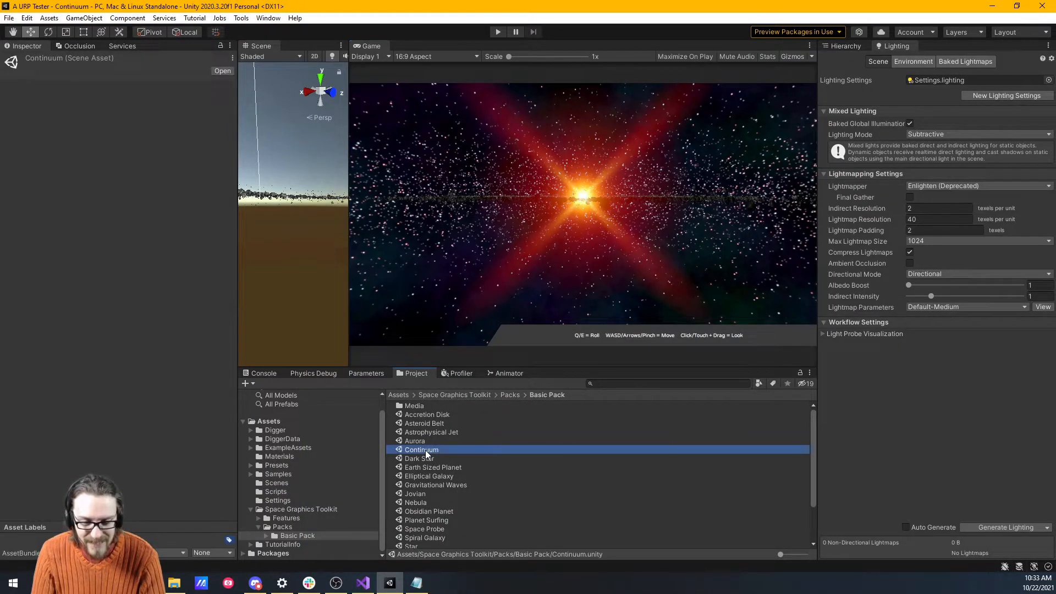
click(498, 31)
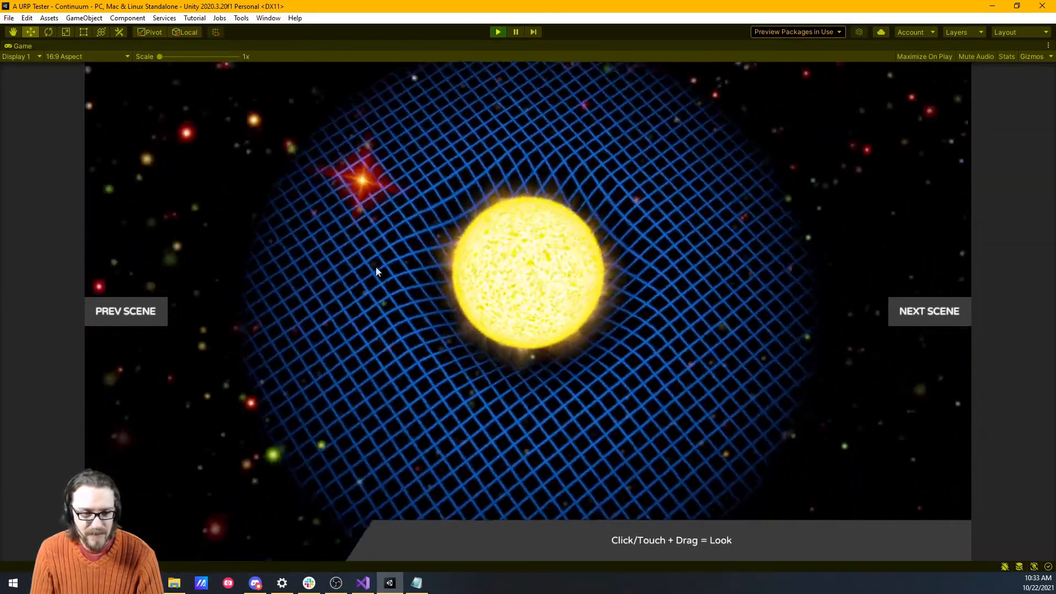
click(929, 310)
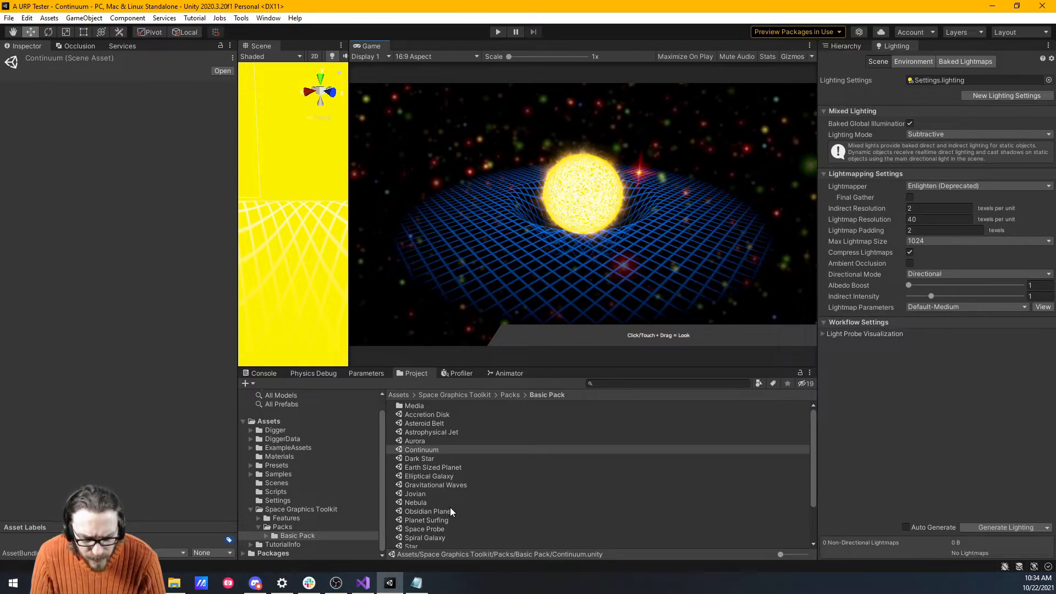
- Open the Nebula scene, view the game maximized, then restore the normal layout
double_click(415, 502)
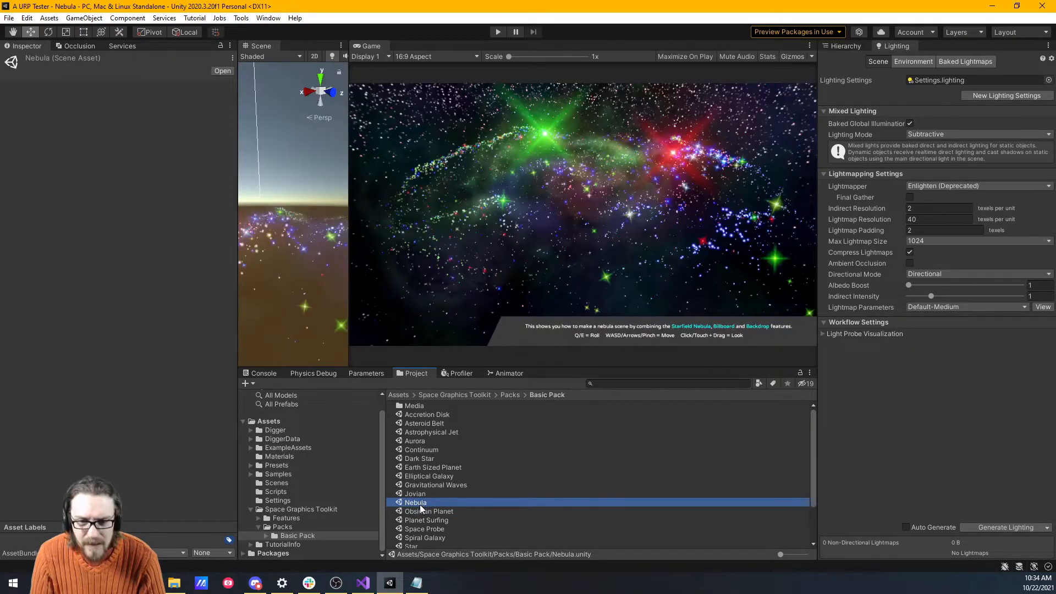
mouse_move(493, 530)
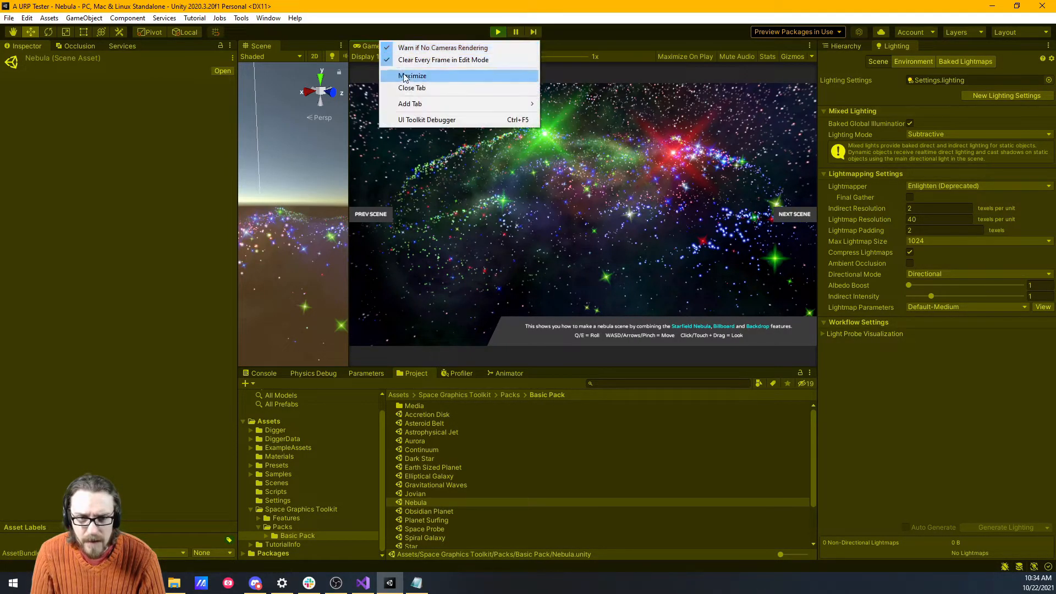
click(412, 76)
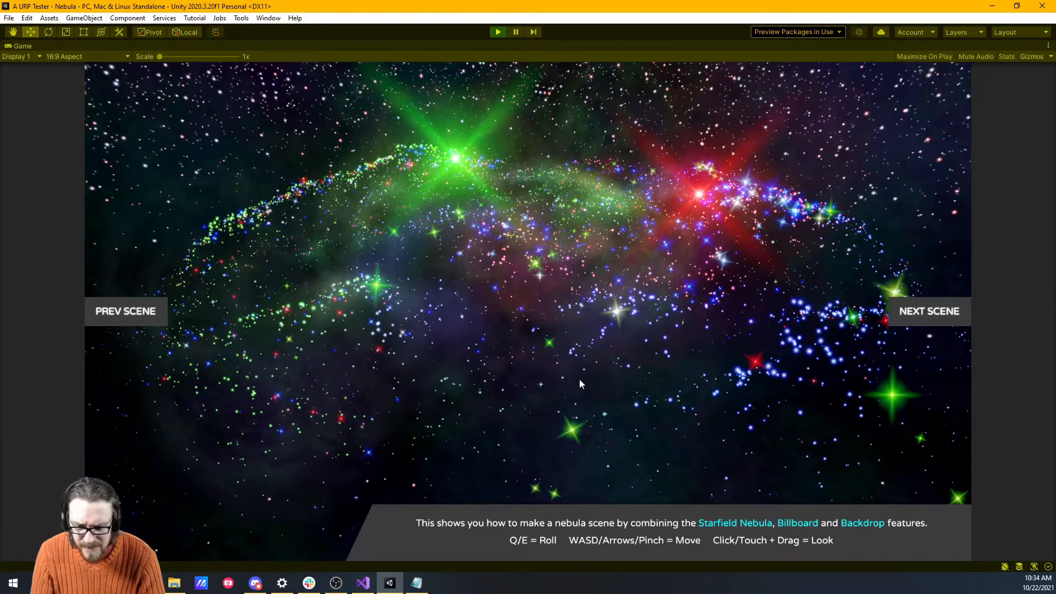
mouse_move(591, 384)
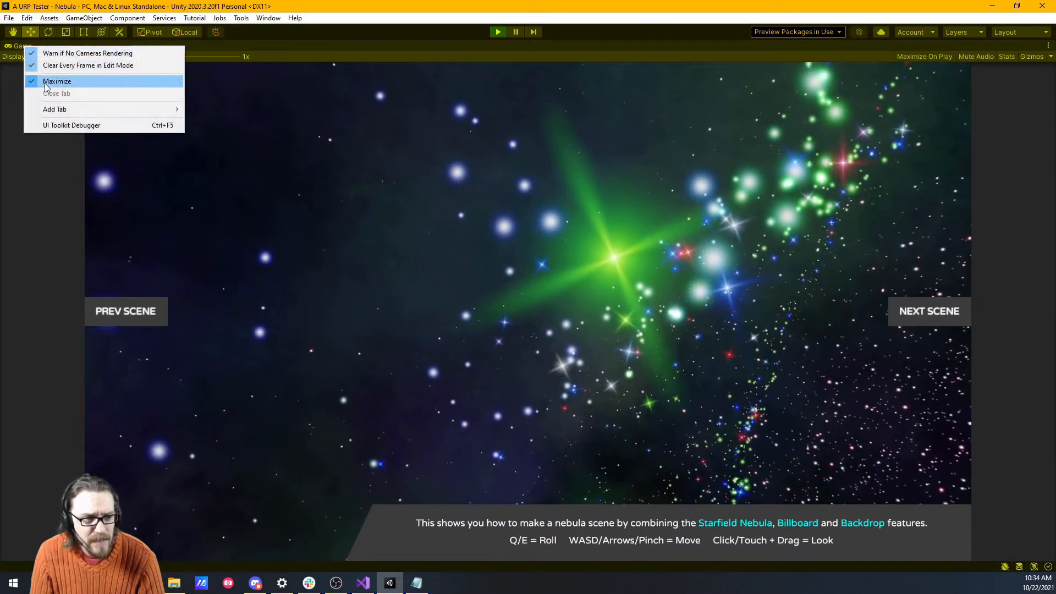
click(57, 80)
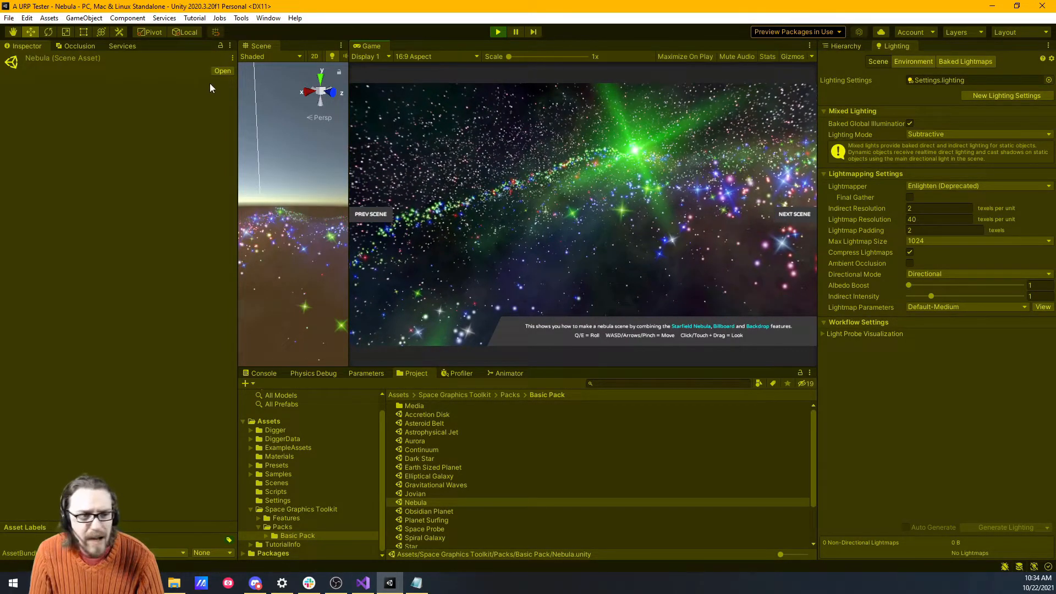
- Expand the running Nebula hierarchy and select its Clouds starfield
click(846, 46)
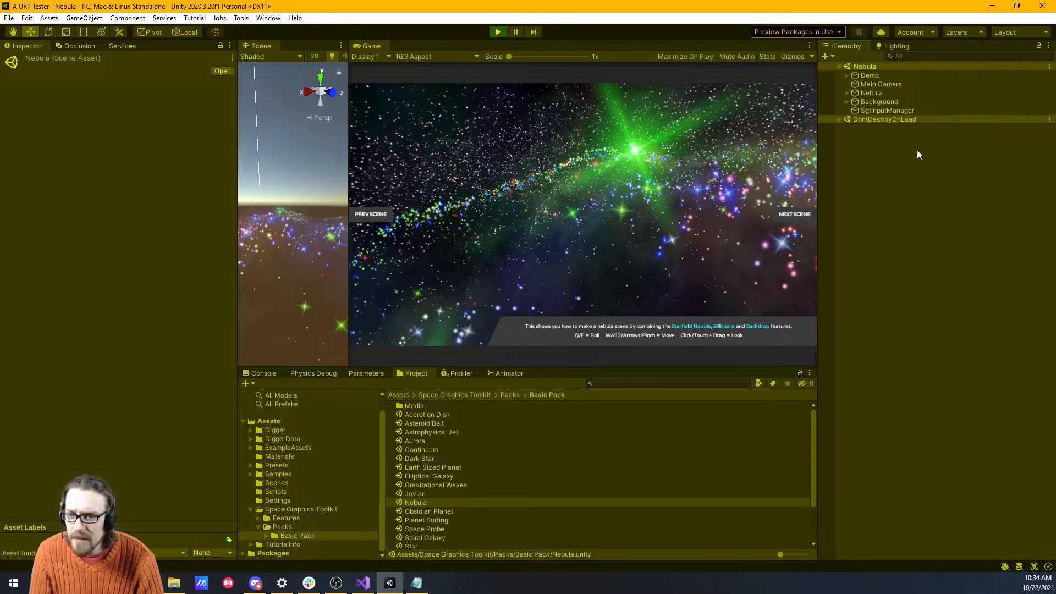
click(839, 92)
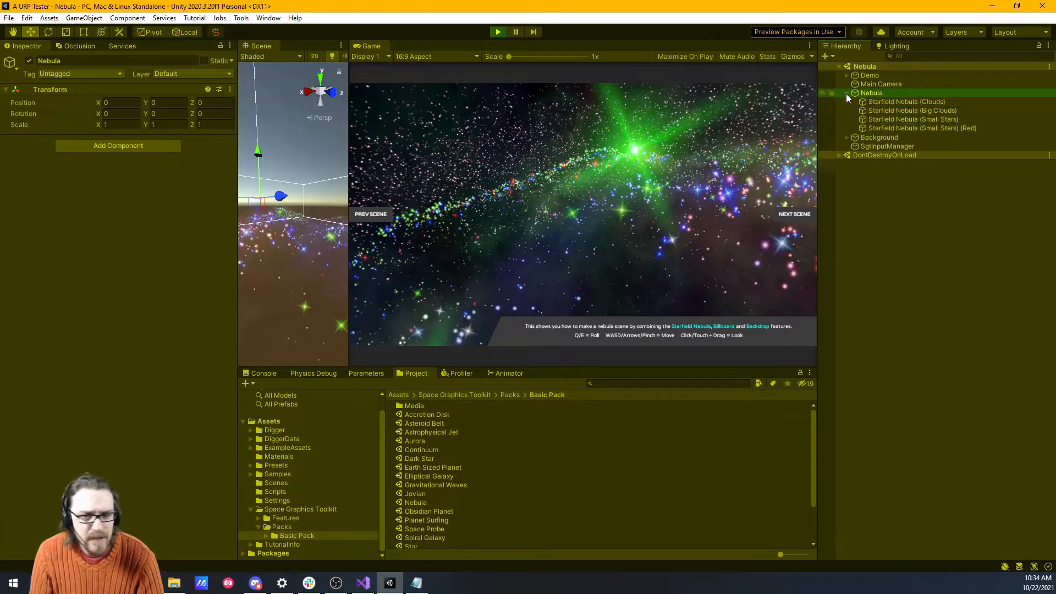
click(905, 102)
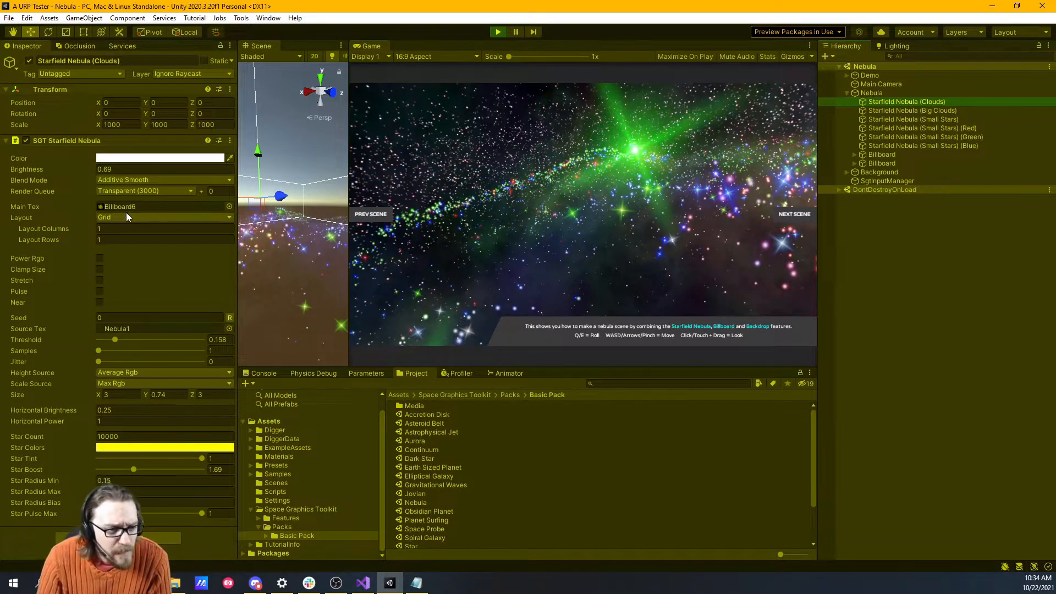
click(162, 317)
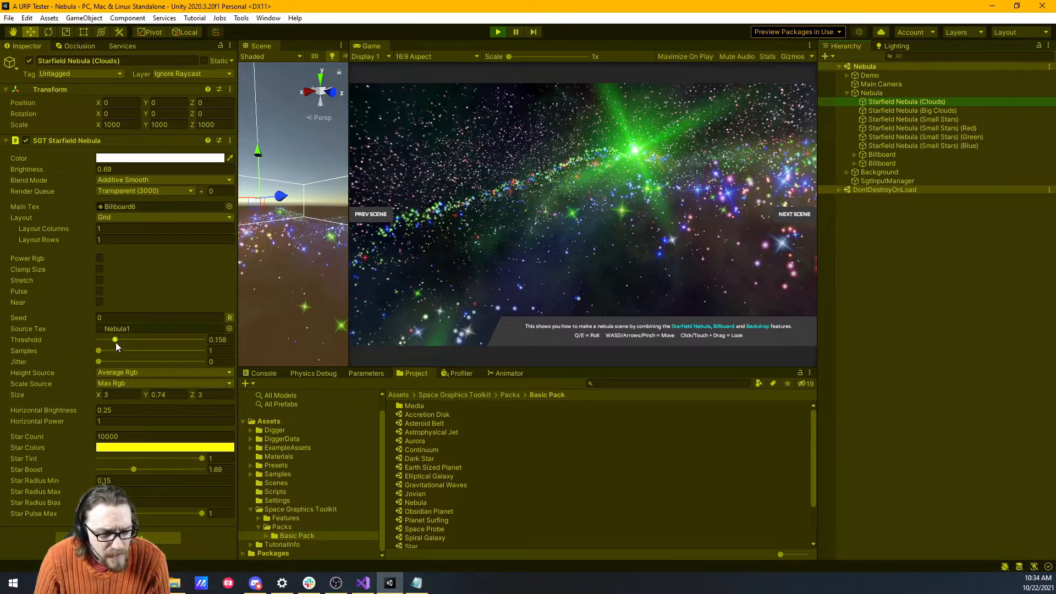
- Set the Clouds nebula's Threshold to 1, Samples to 3, Jitter to 0.576, and size to 1.3
drag(115, 339, 190, 339)
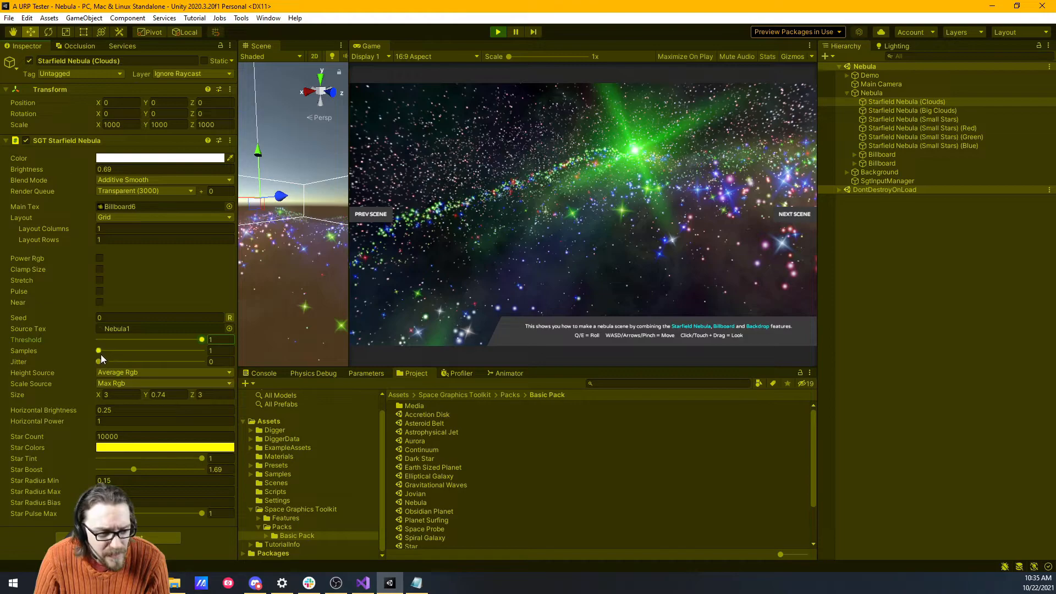
drag(98, 351, 174, 350)
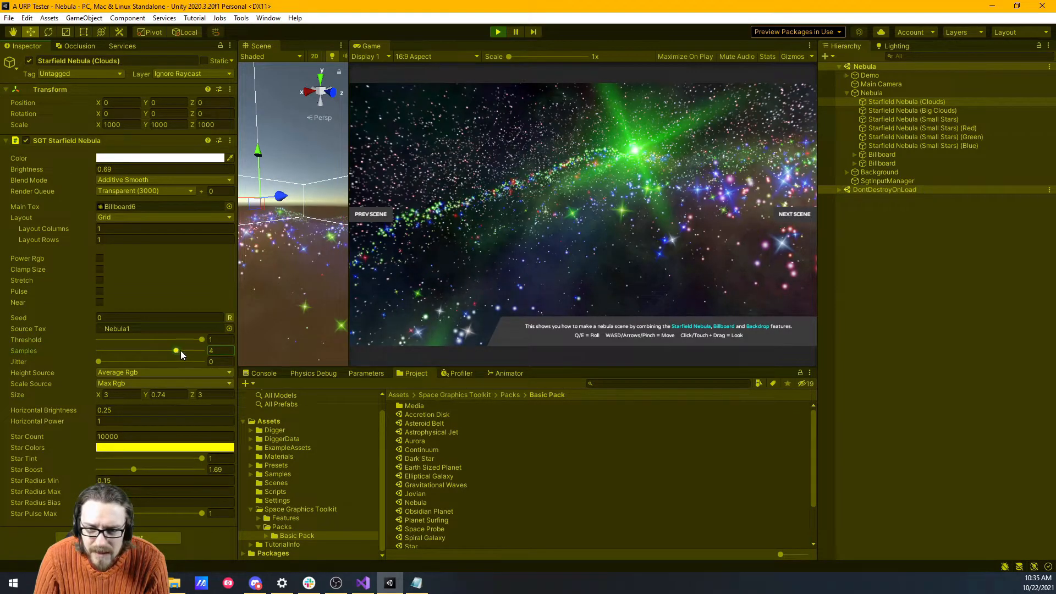
drag(175, 350, 149, 351)
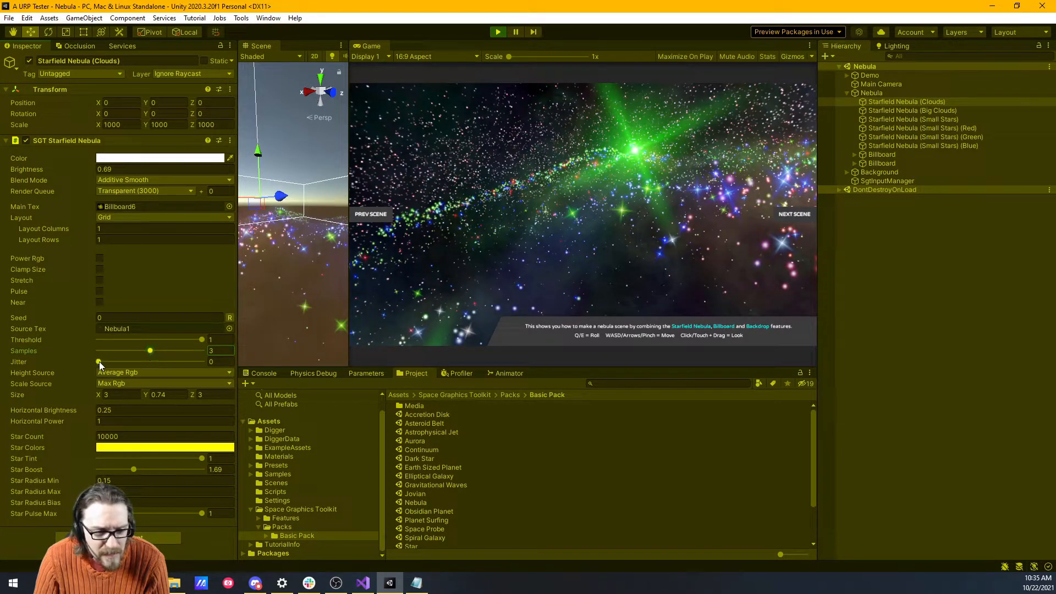
drag(98, 362, 178, 362)
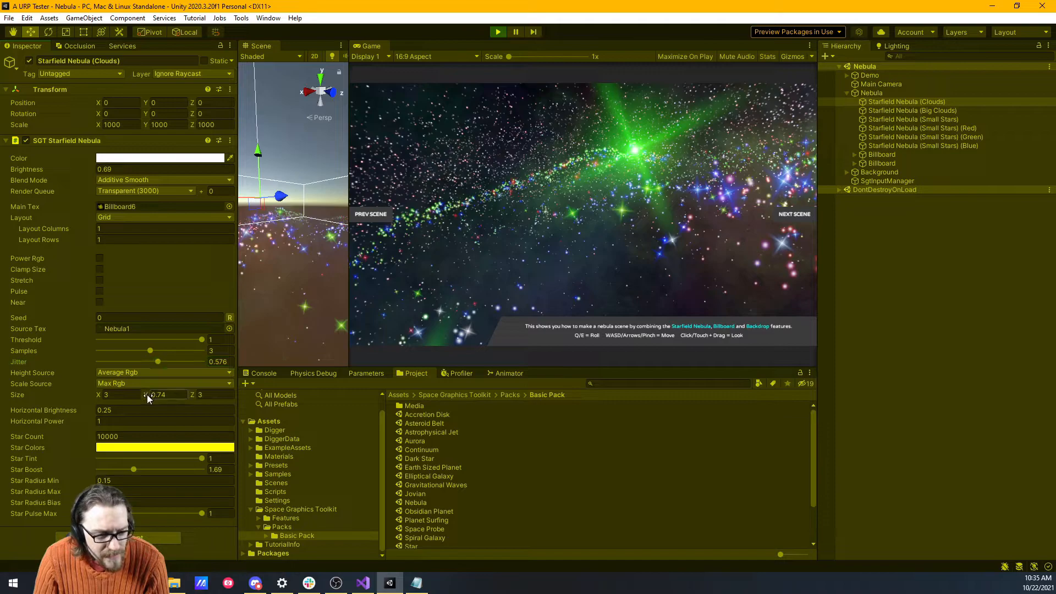
drag(158, 394, 174, 393)
text(0.75)
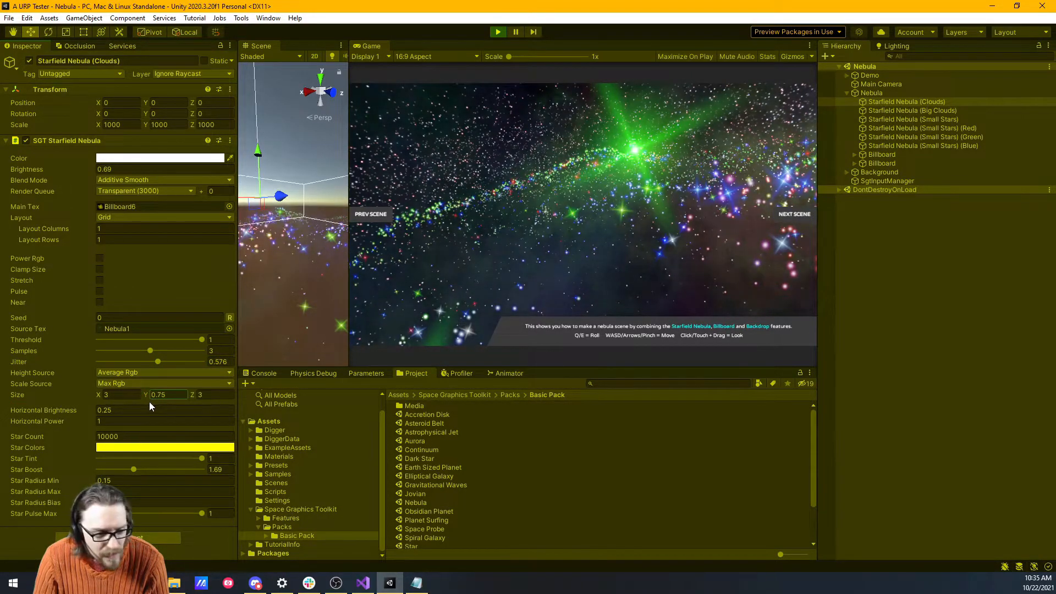
text(1.3)
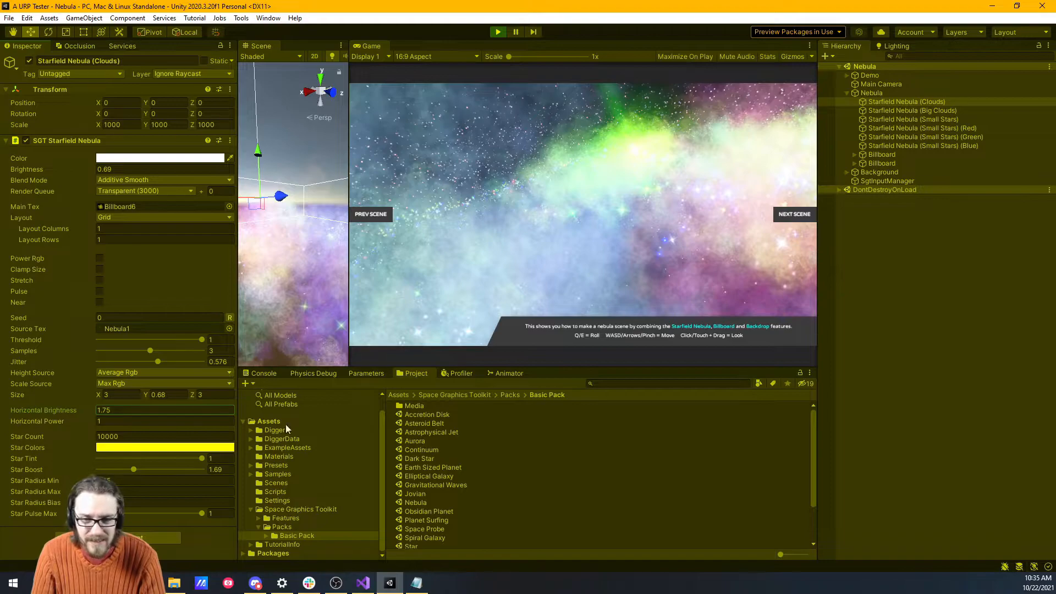
- Set Horizontal Brightness 1.8, shrink size to about 3.82, and try layout 15 before reverting to 1
click(165, 420)
text(6.67)
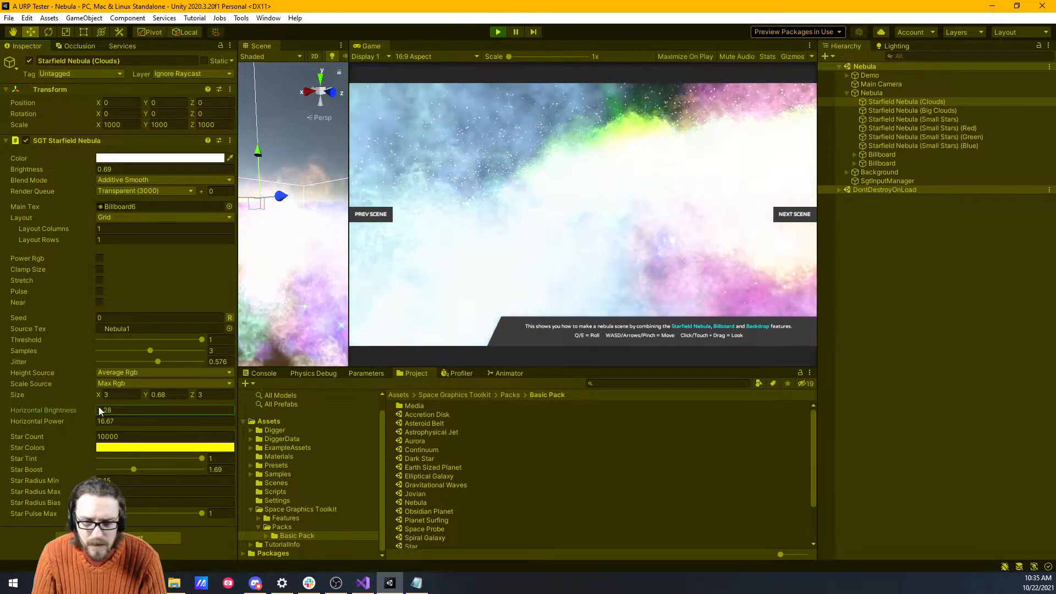
text(1.8)
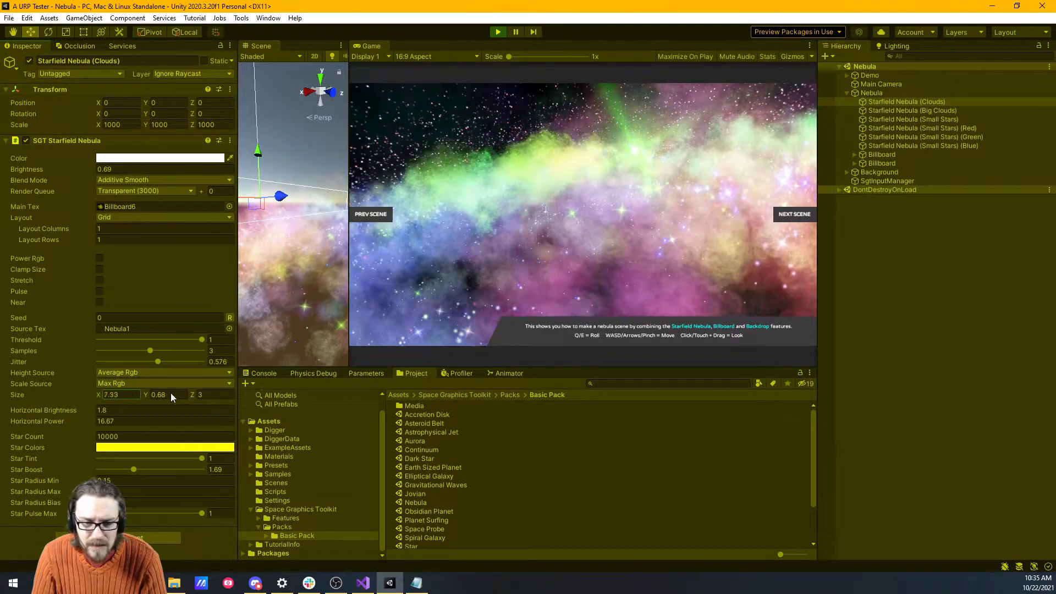
drag(120, 394, 119, 394)
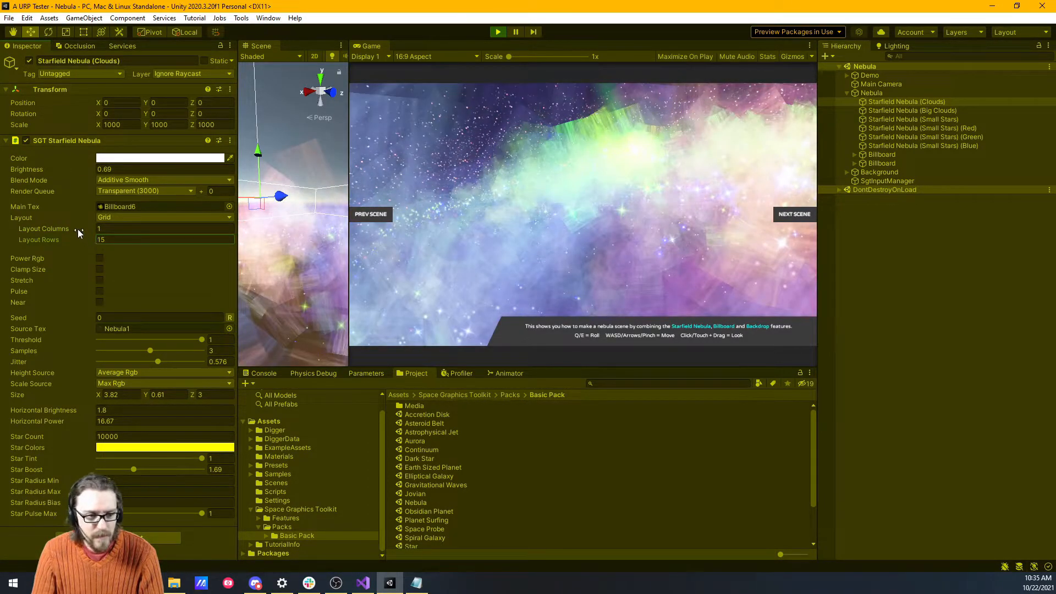
text(15)
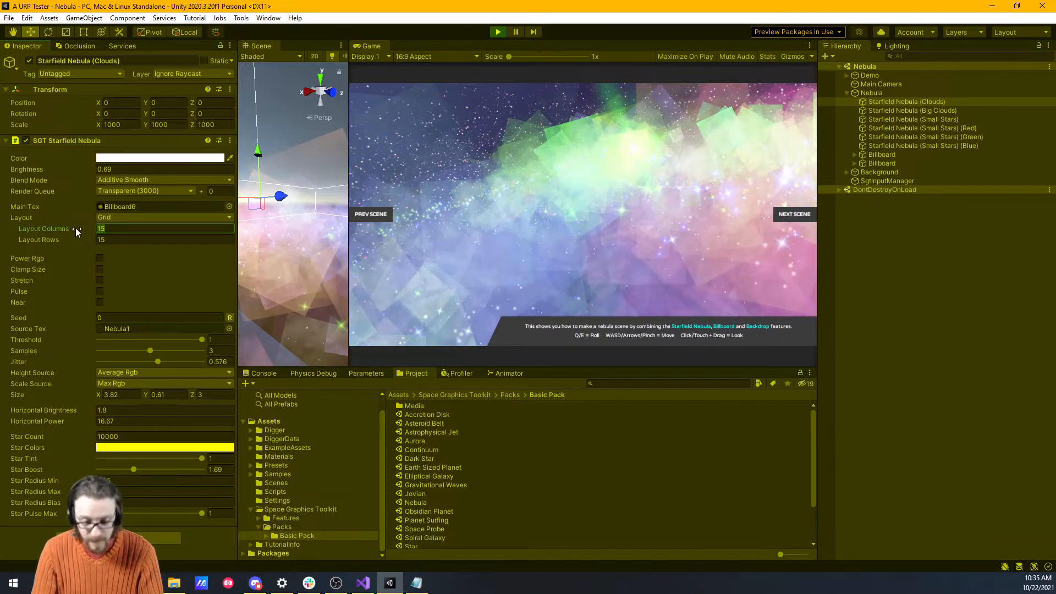
text(1)
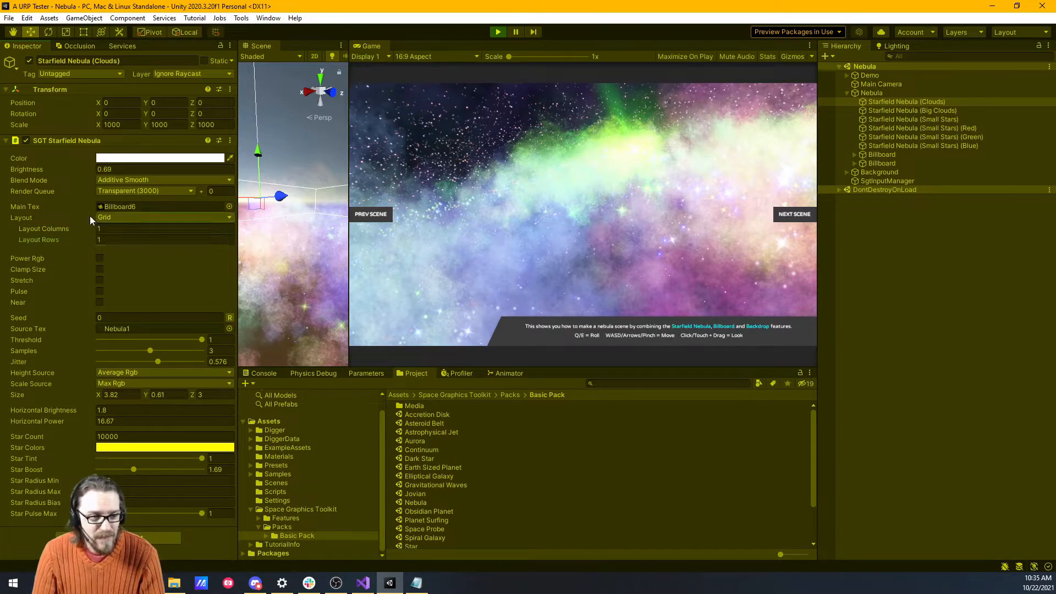
- Pick a pink tint in the Clouds nebula's Color field
click(145, 191)
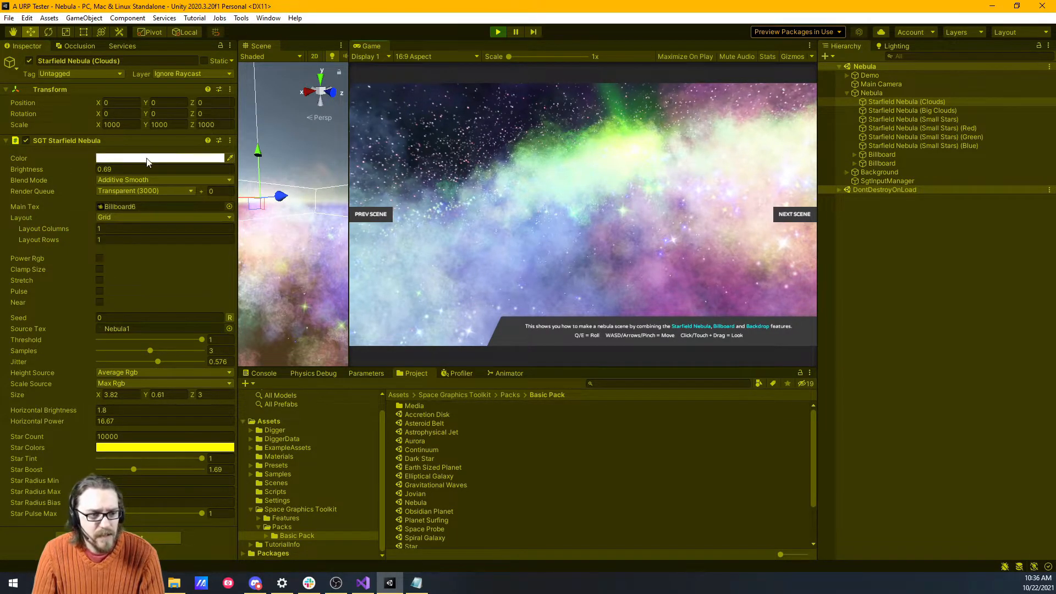
click(159, 157)
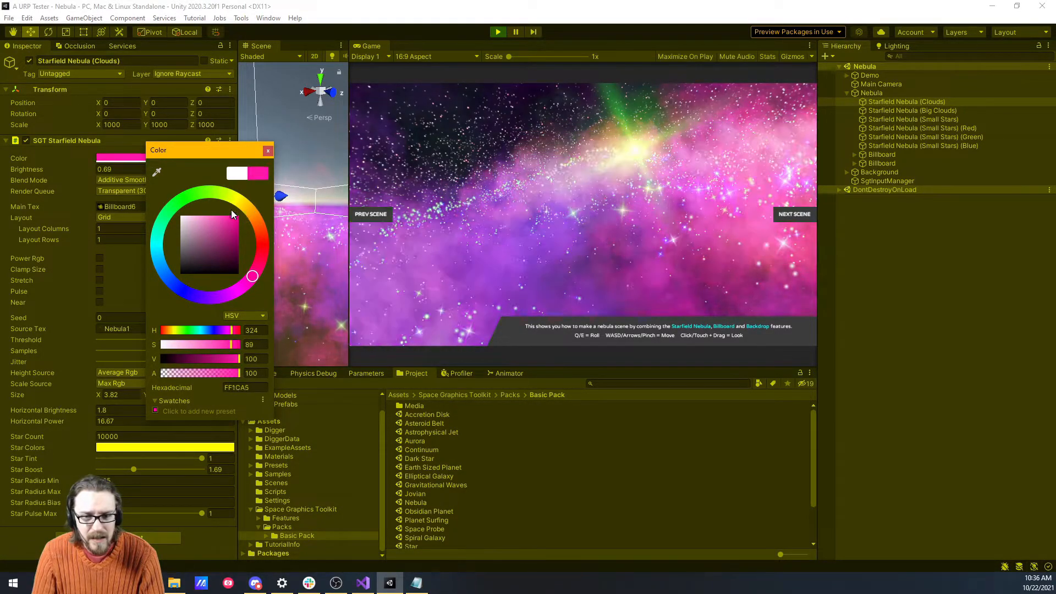
click(267, 150)
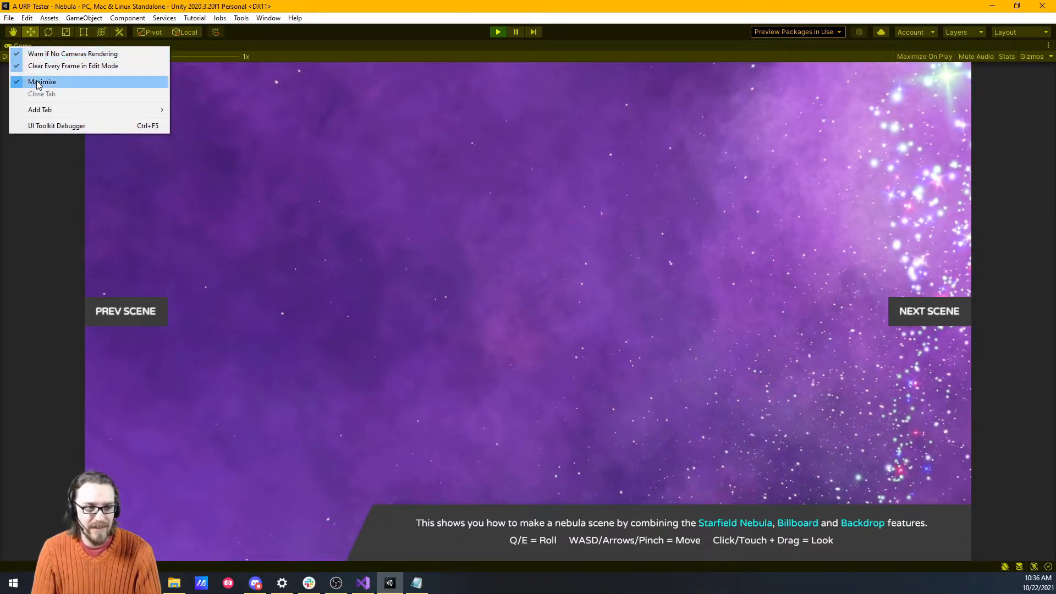
- Restore the Game view from fullscreen and select the Obsidian Planet scene
click(42, 81)
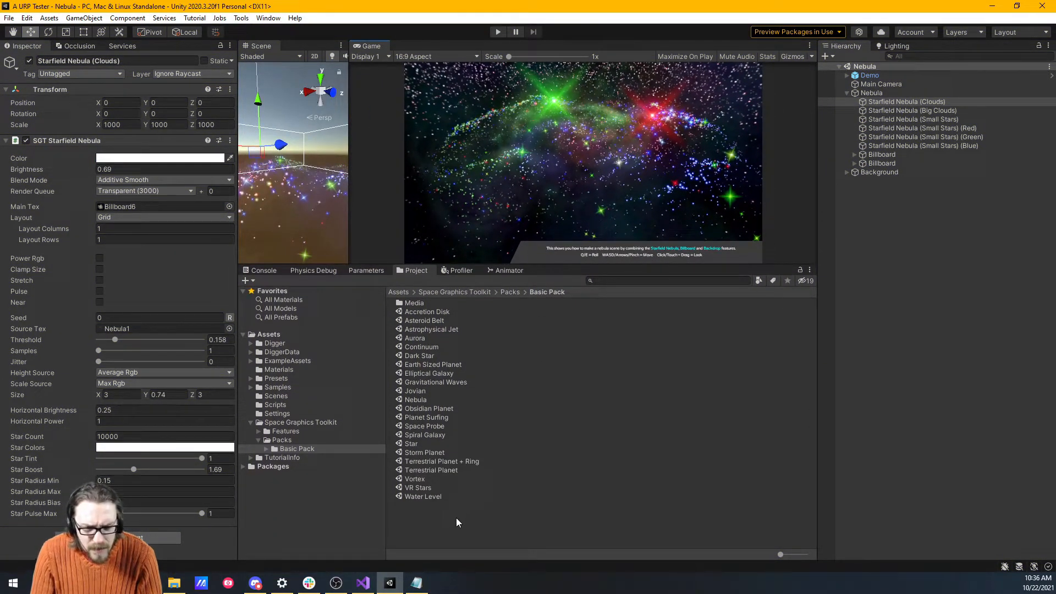
click(429, 408)
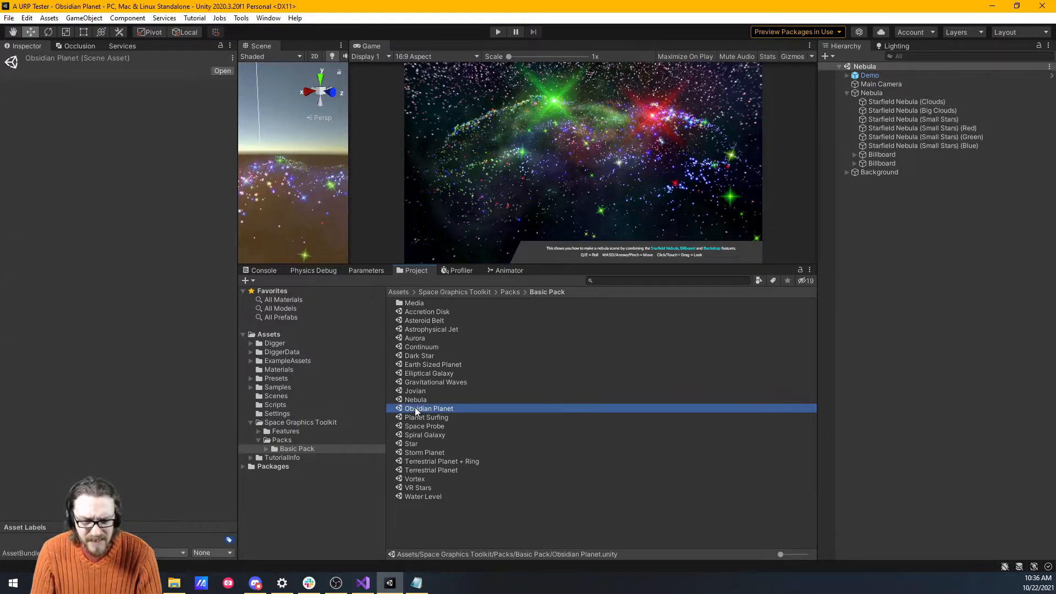
- Load the Obsidian Planet demo scene and enter Play mode
double_click(428, 408)
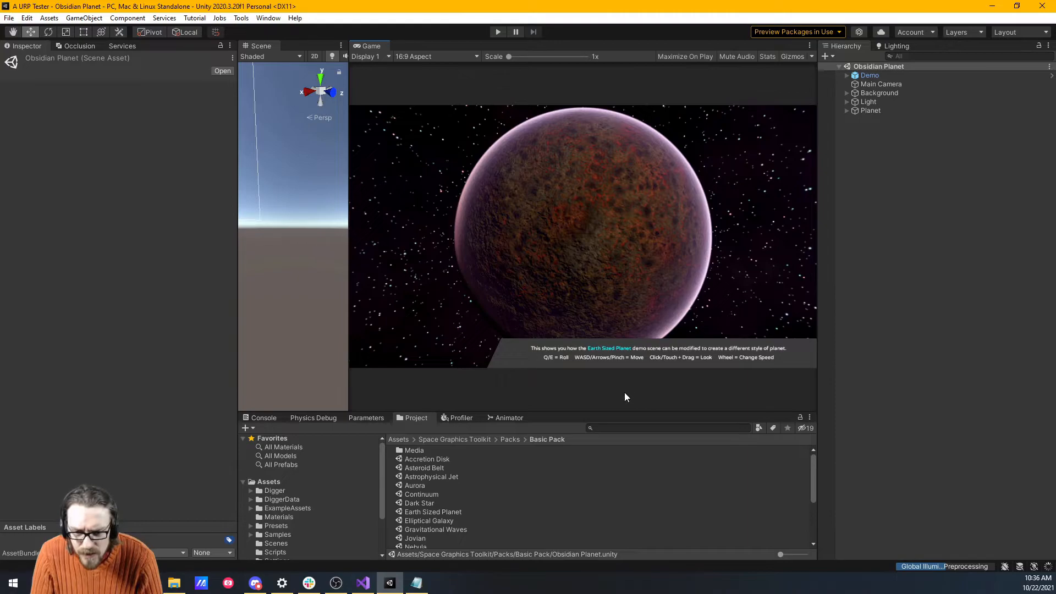
mouse_move(619, 395)
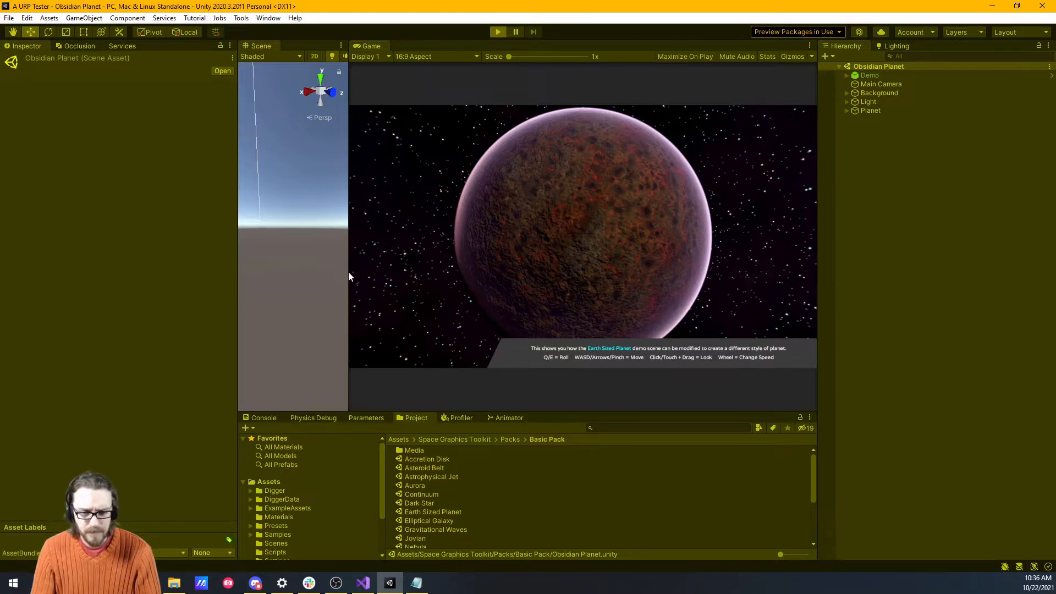
click(497, 32)
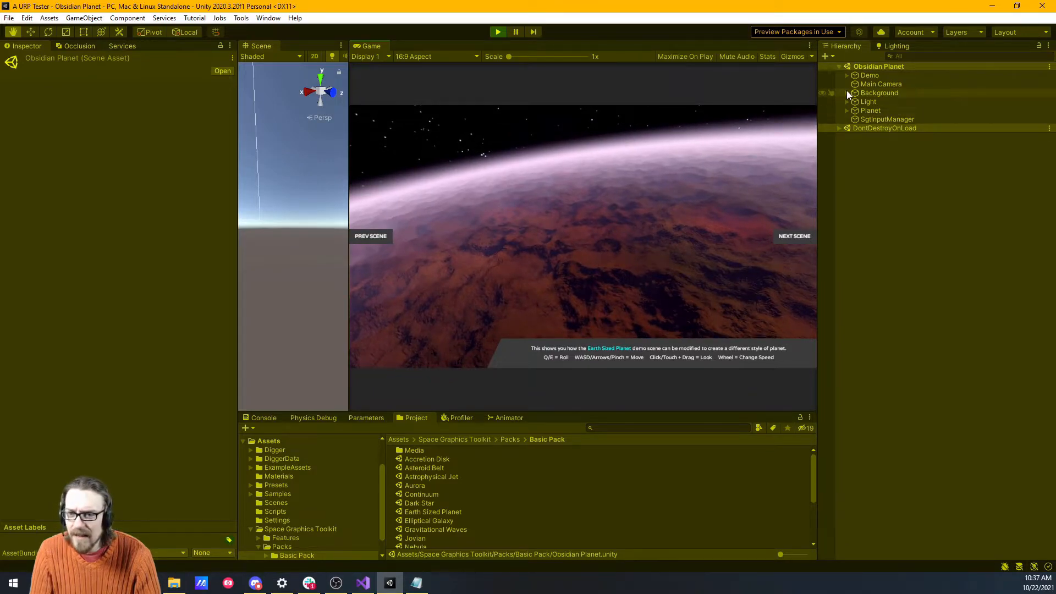
- Select the Planet's Terrain and drag its SGT Terrain Planet Detail slider from 2 to 5
click(846, 110)
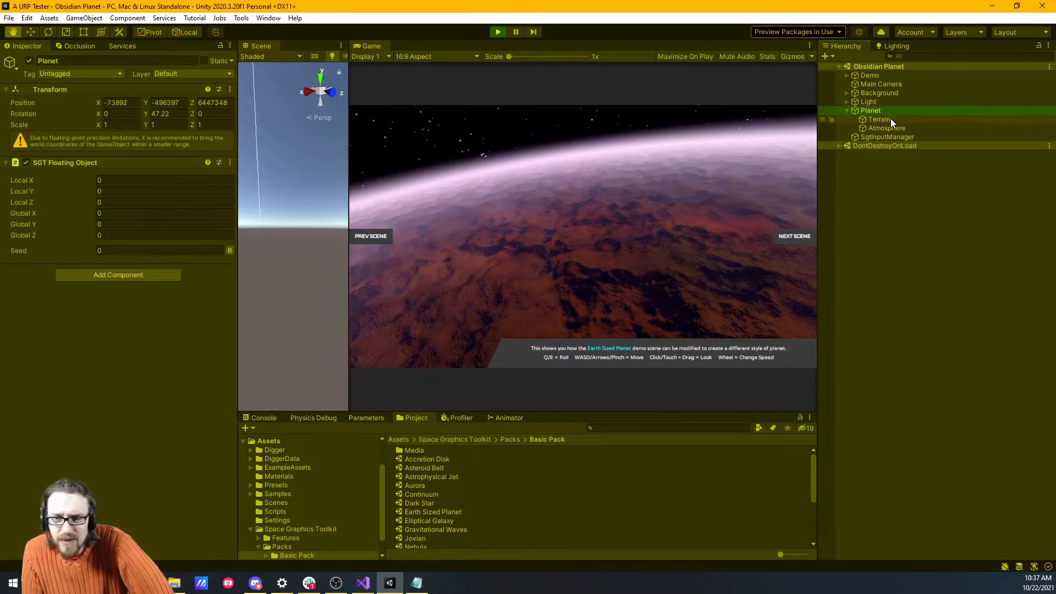
click(878, 120)
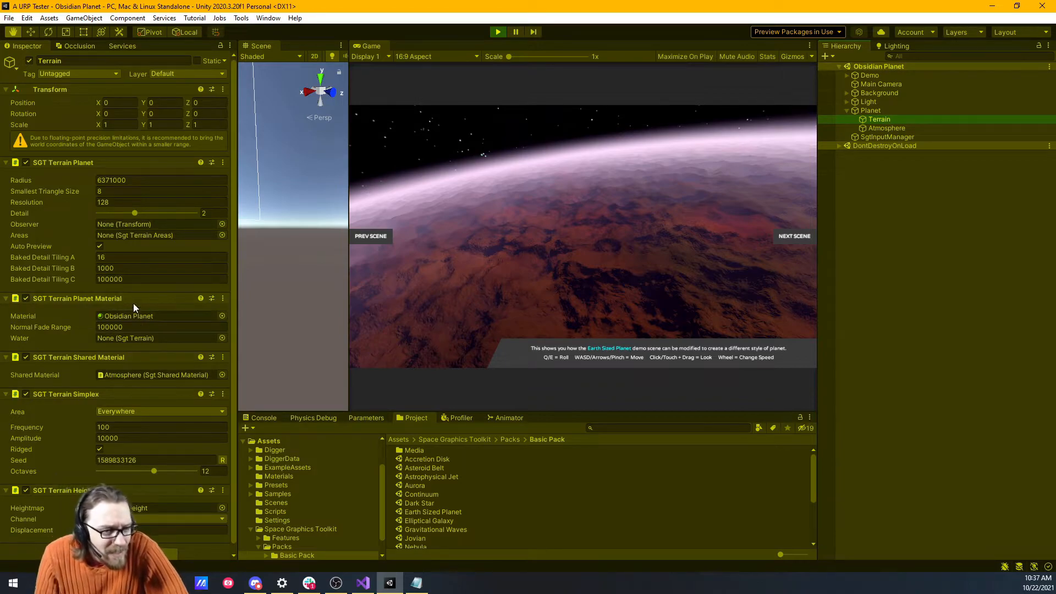
drag(134, 213, 144, 212)
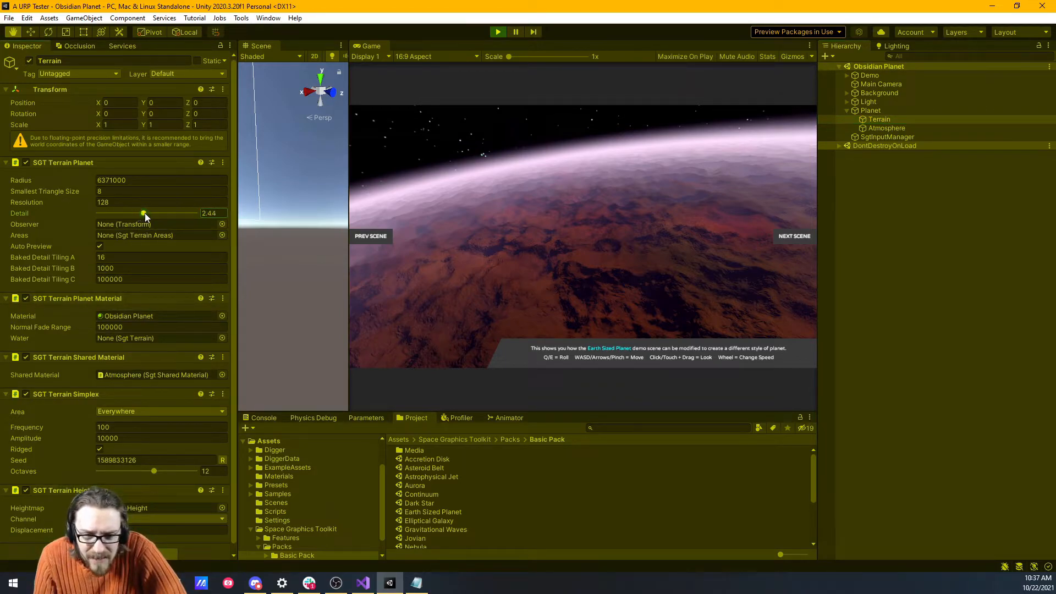
drag(143, 213, 194, 213)
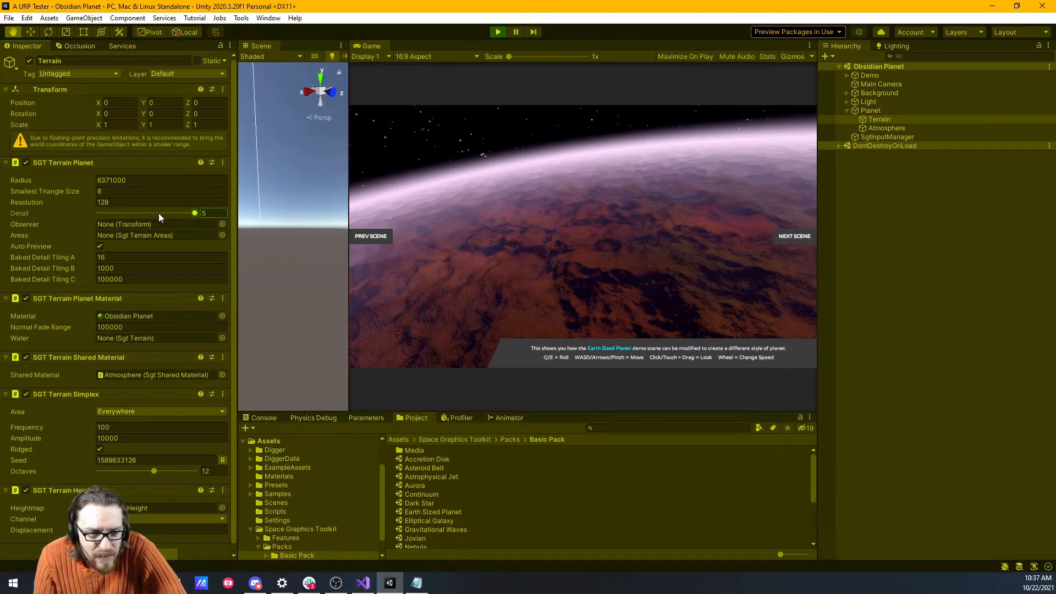
drag(195, 213, 137, 212)
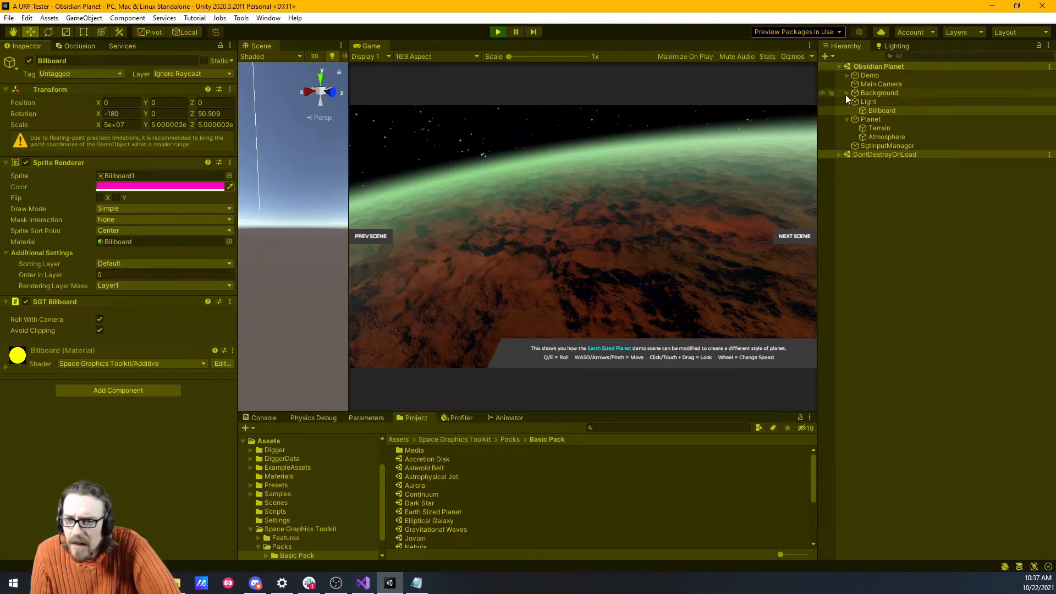
- Try Planet seeds 99, 14 and -94, leave the seed at 1, and select Terrain
click(881, 110)
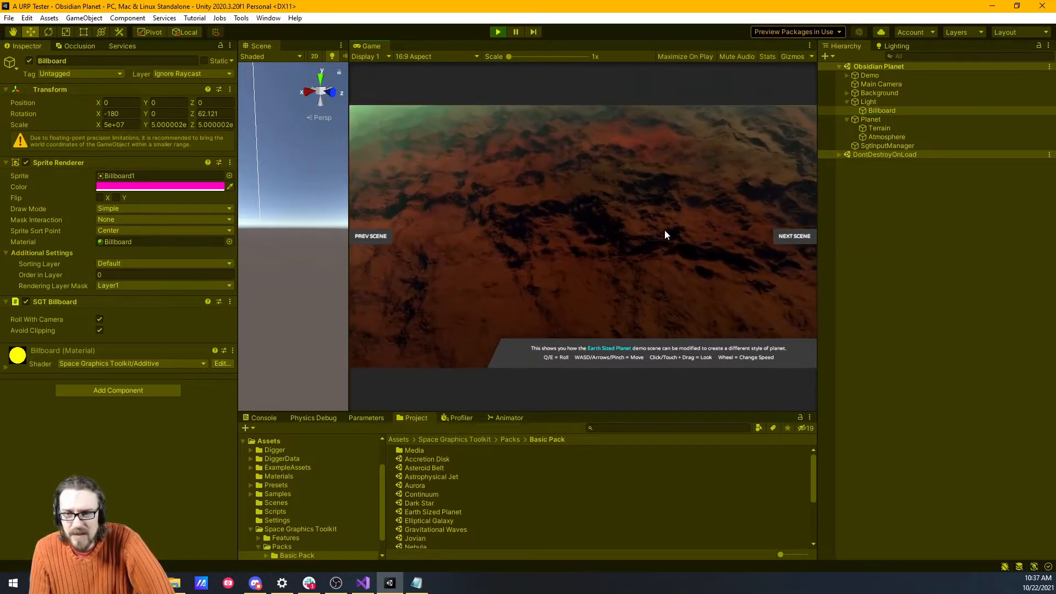
click(869, 119)
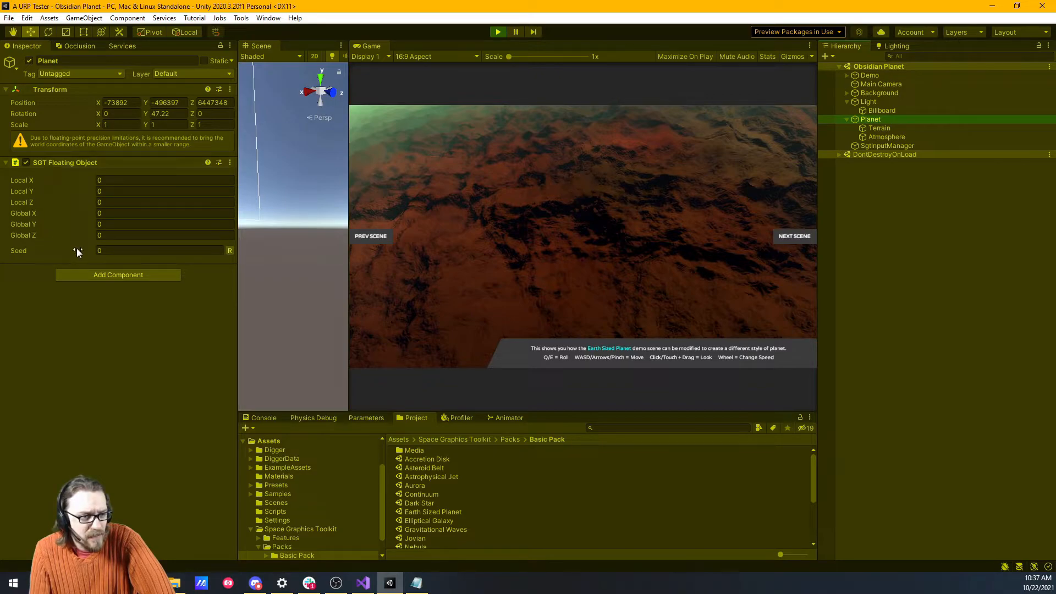
text(99)
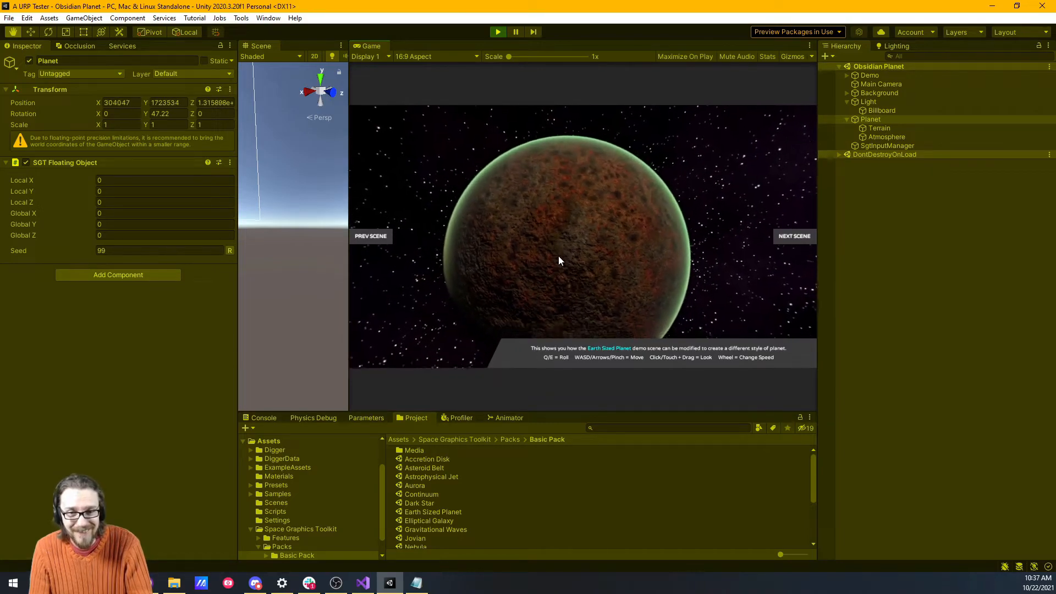
text(14)
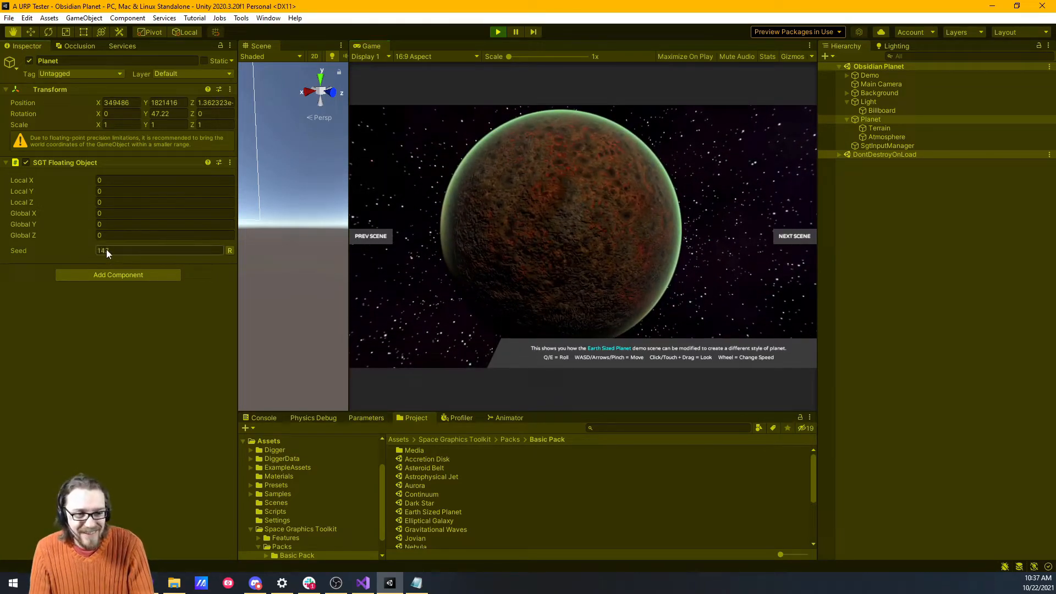
text(-94)
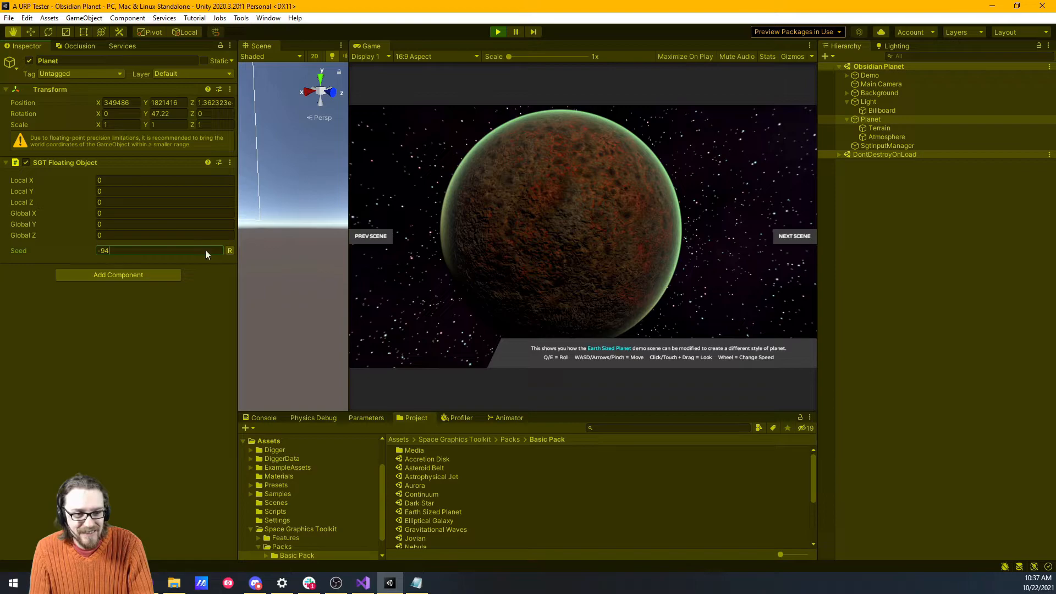
text(1)
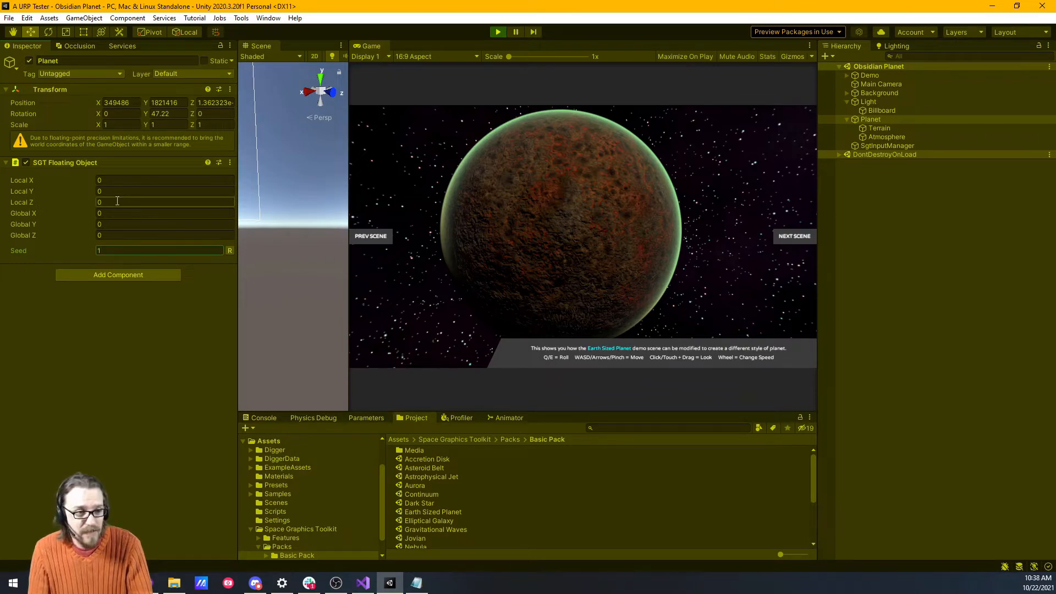
click(879, 128)
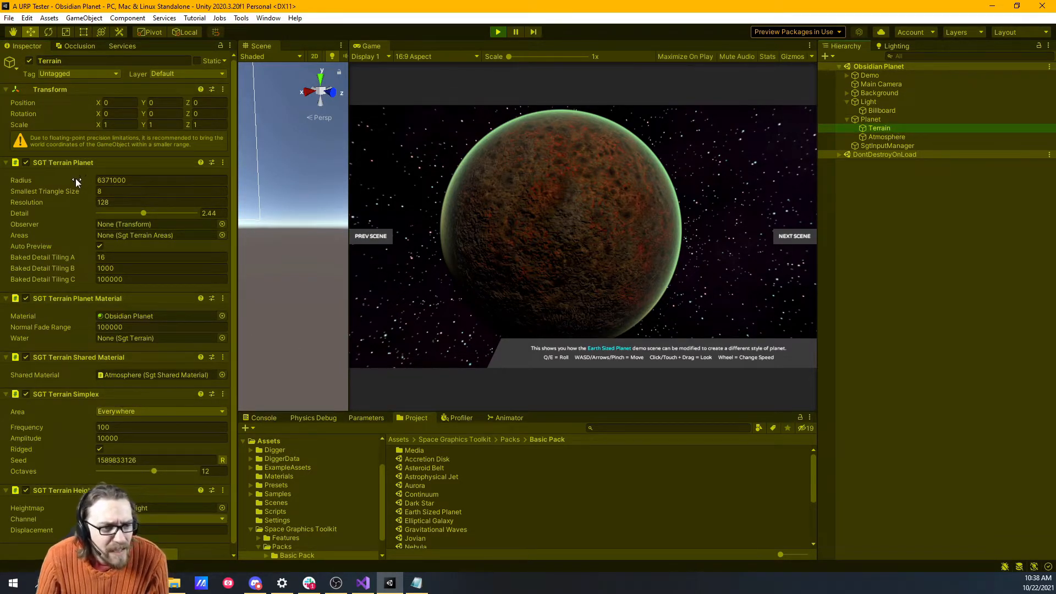
- Set the terrain radius to 100, then stop the demo to discard the radius edits
click(162, 179)
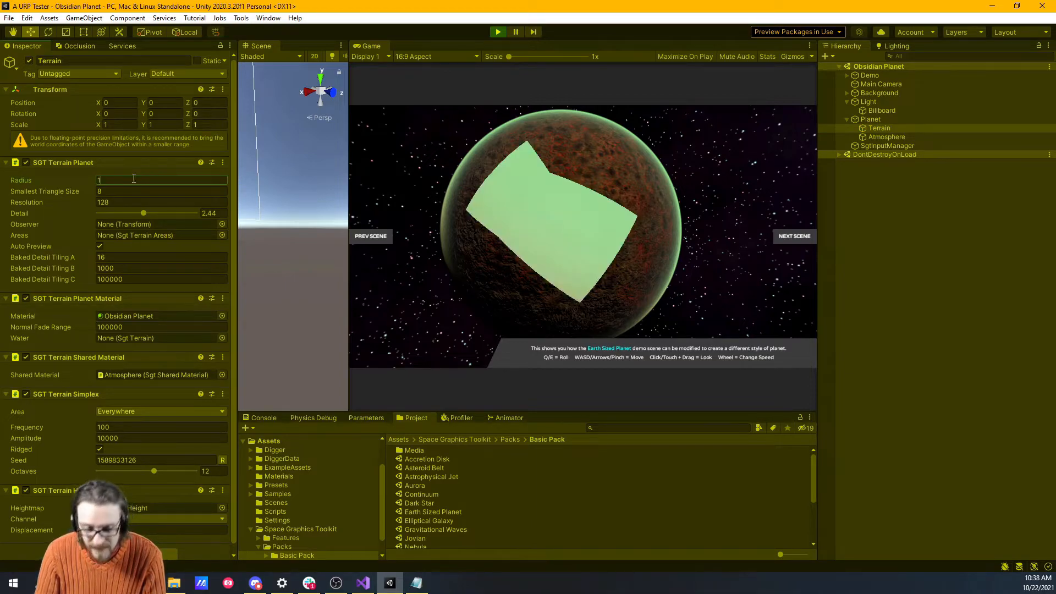
text(100)
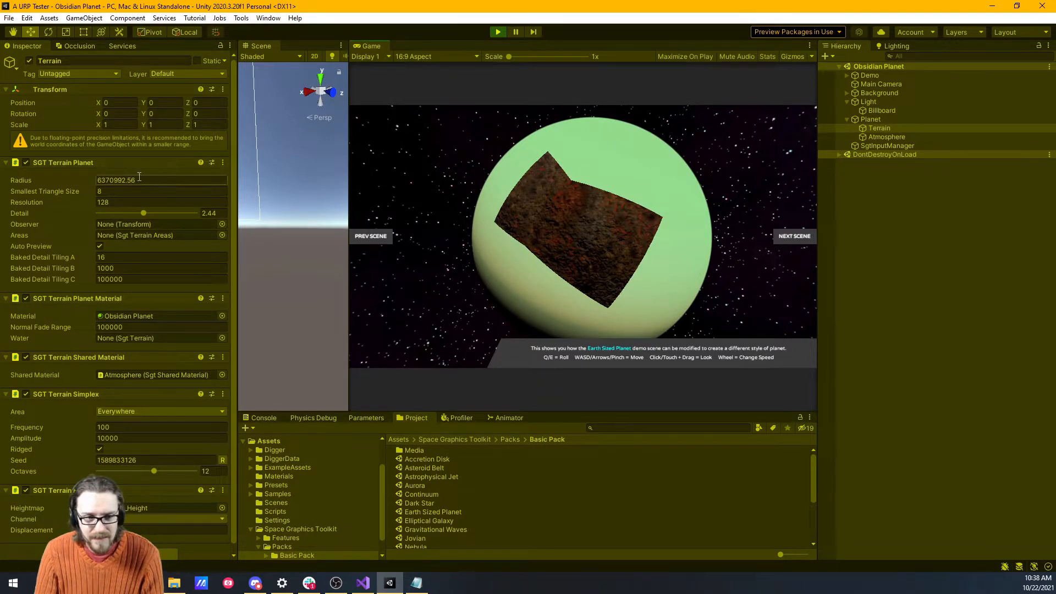
click(162, 191)
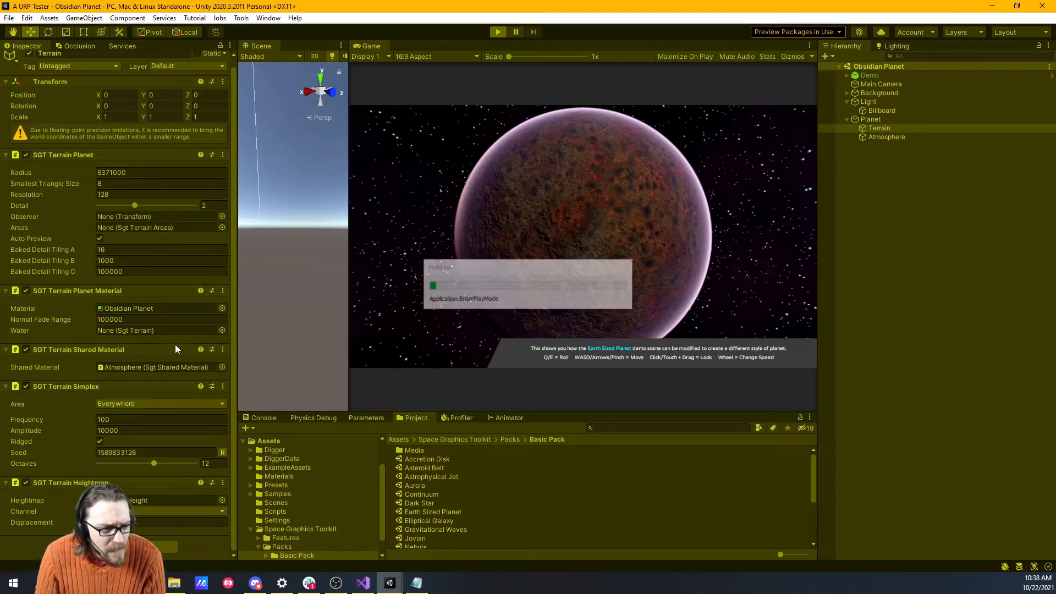
- Preview the Planet (01) material on the terrain, then reapply the Obsidian Planet material
click(497, 32)
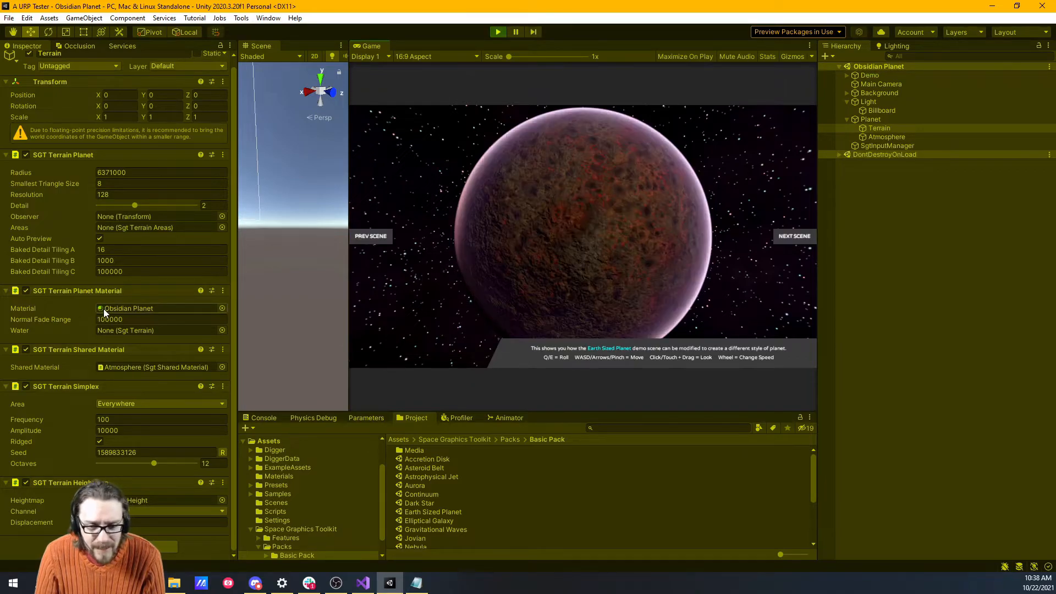
click(100, 307)
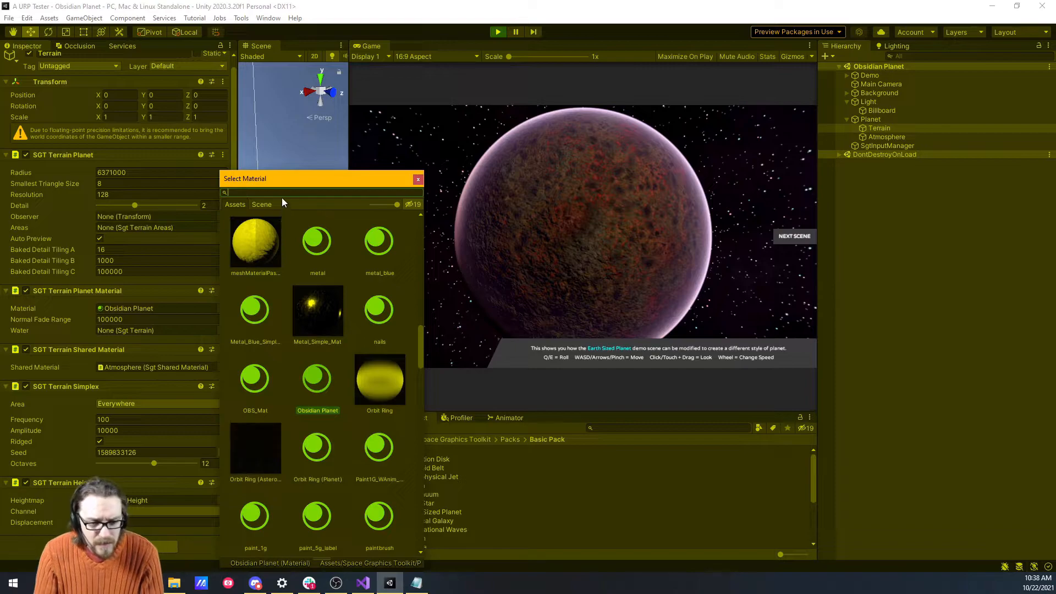
text(planet)
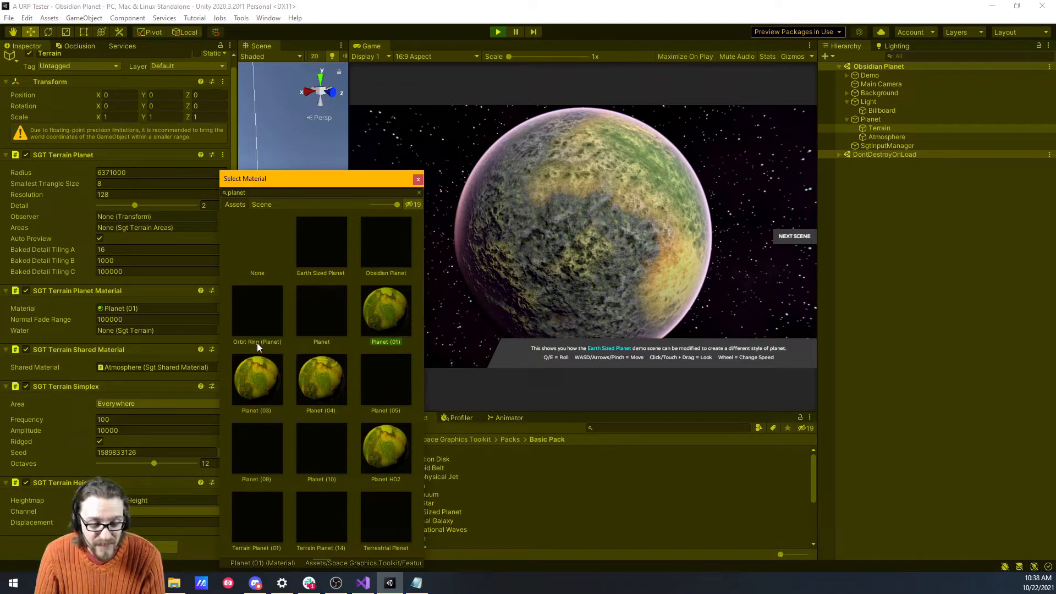
mouse_move(394, 241)
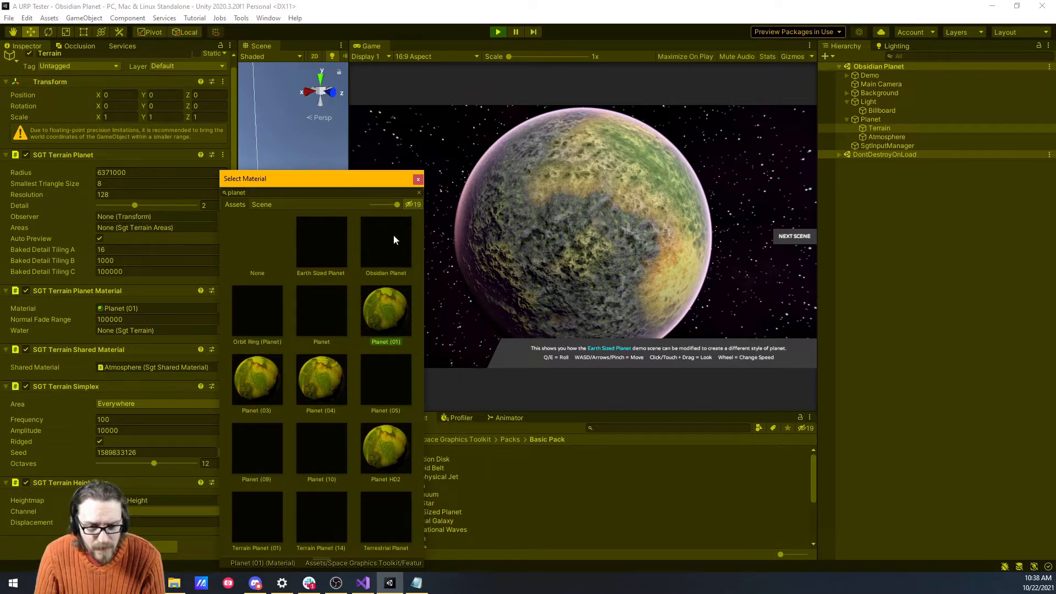
click(418, 178)
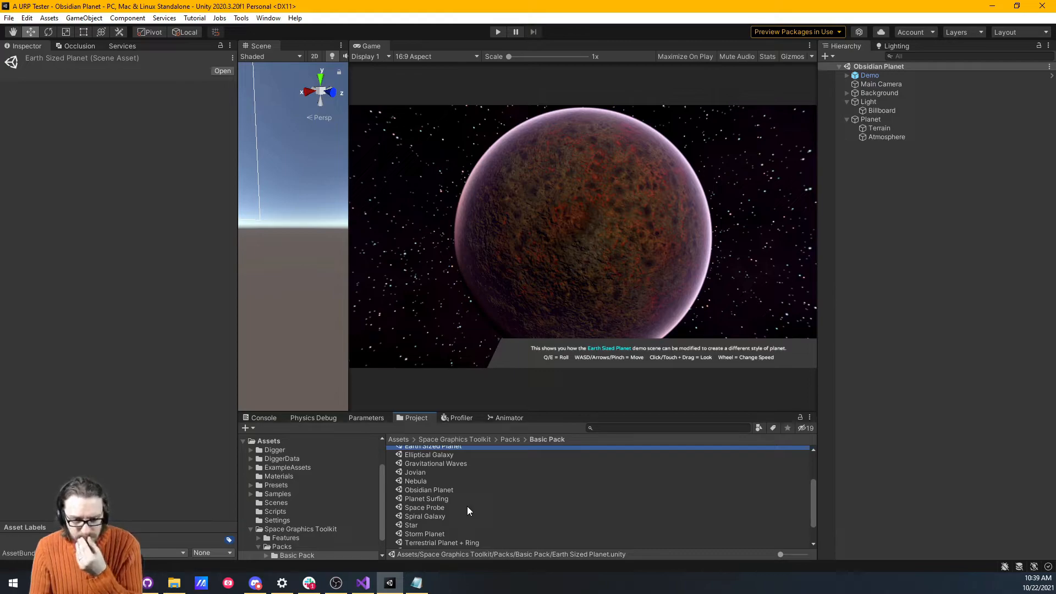
- Scroll through the Basic Pack folder and open the Planet Surfing demo scene
scroll(down, 3)
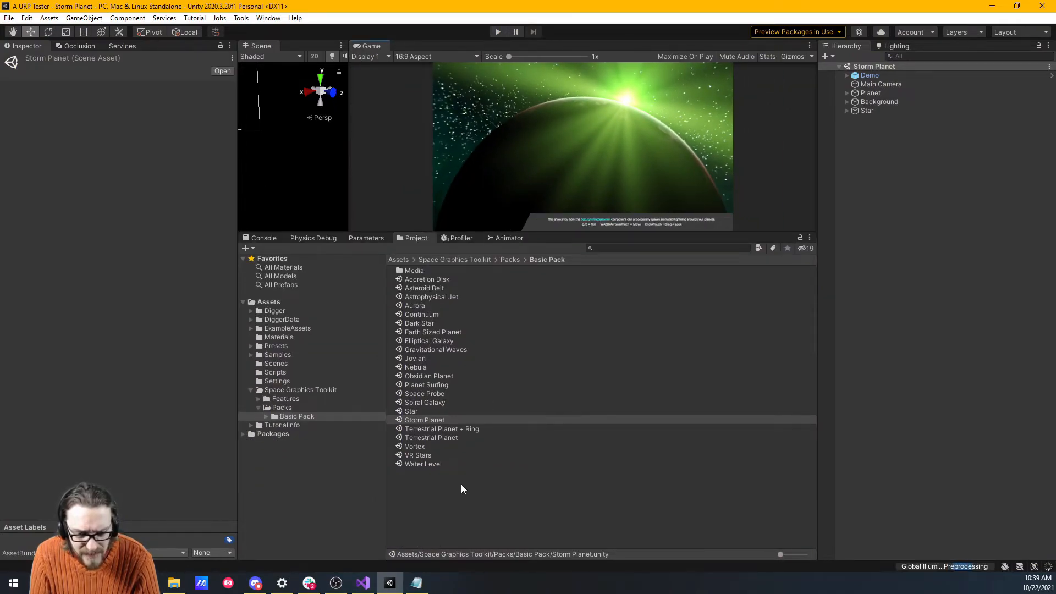
mouse_move(435, 458)
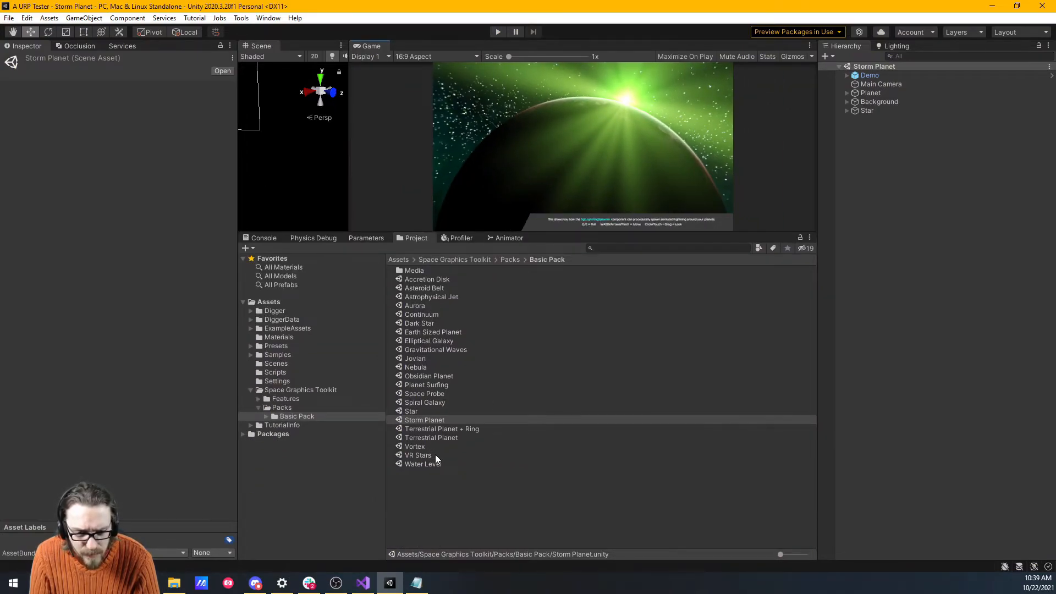
double_click(426, 384)
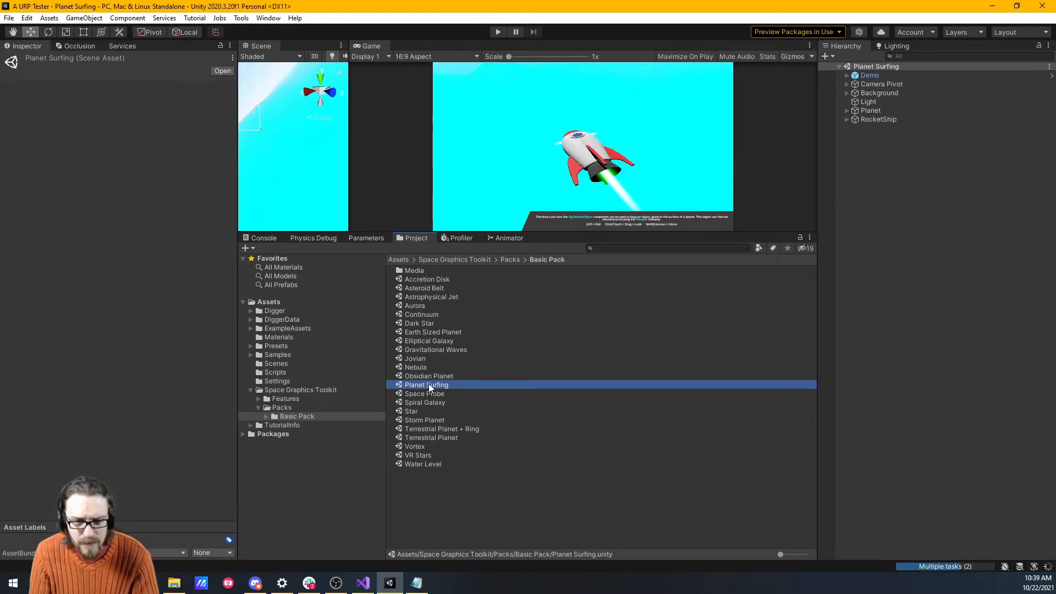
- Play Planet Surfing in a maximized Game view, fly the rocket, then restore the view
click(382, 45)
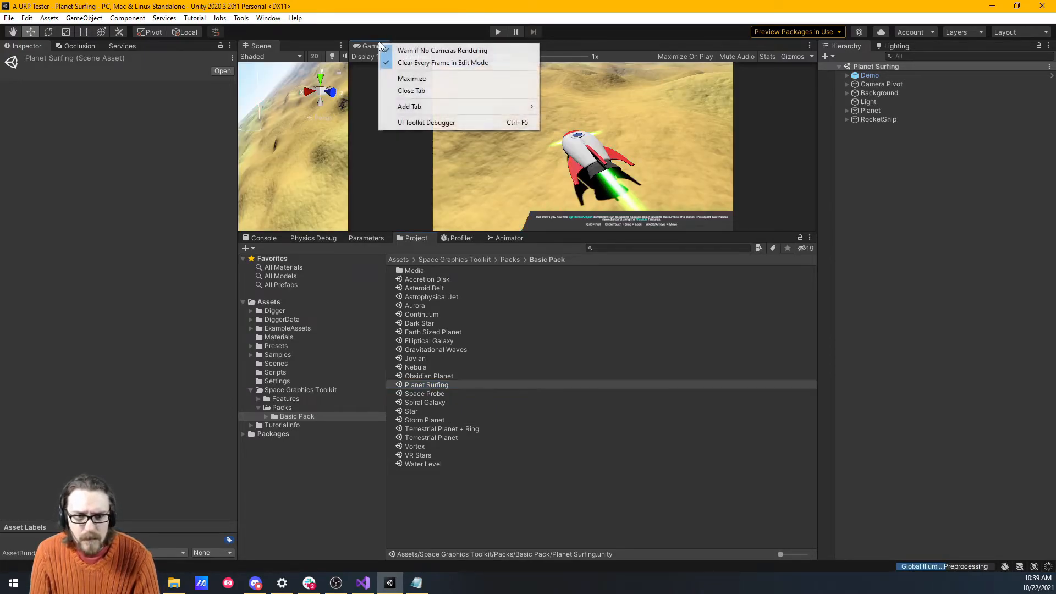
click(410, 78)
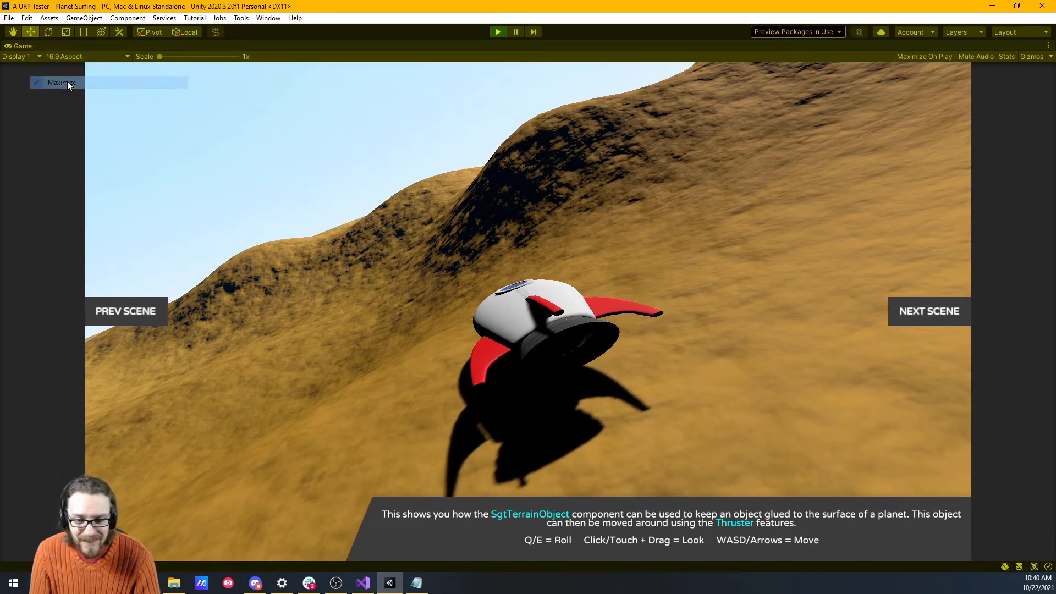
click(63, 82)
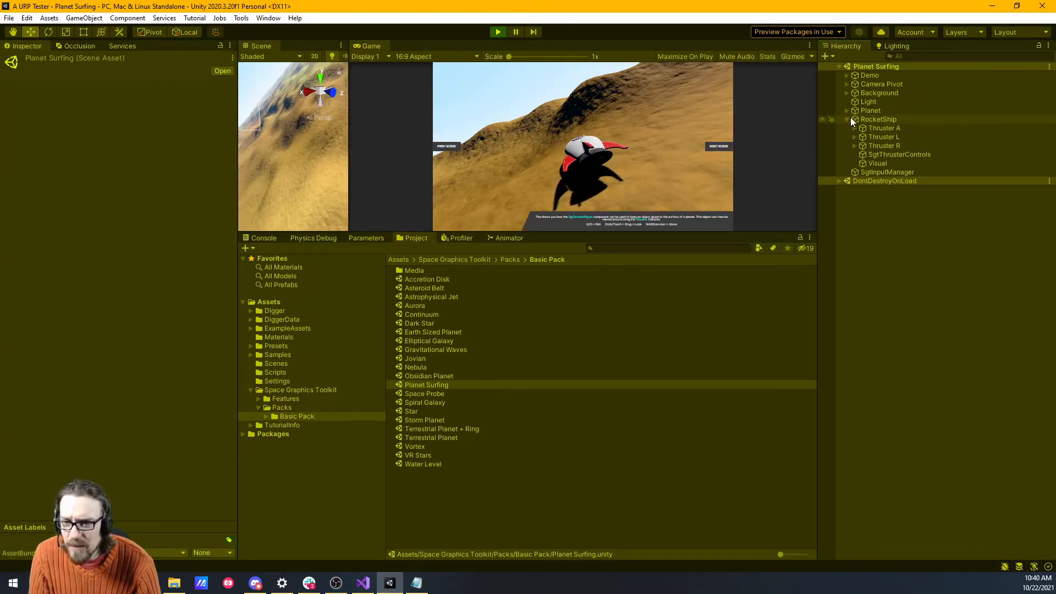
- Expand RocketShip and inspect its SgtThrusterControls settings
click(897, 153)
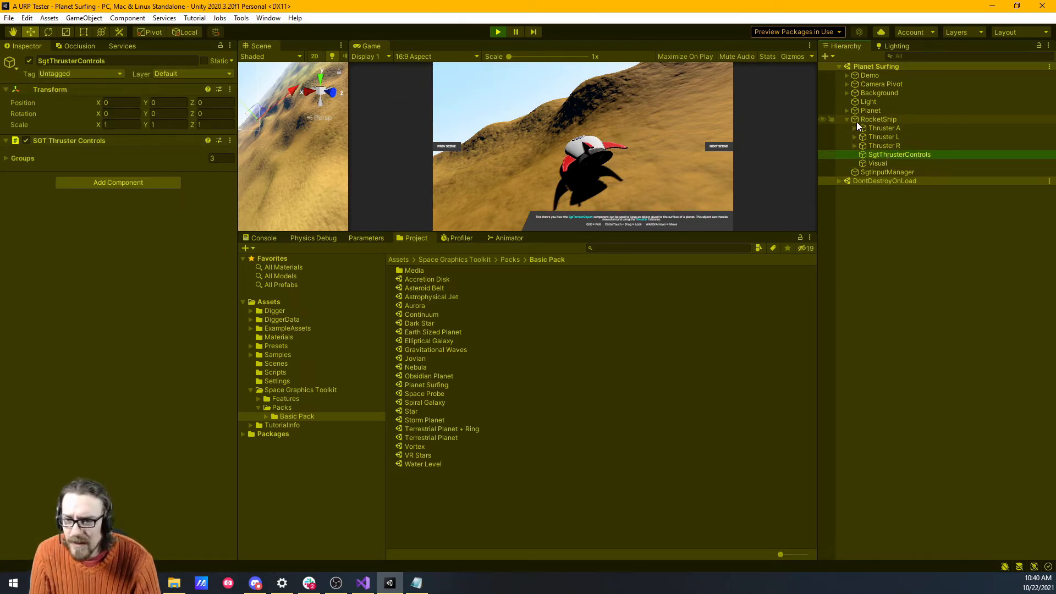
click(878, 120)
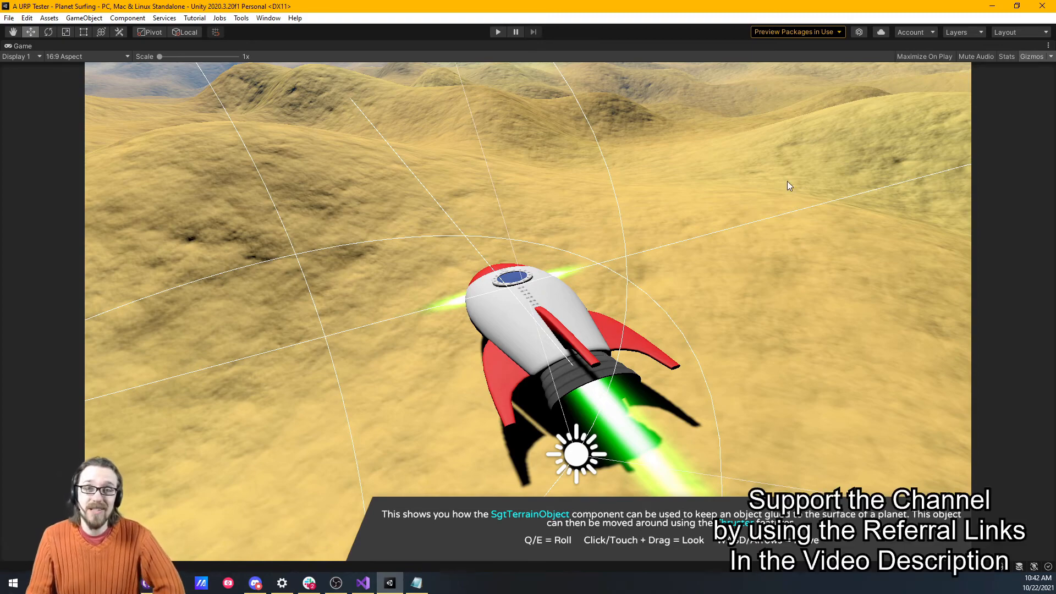
mouse_move(496, 591)
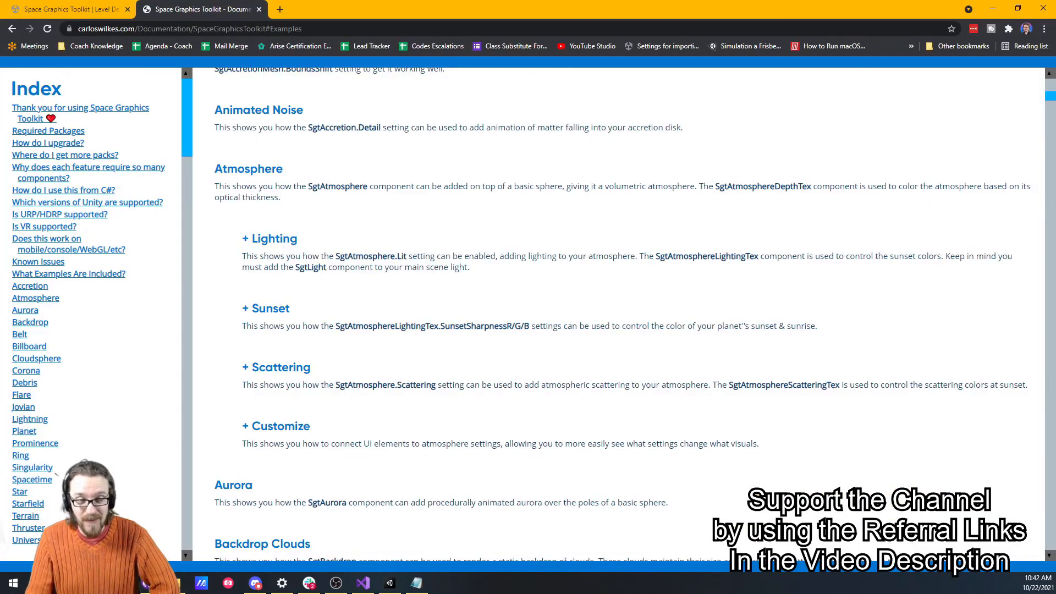
- Switch to the Space Graphics Toolkit Asset Store tab and scroll to the page top
click(67, 9)
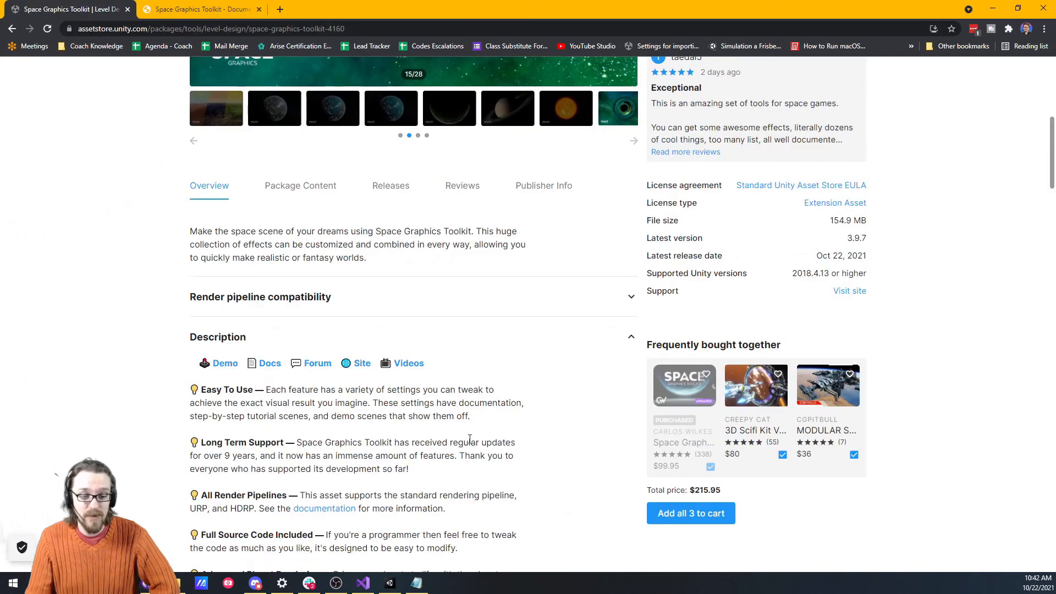
scroll(up, 3)
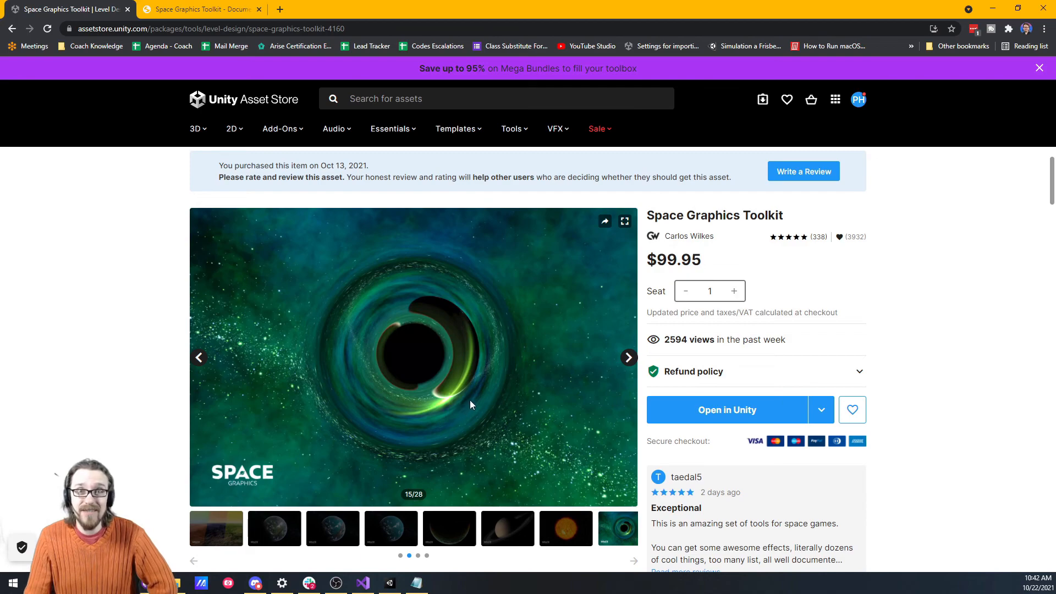
mouse_move(474, 402)
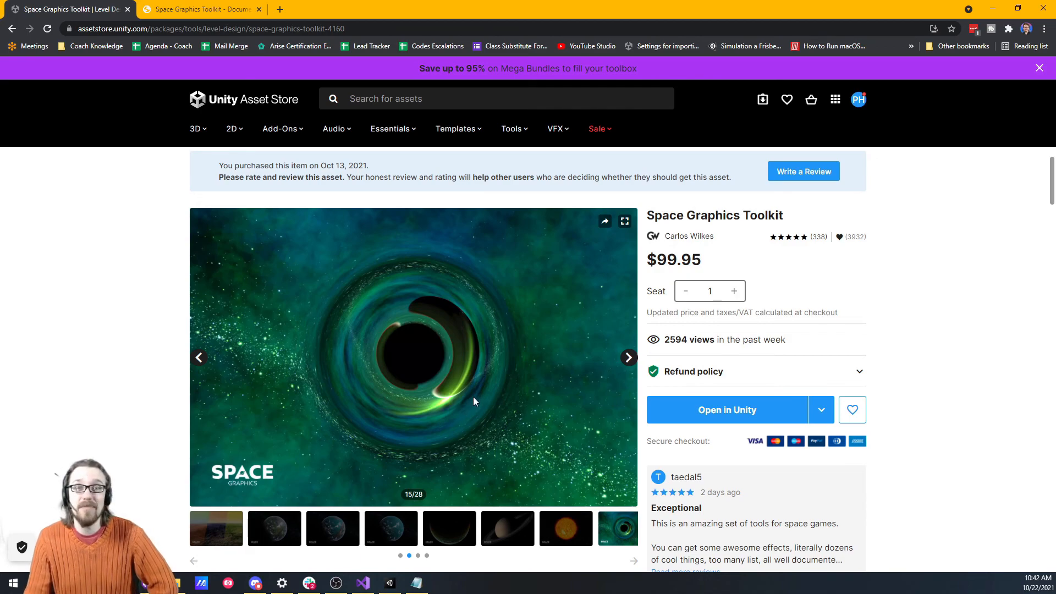